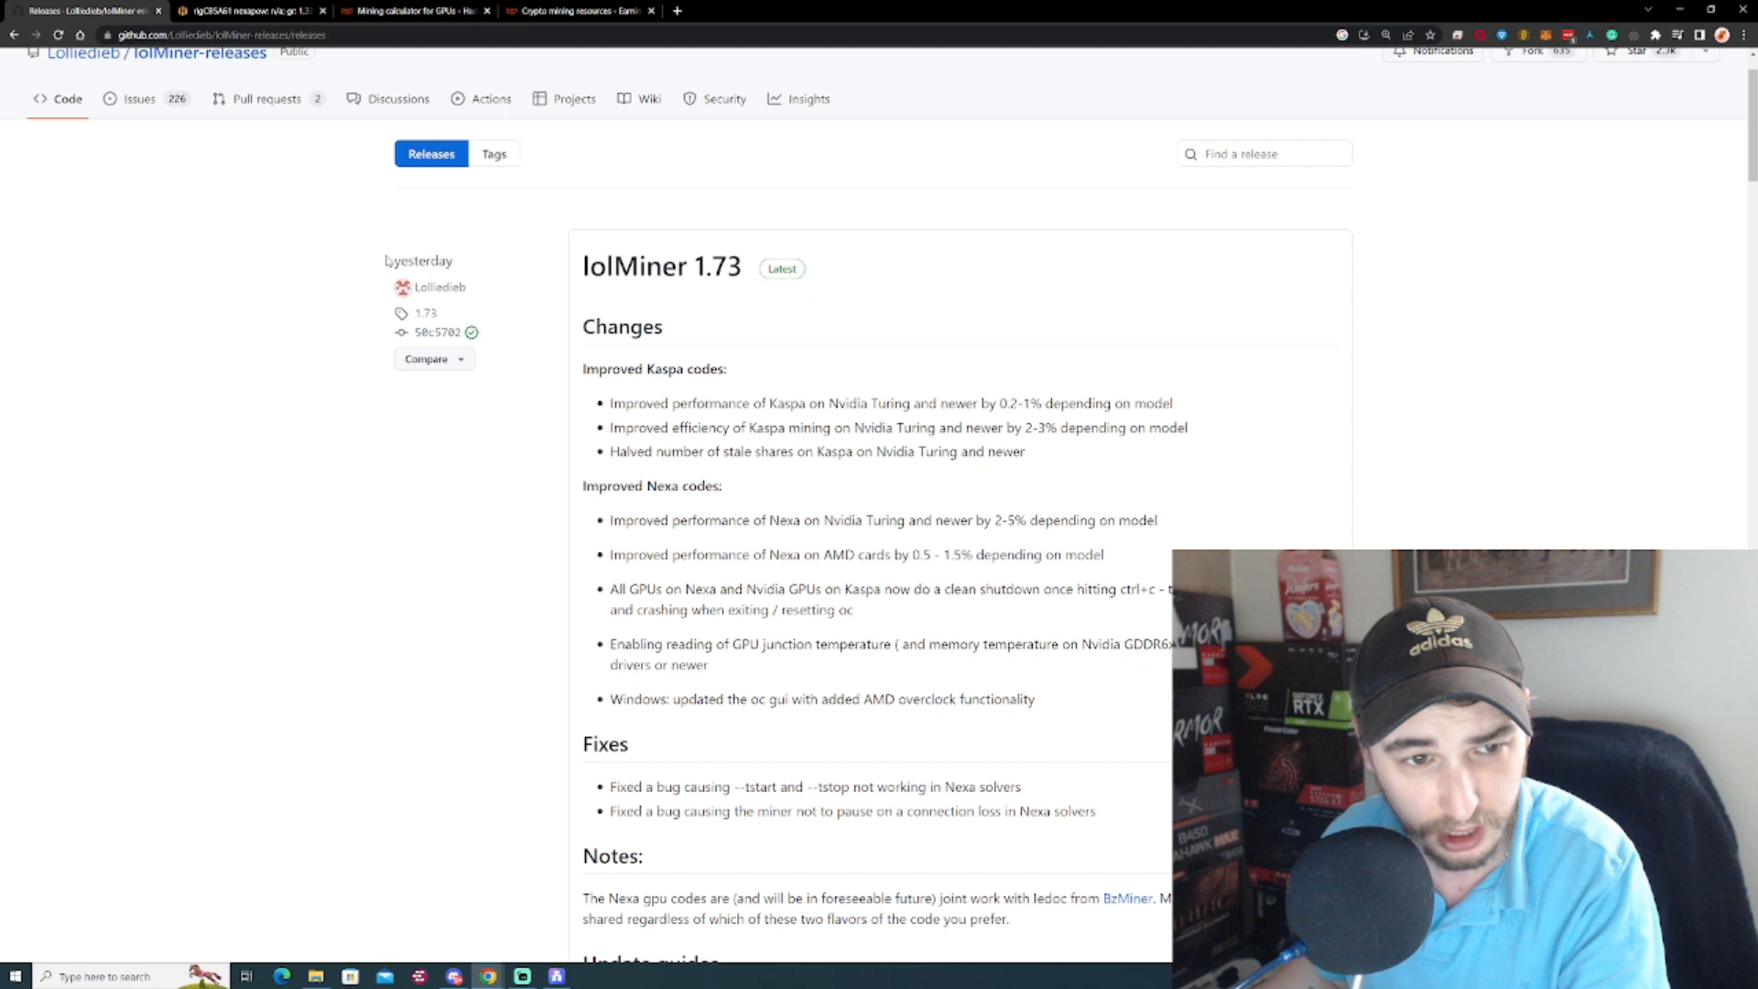
mouse_move(539, 333)
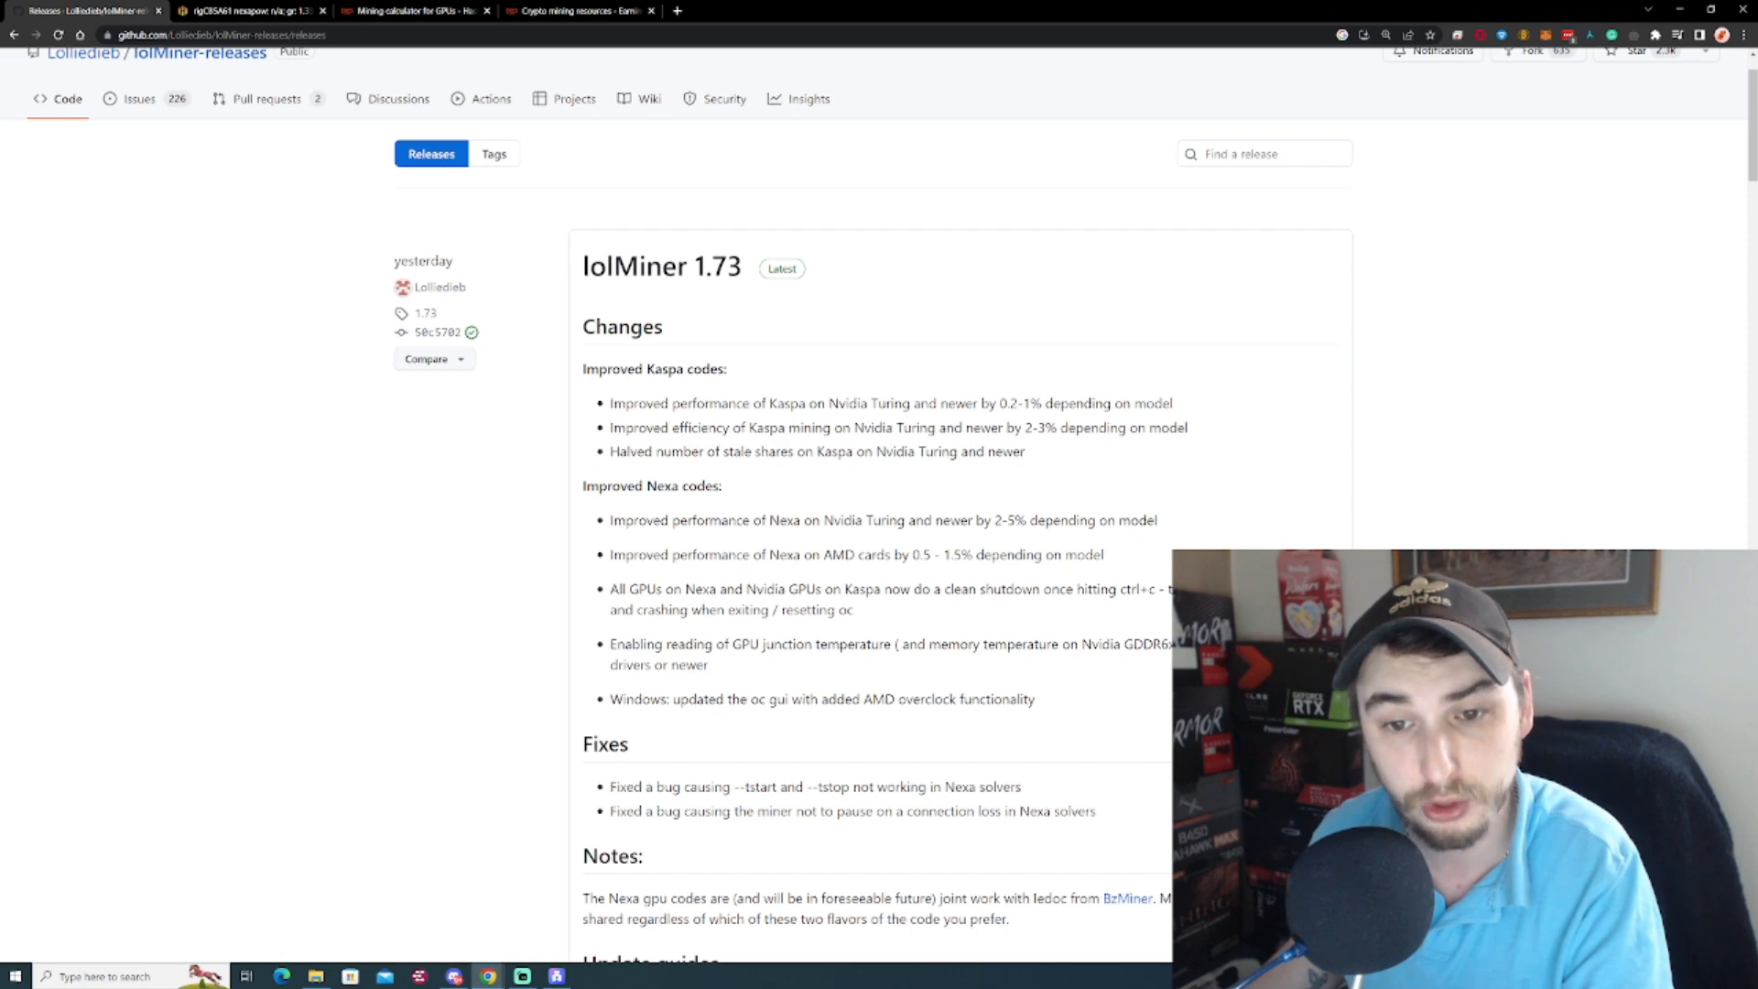
mouse_move(1083, 441)
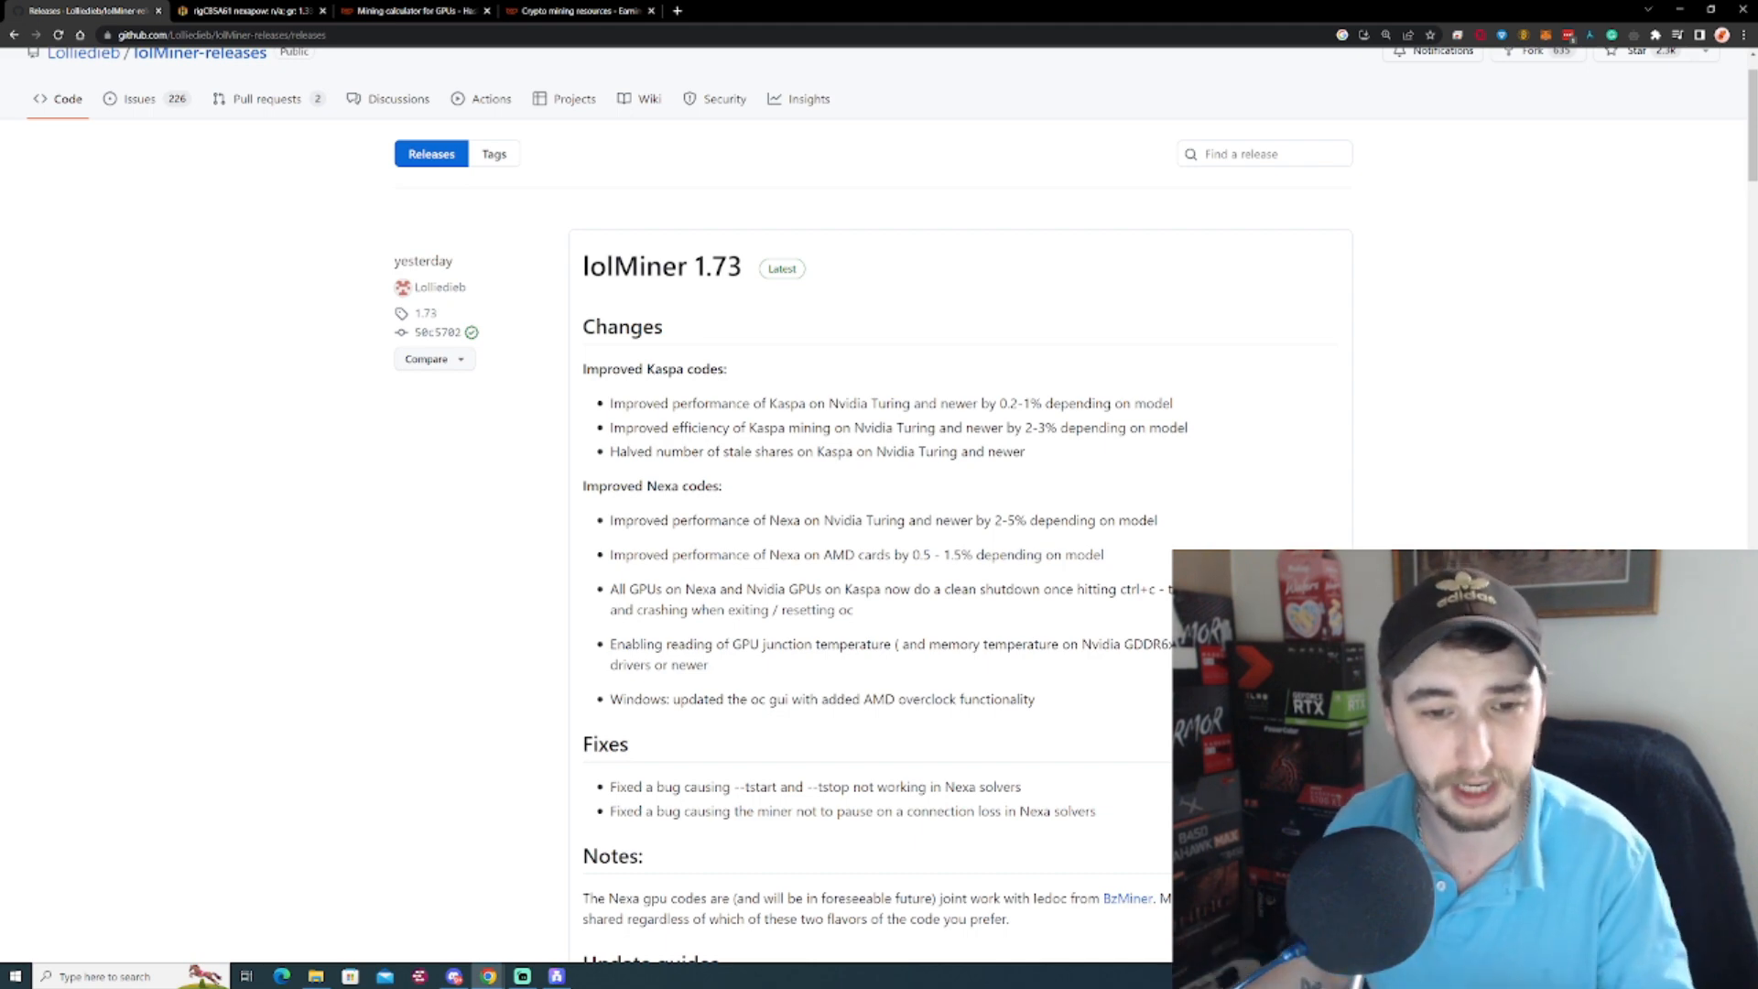
Review the lolMiner 1.73 changelog, highlighting the clean-shutdown and Windows overclock GUI notes.
scroll(down, 3)
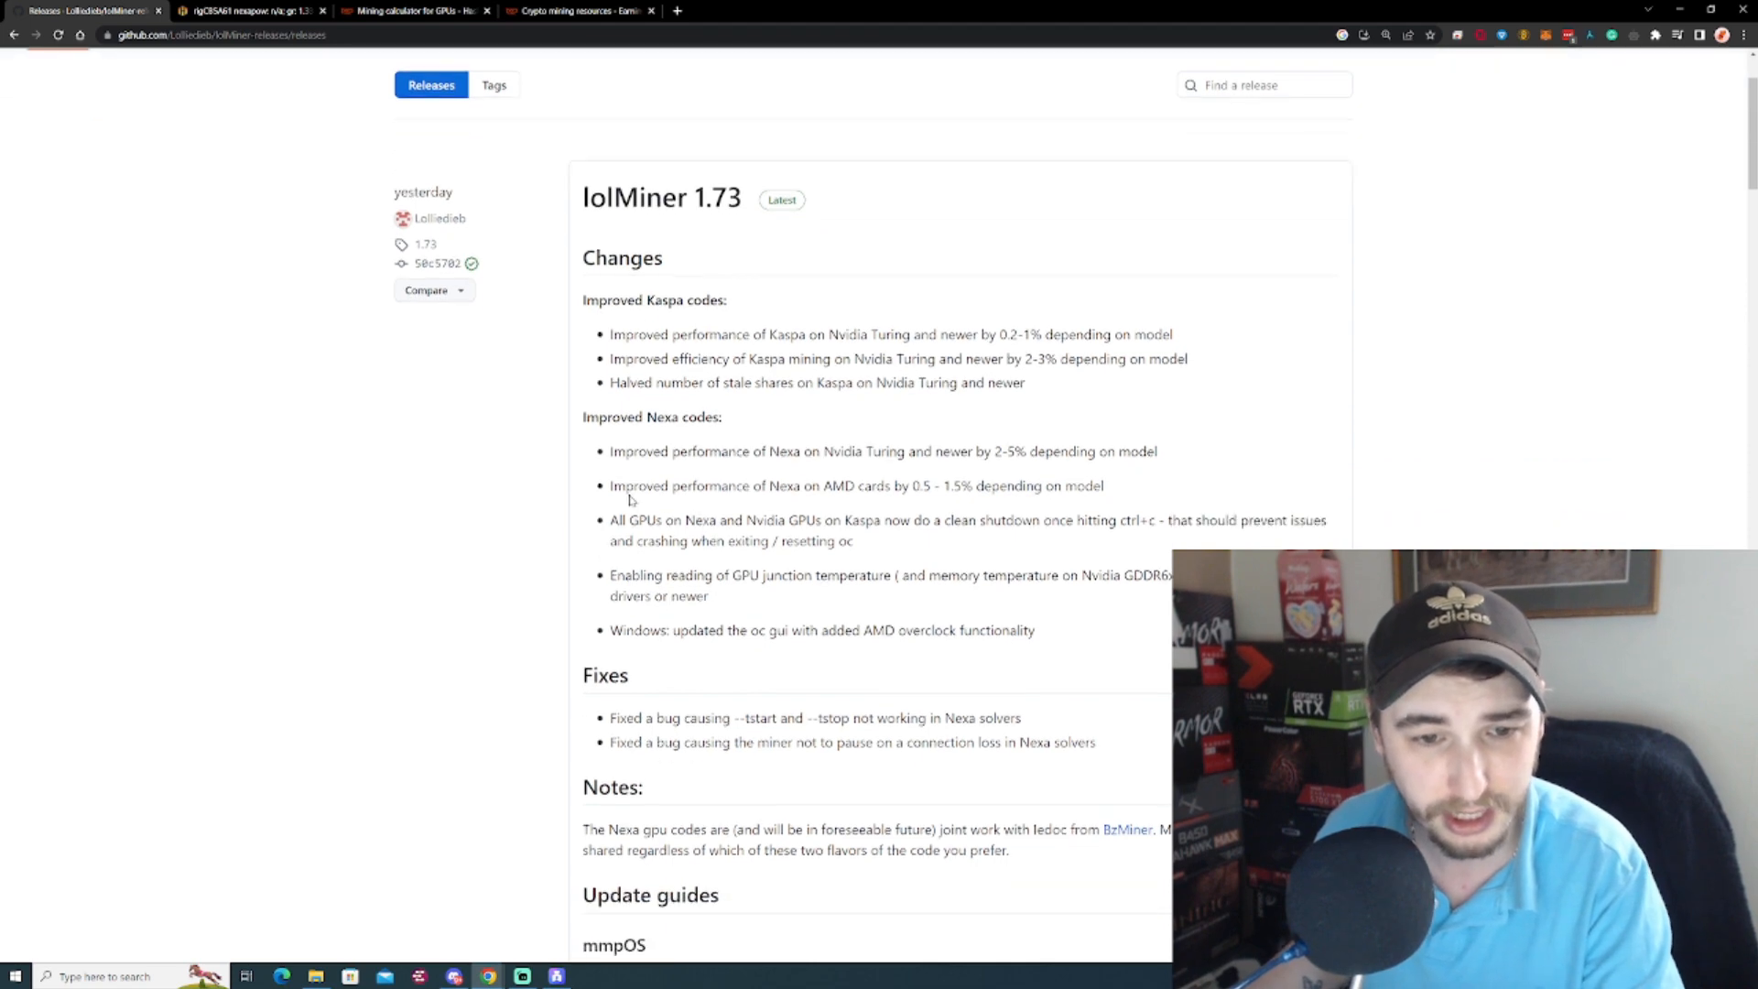
scroll(down, 3)
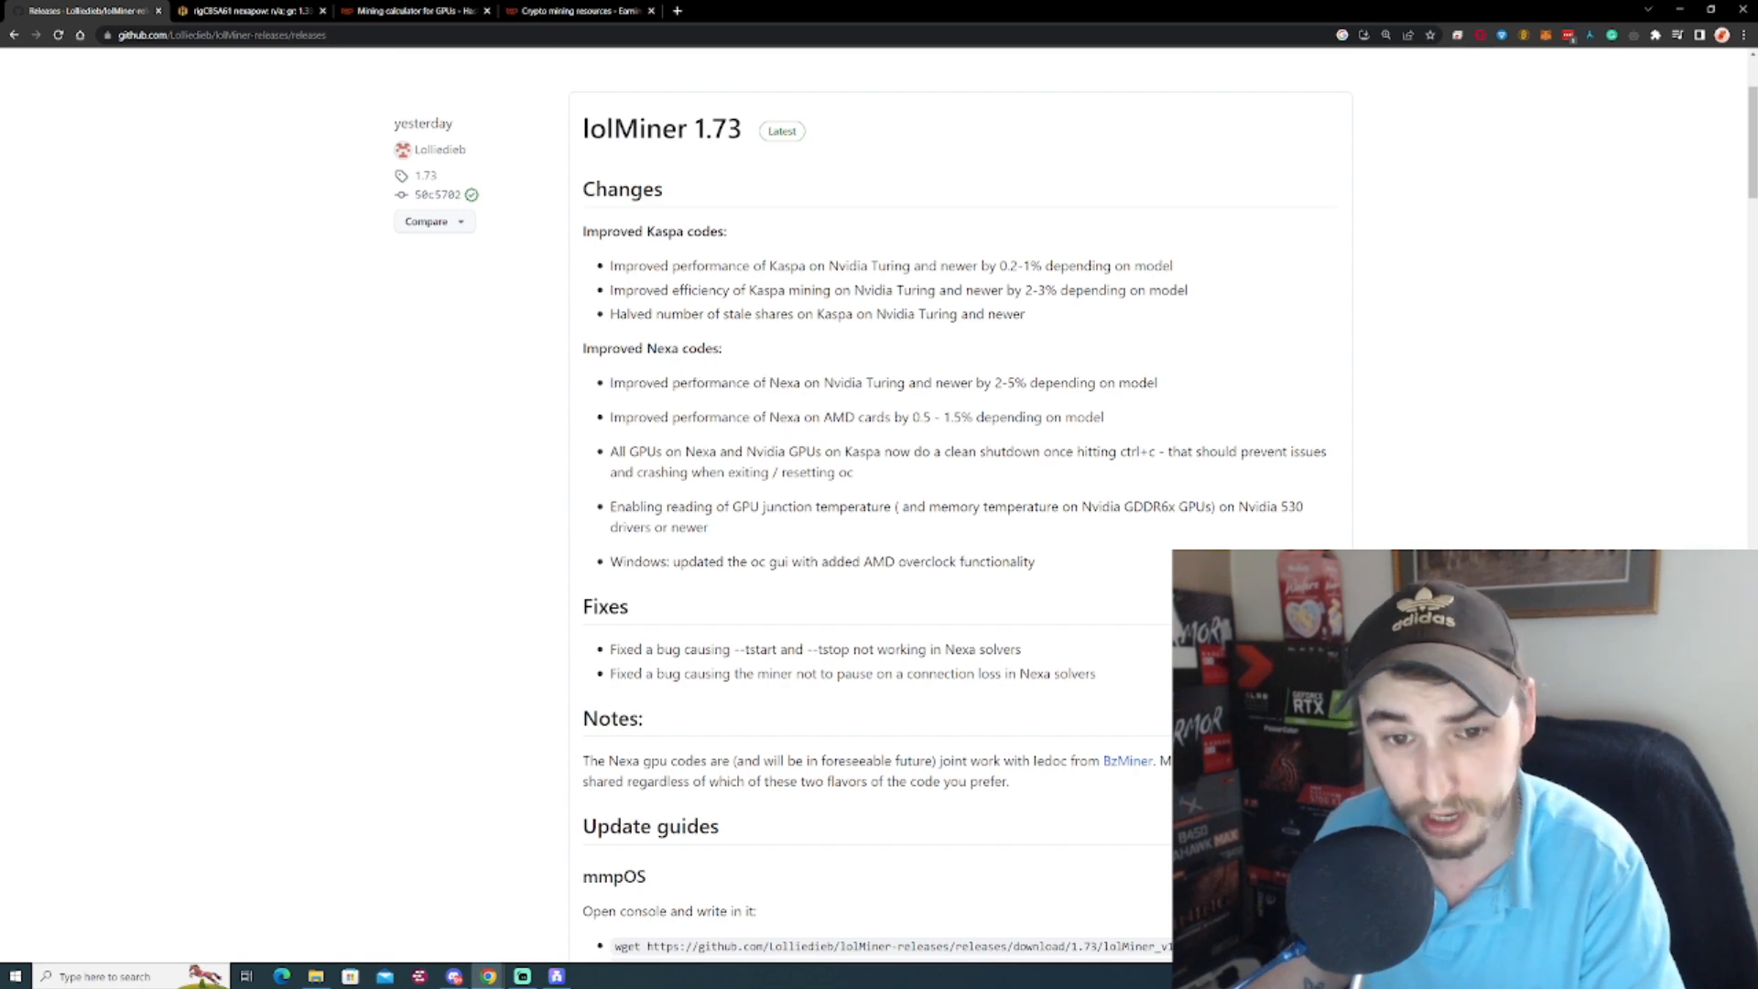
double_click(915, 417)
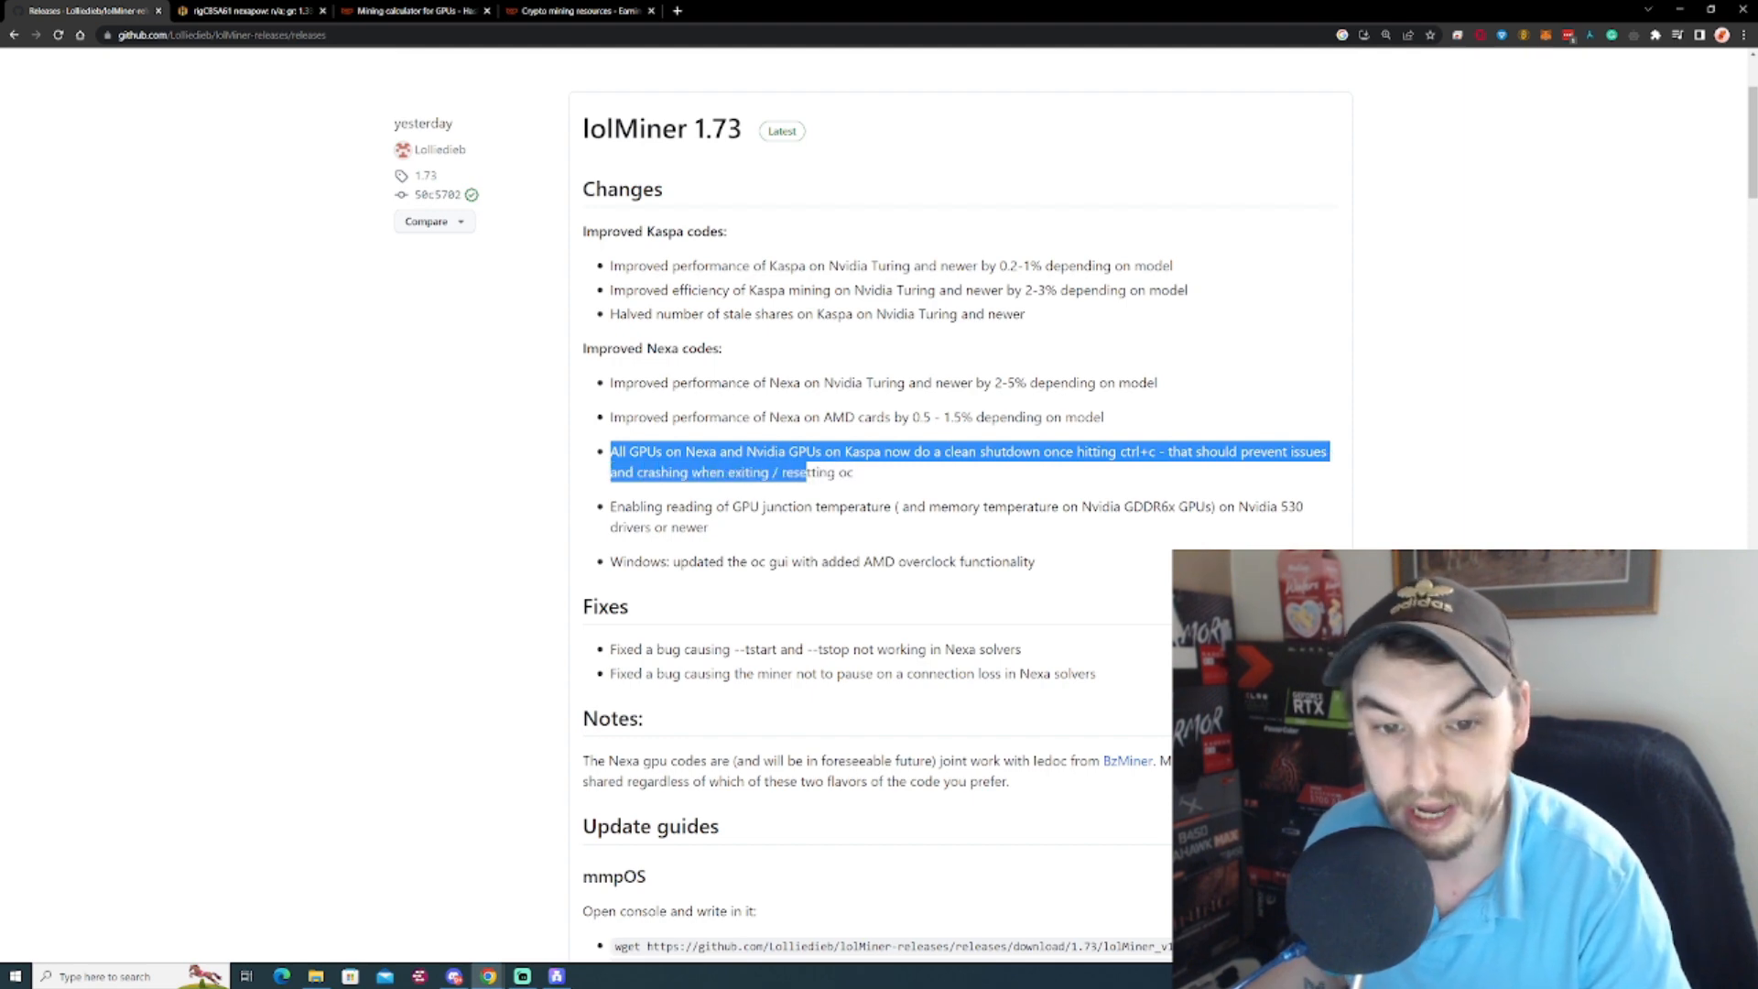
scroll(down, 3)
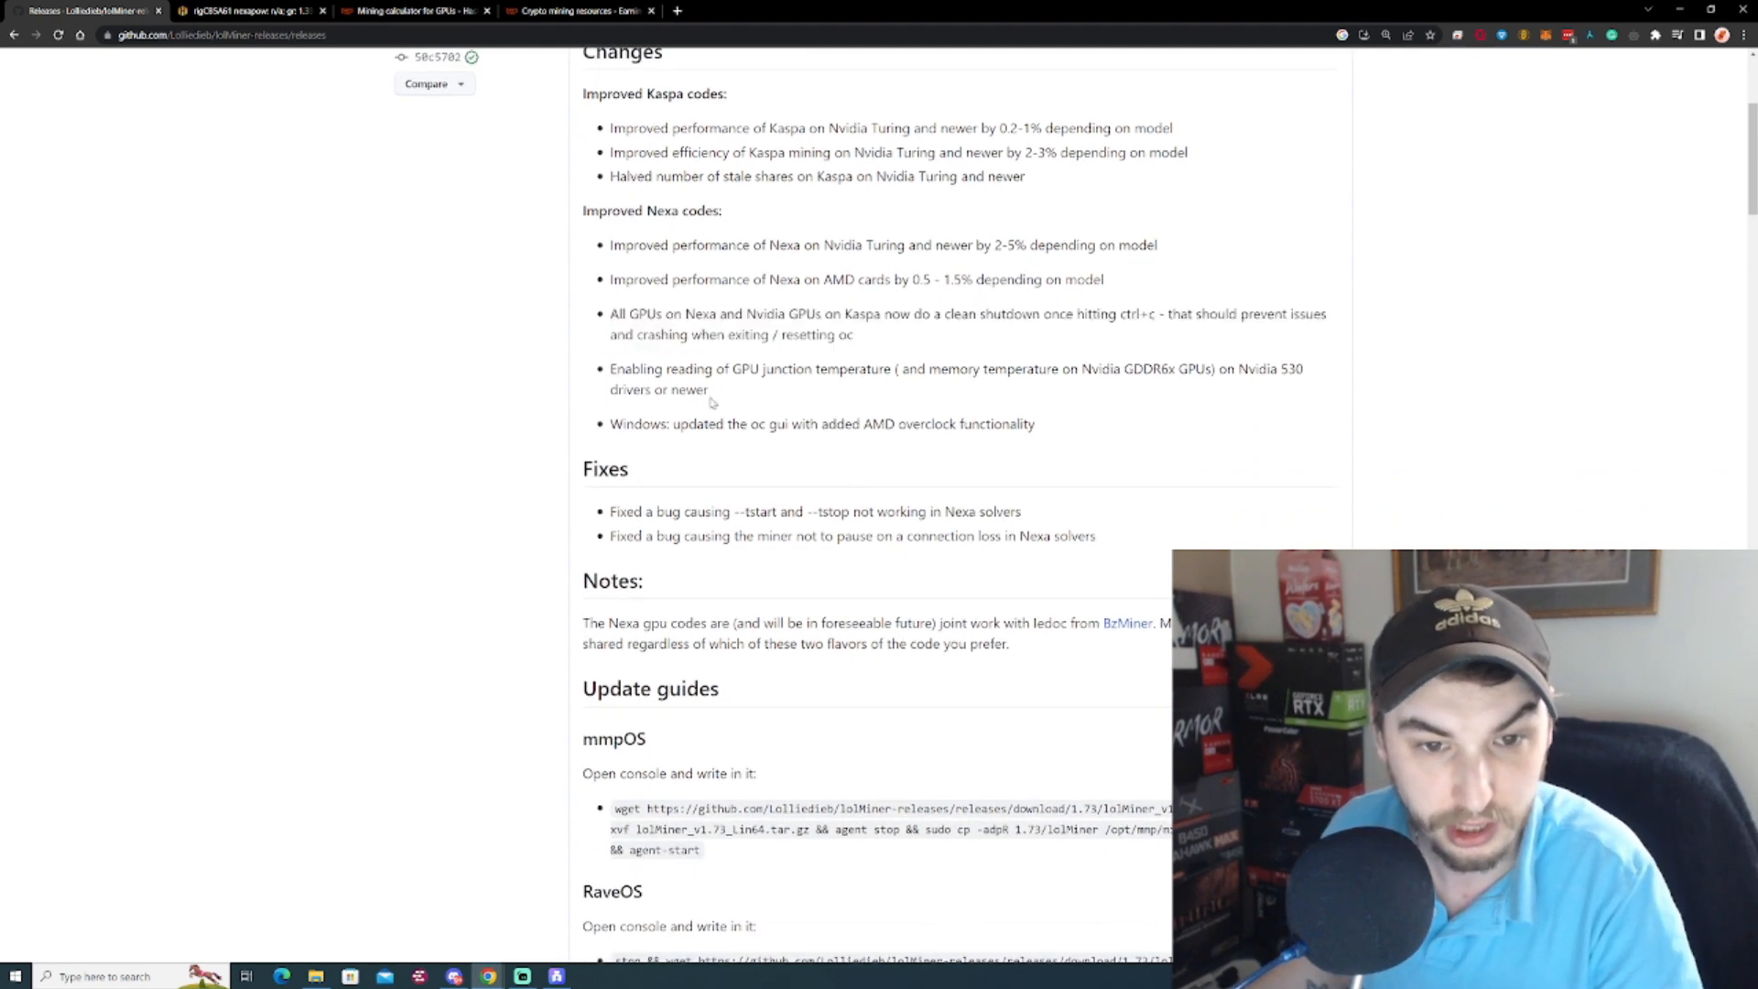
double_click(634, 368)
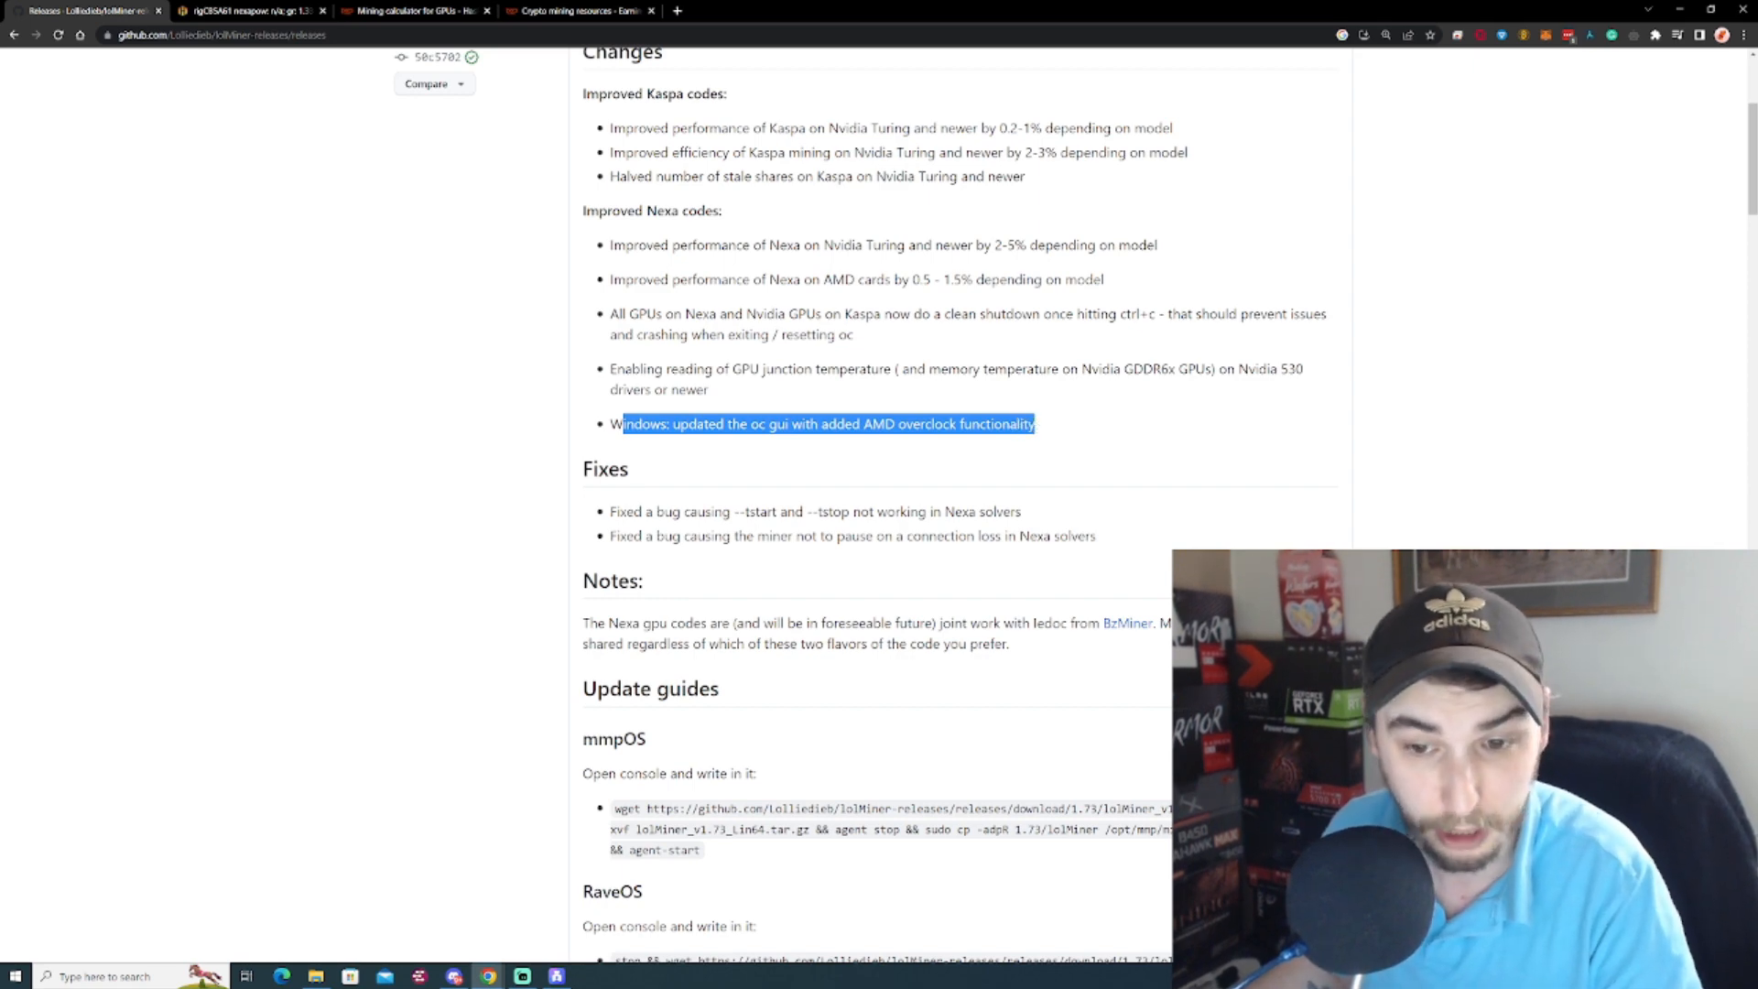
scroll(down, 3)
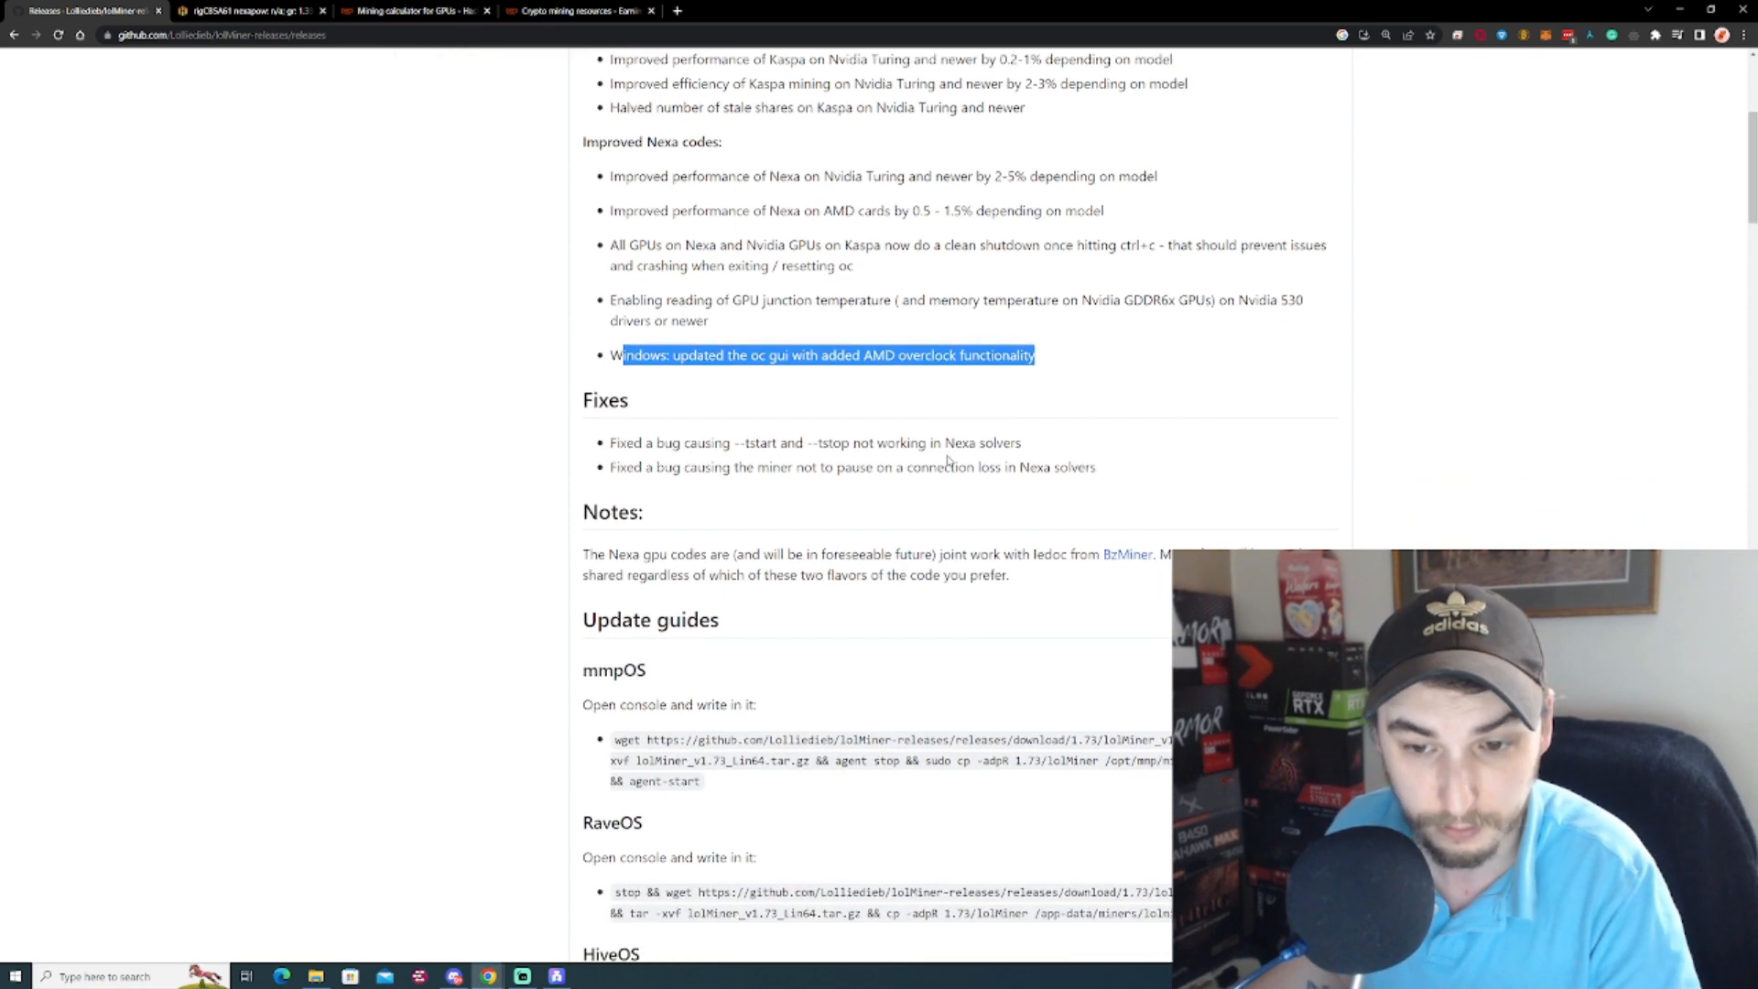
scroll(up, 3)
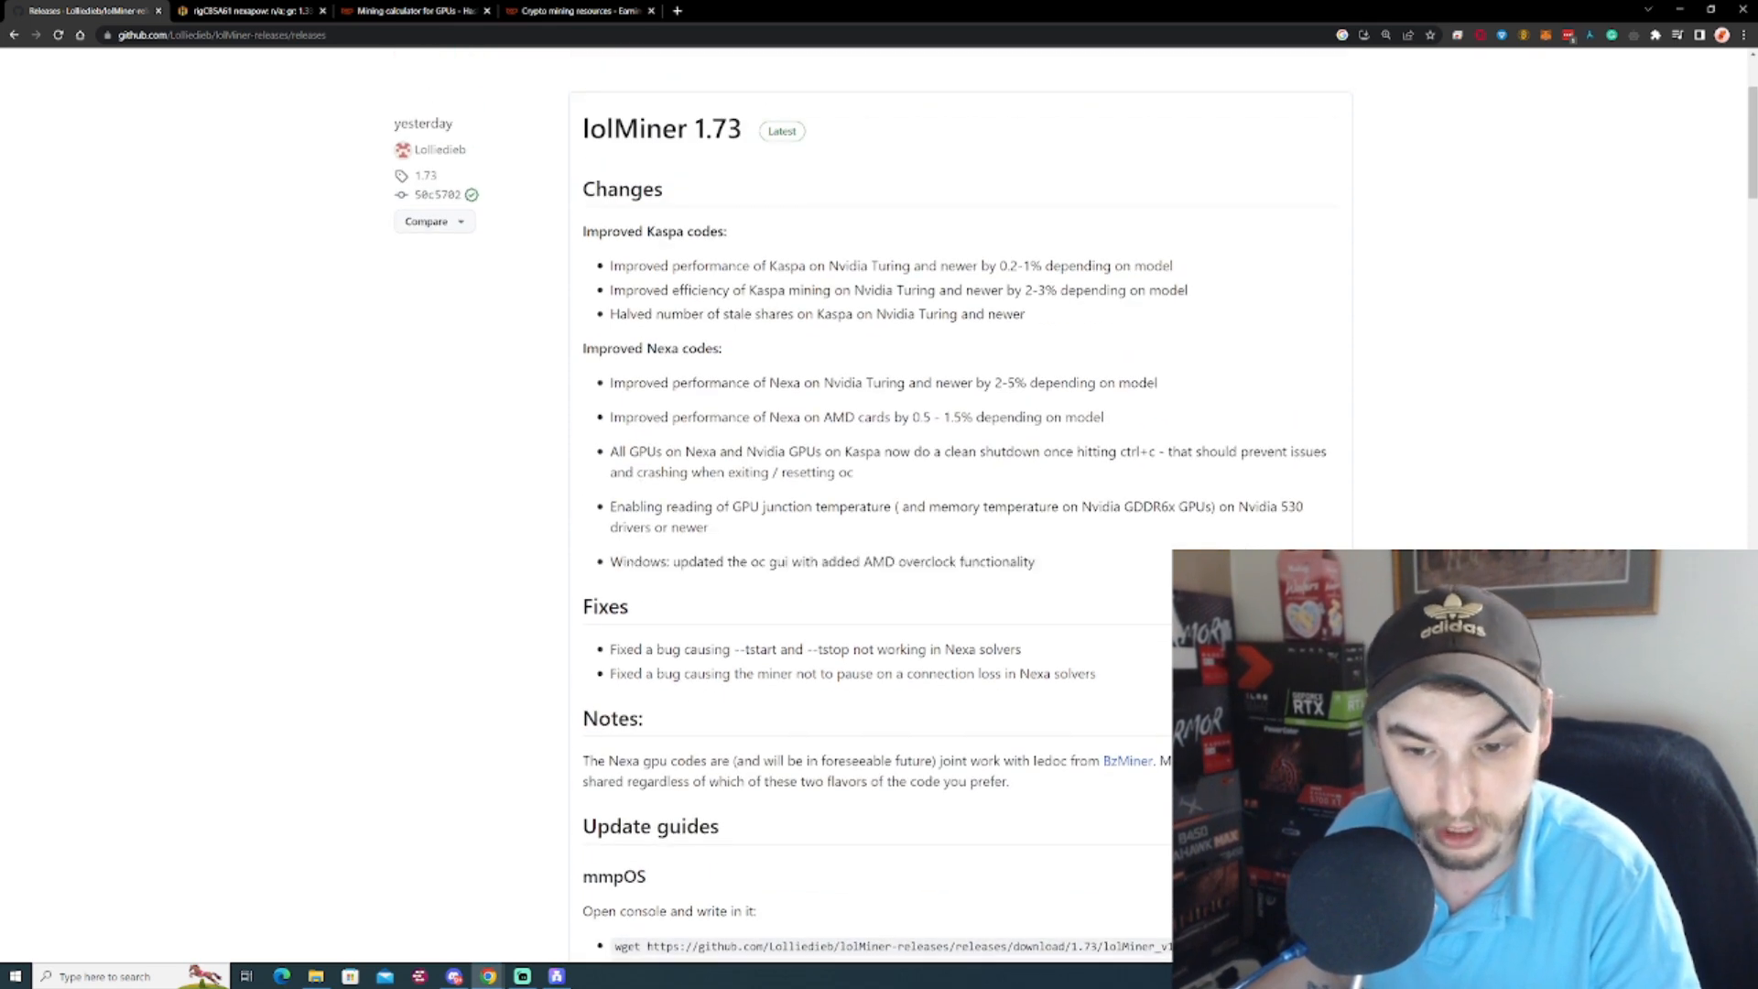
scroll(down, 3)
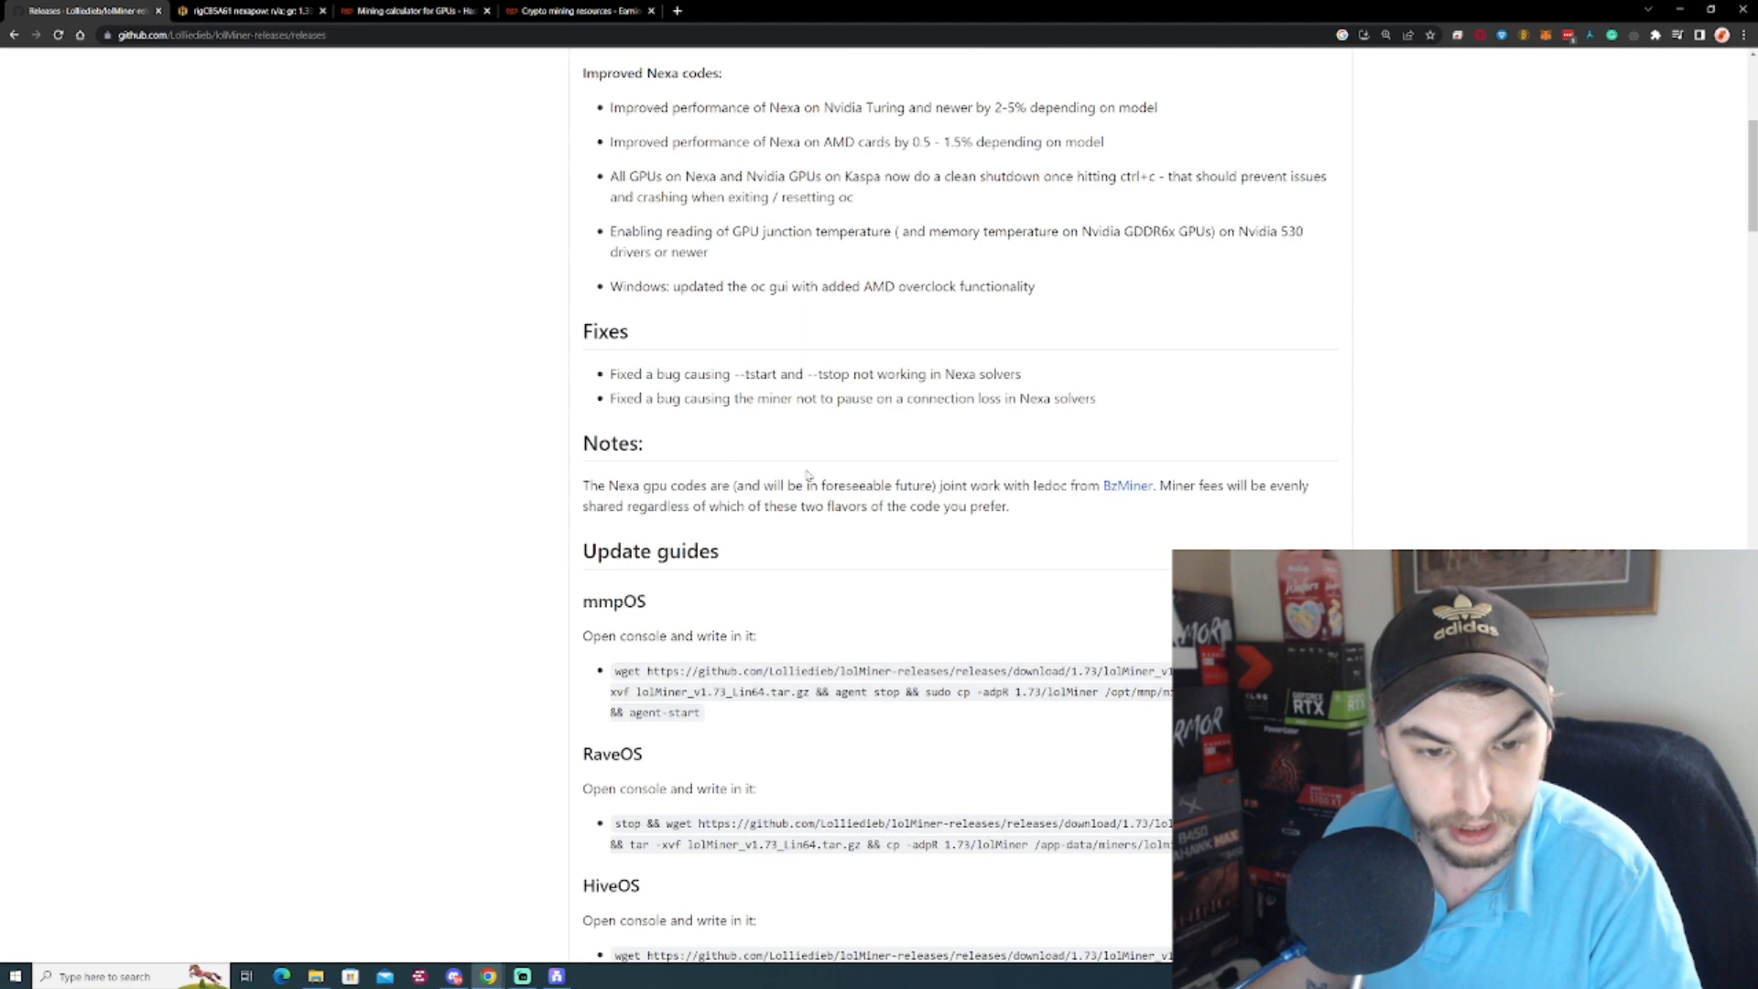
Open the rig's worker command prompt and bring over the HiveOS wget update line from GitHub.
click(253, 10)
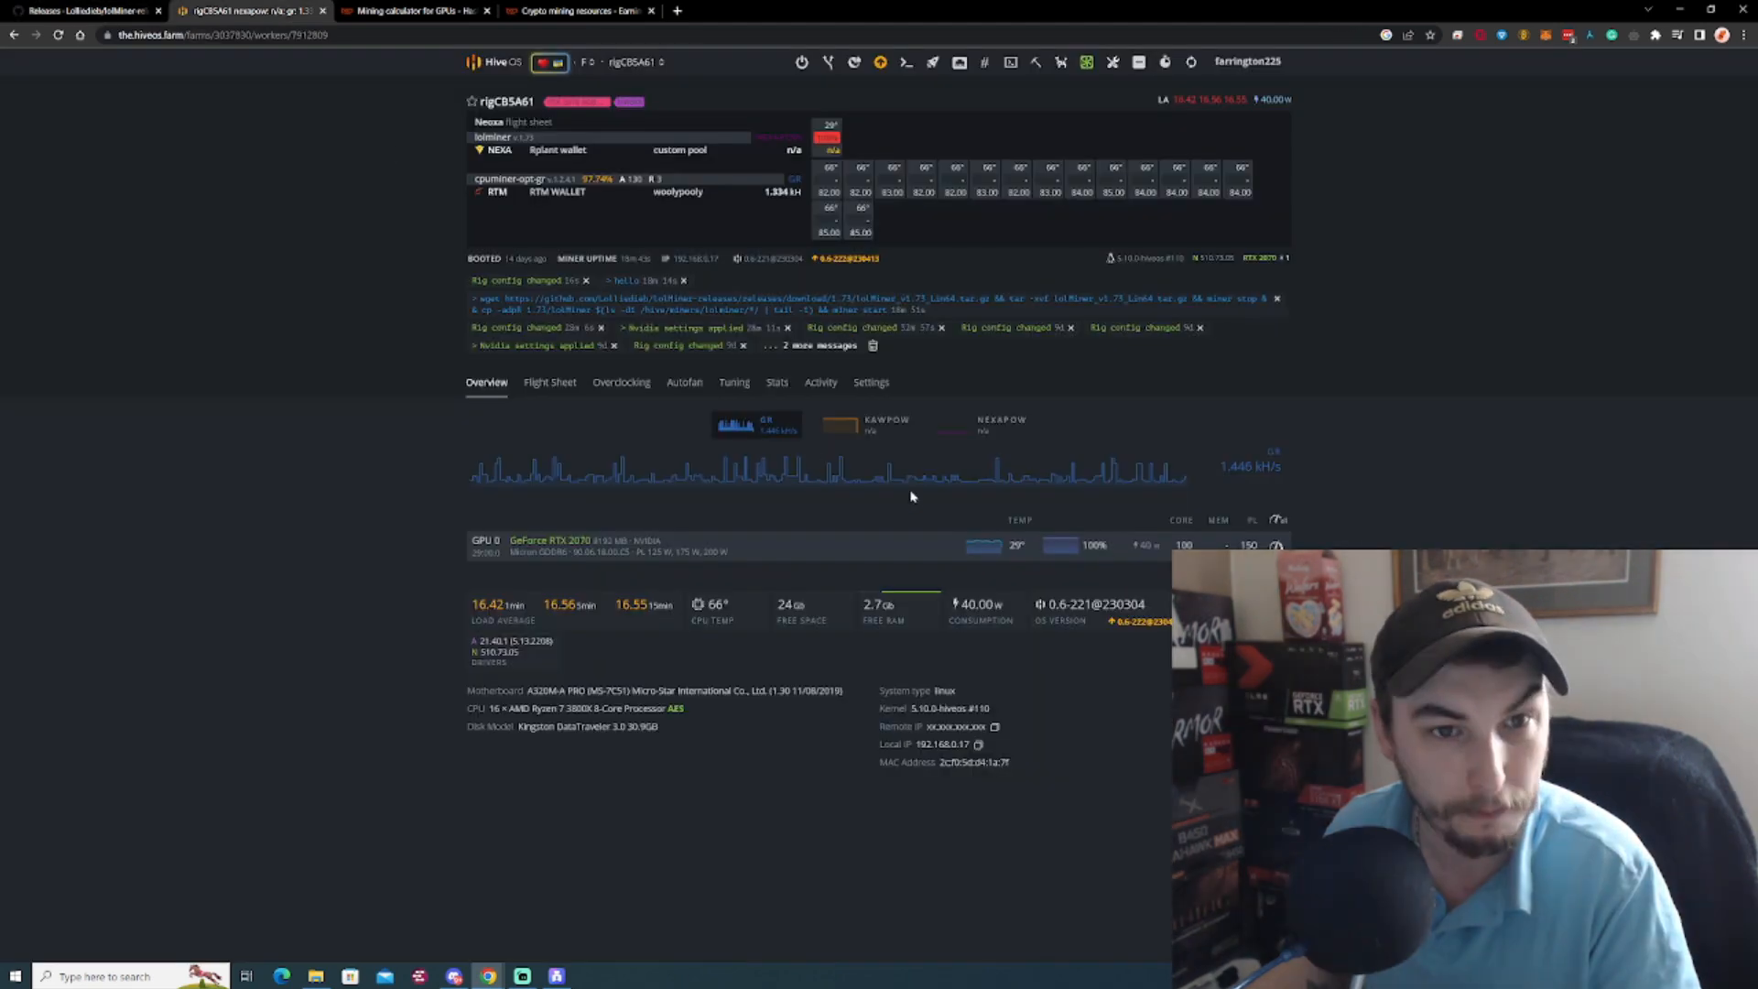
mouse_move(407, 243)
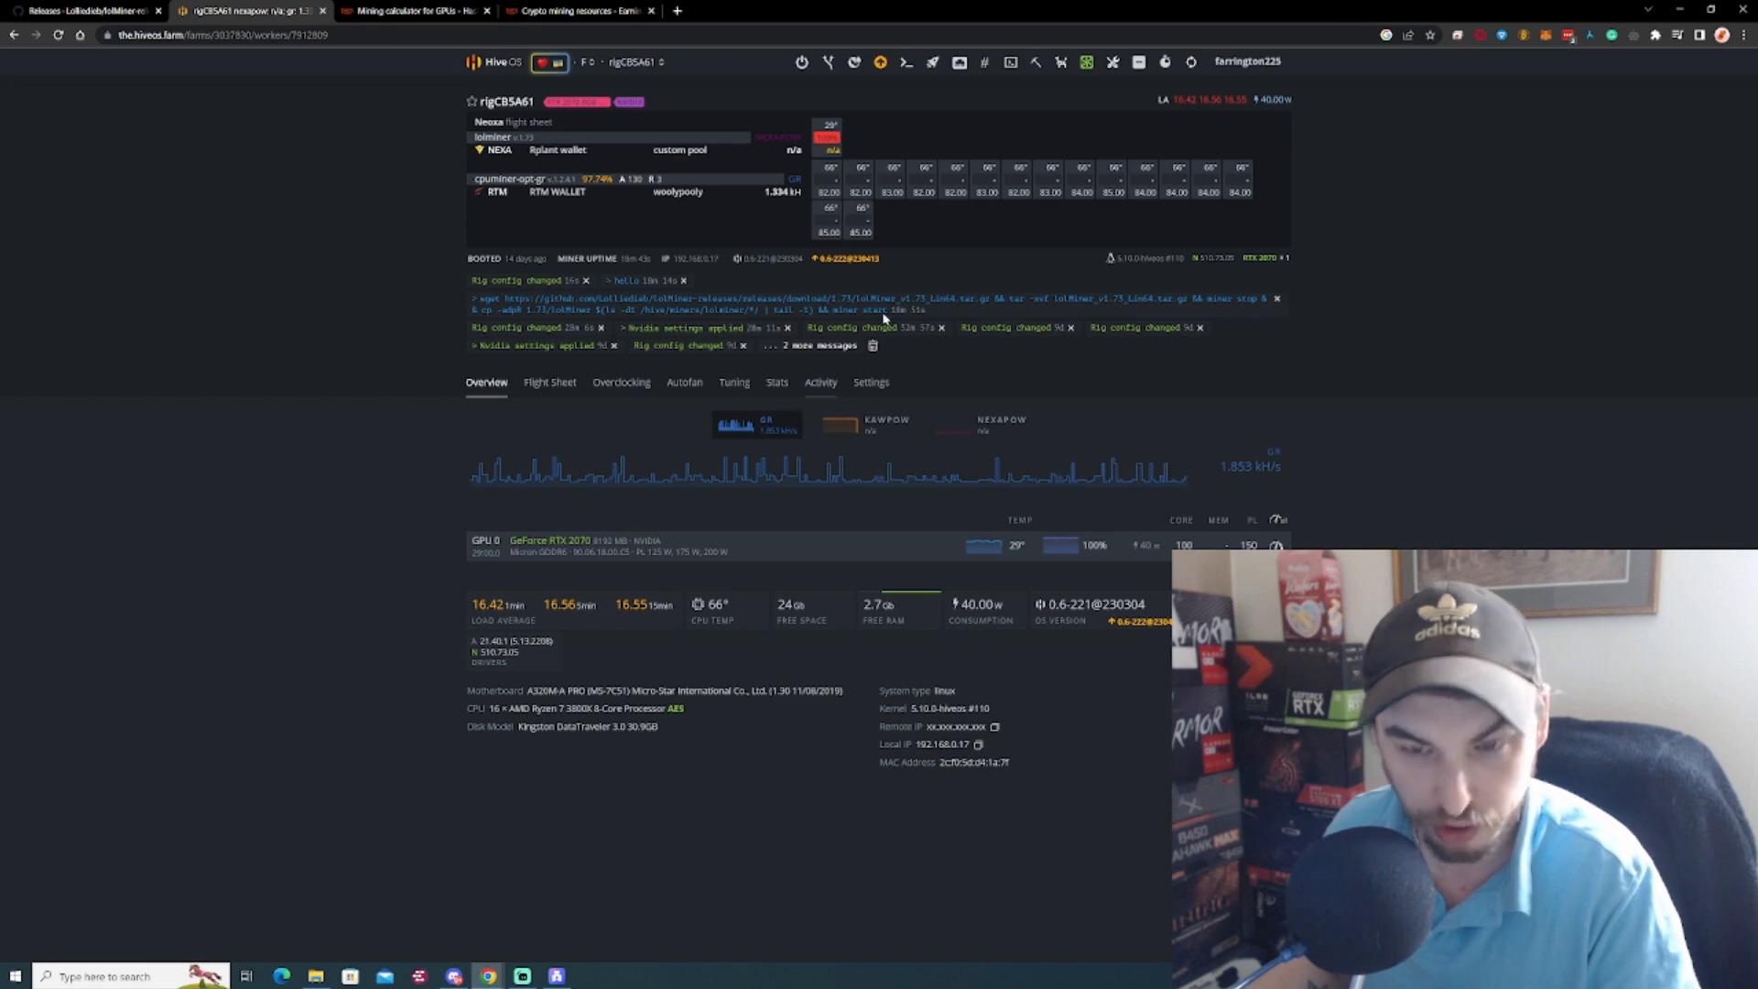
mouse_move(843, 323)
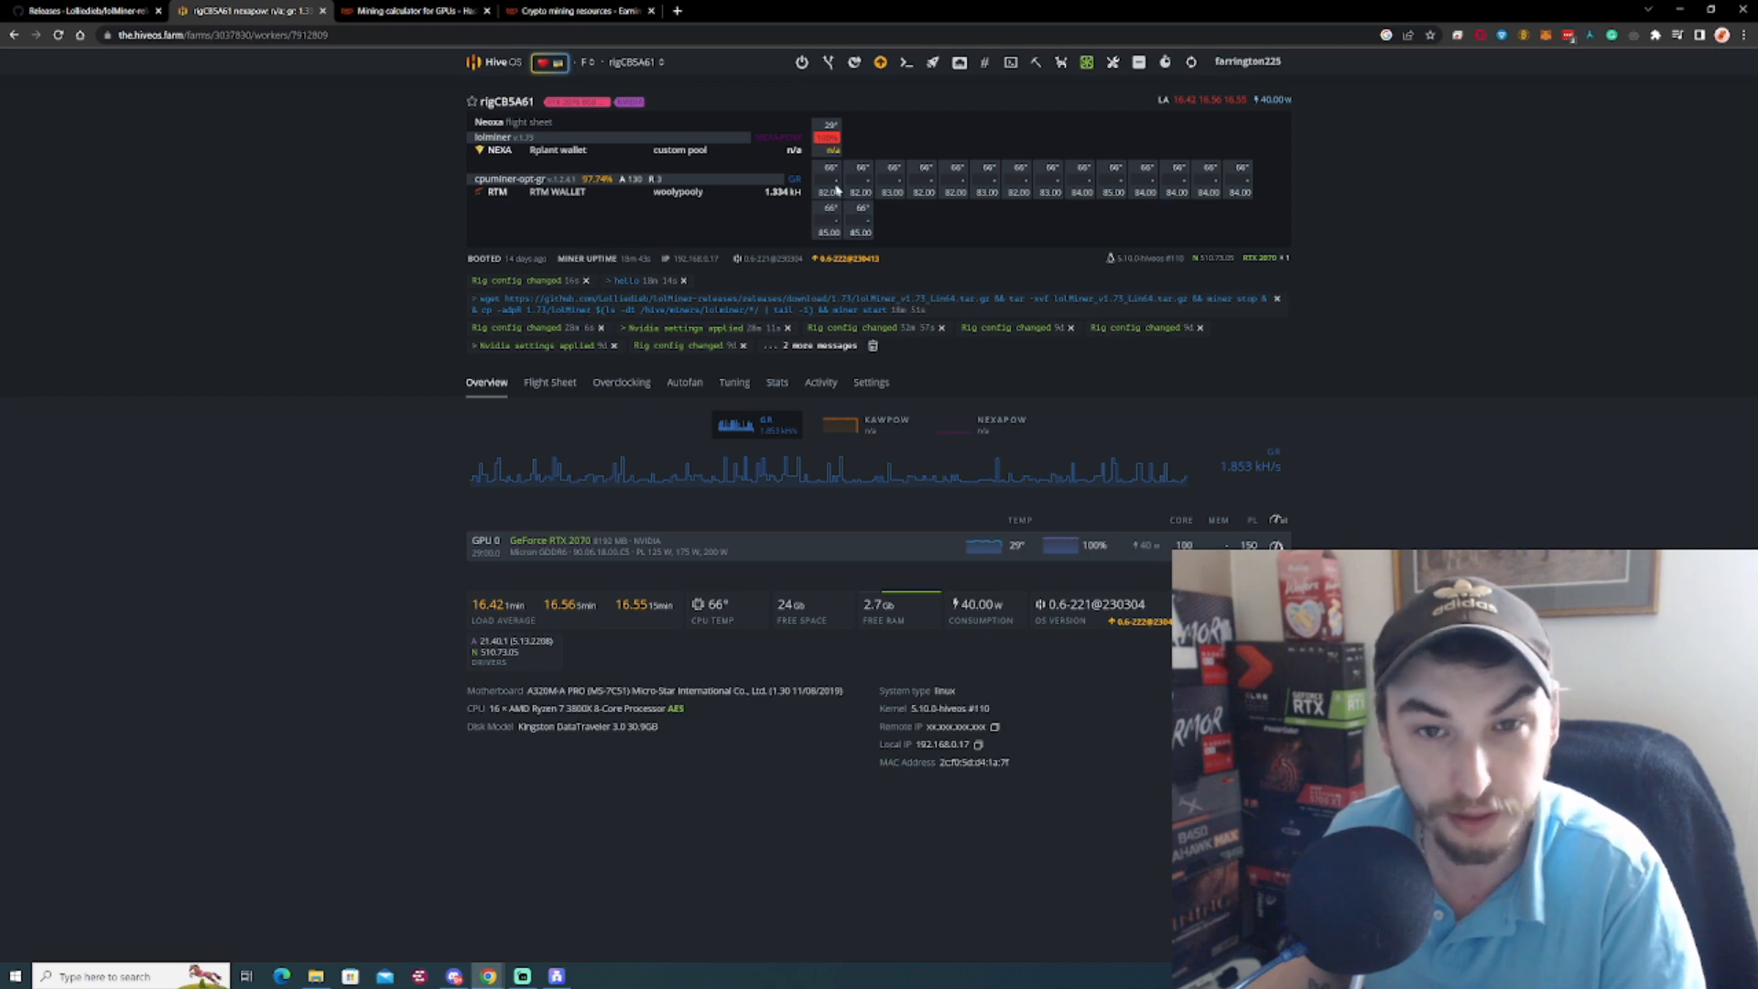
mouse_move(903, 62)
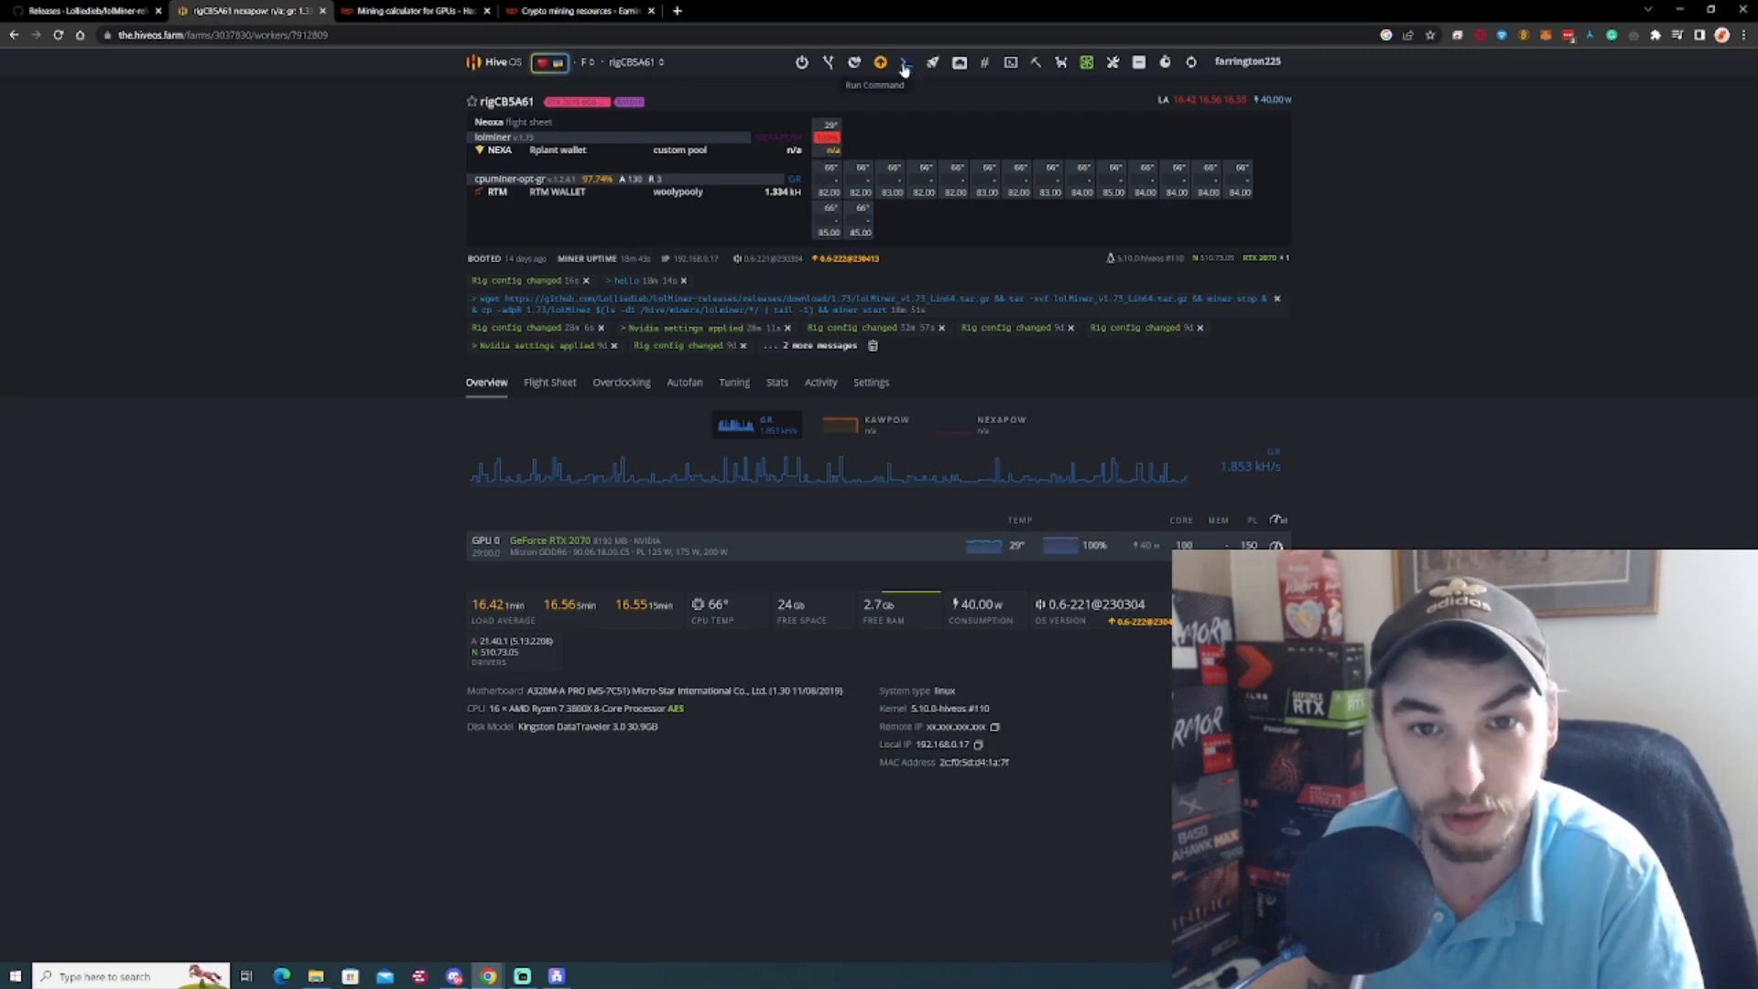
click(903, 62)
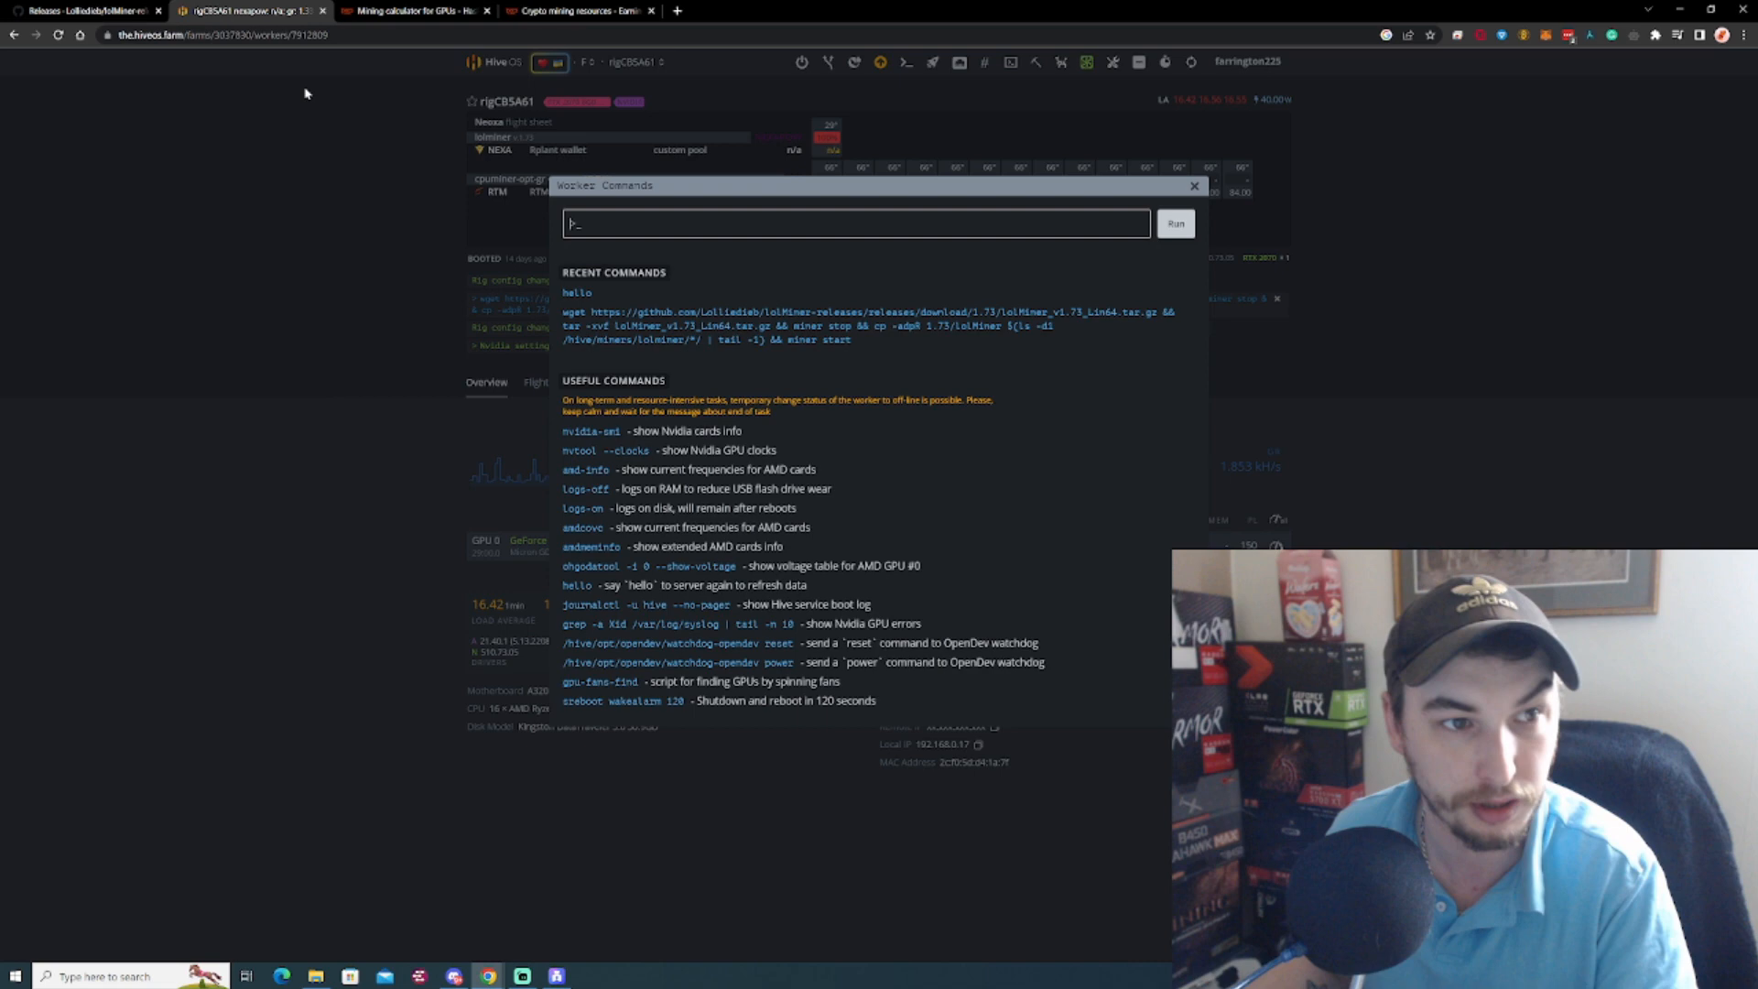
click(84, 10)
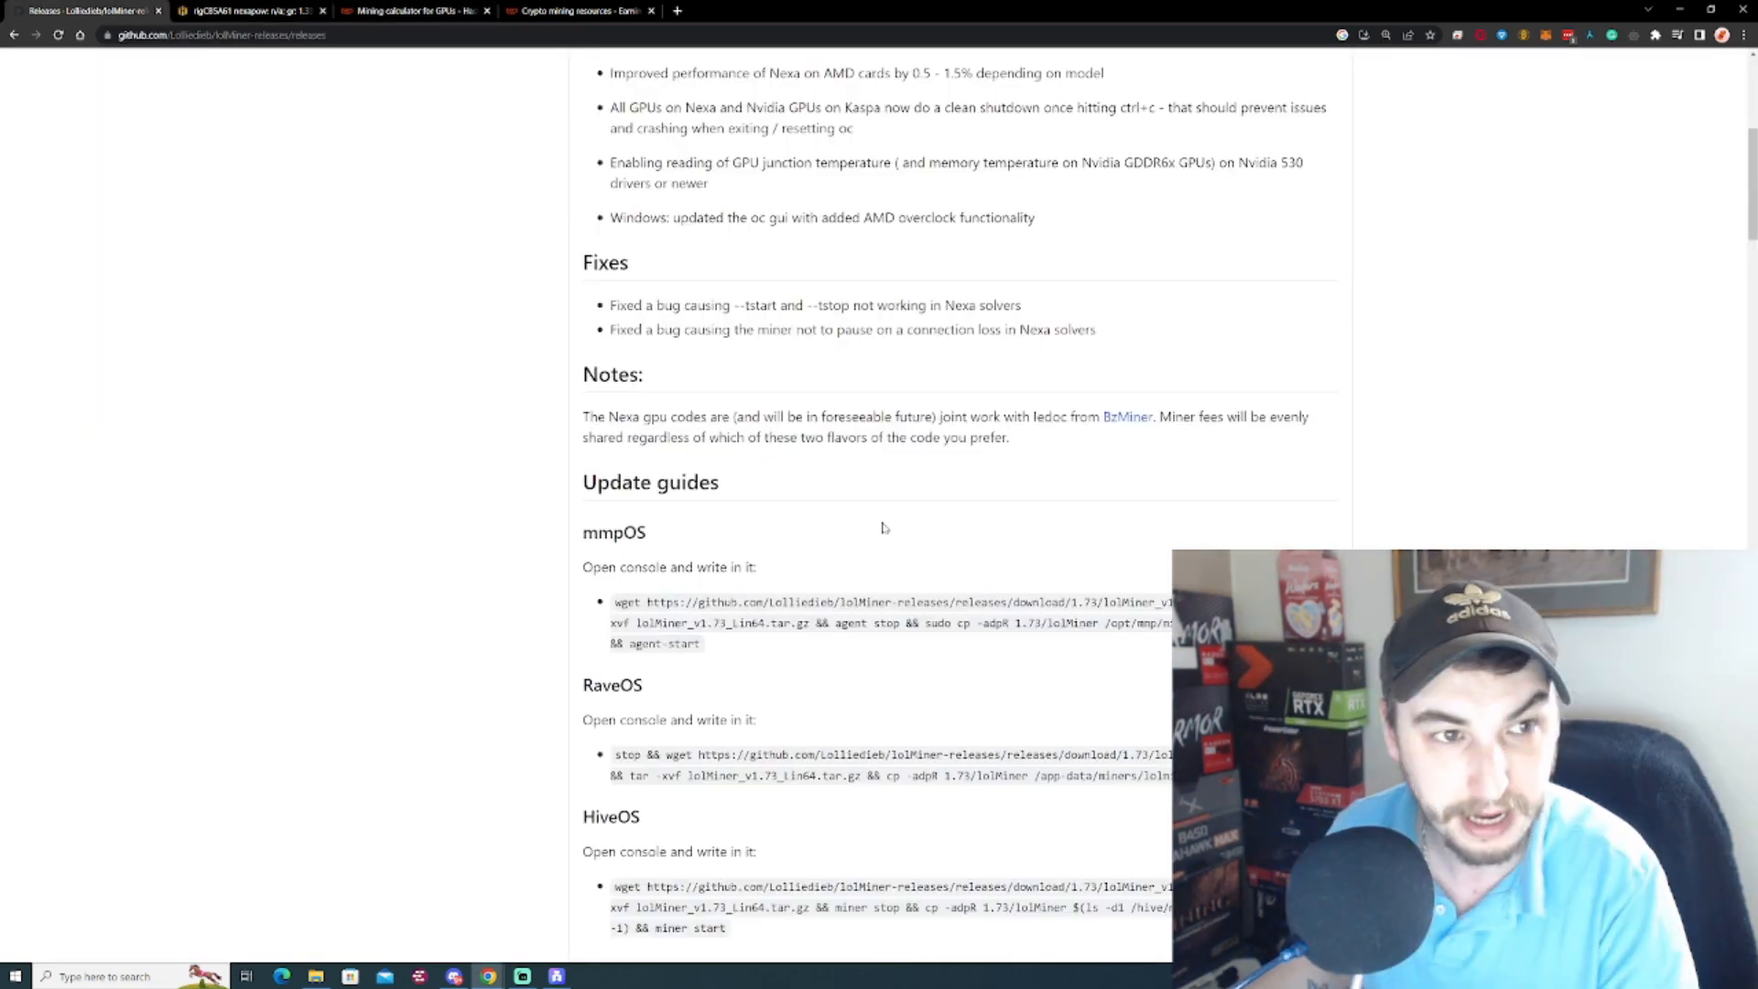
scroll(down, 3)
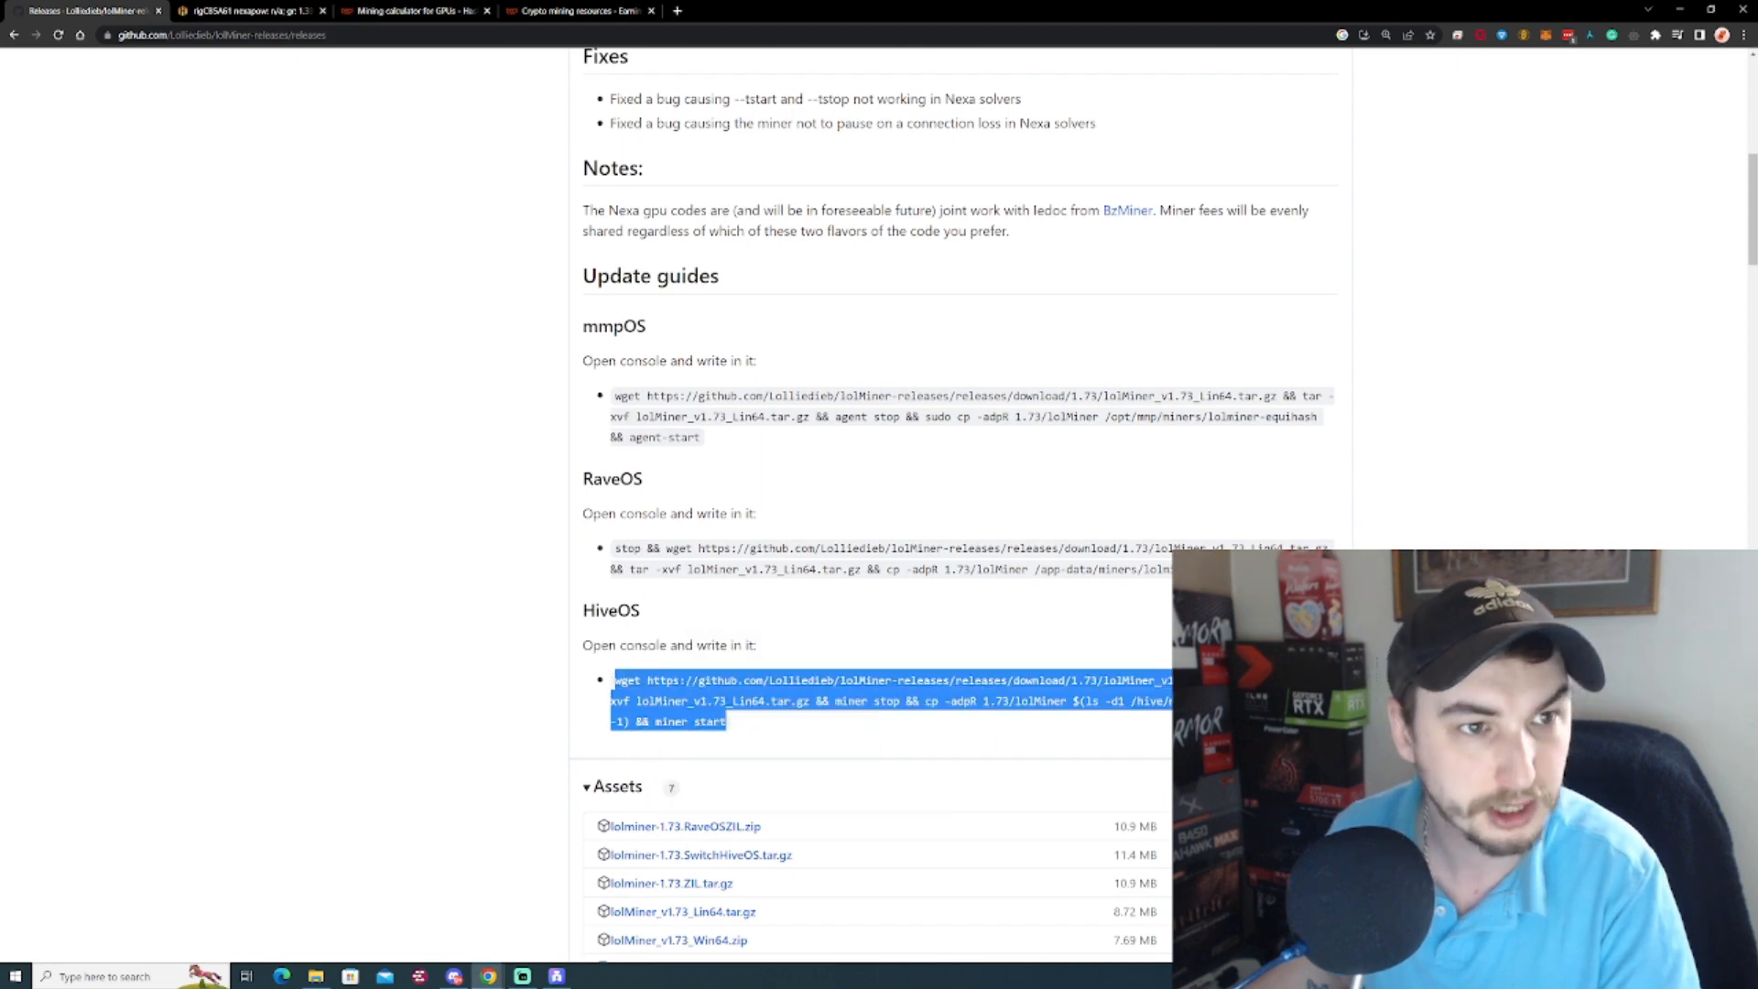
click(253, 10)
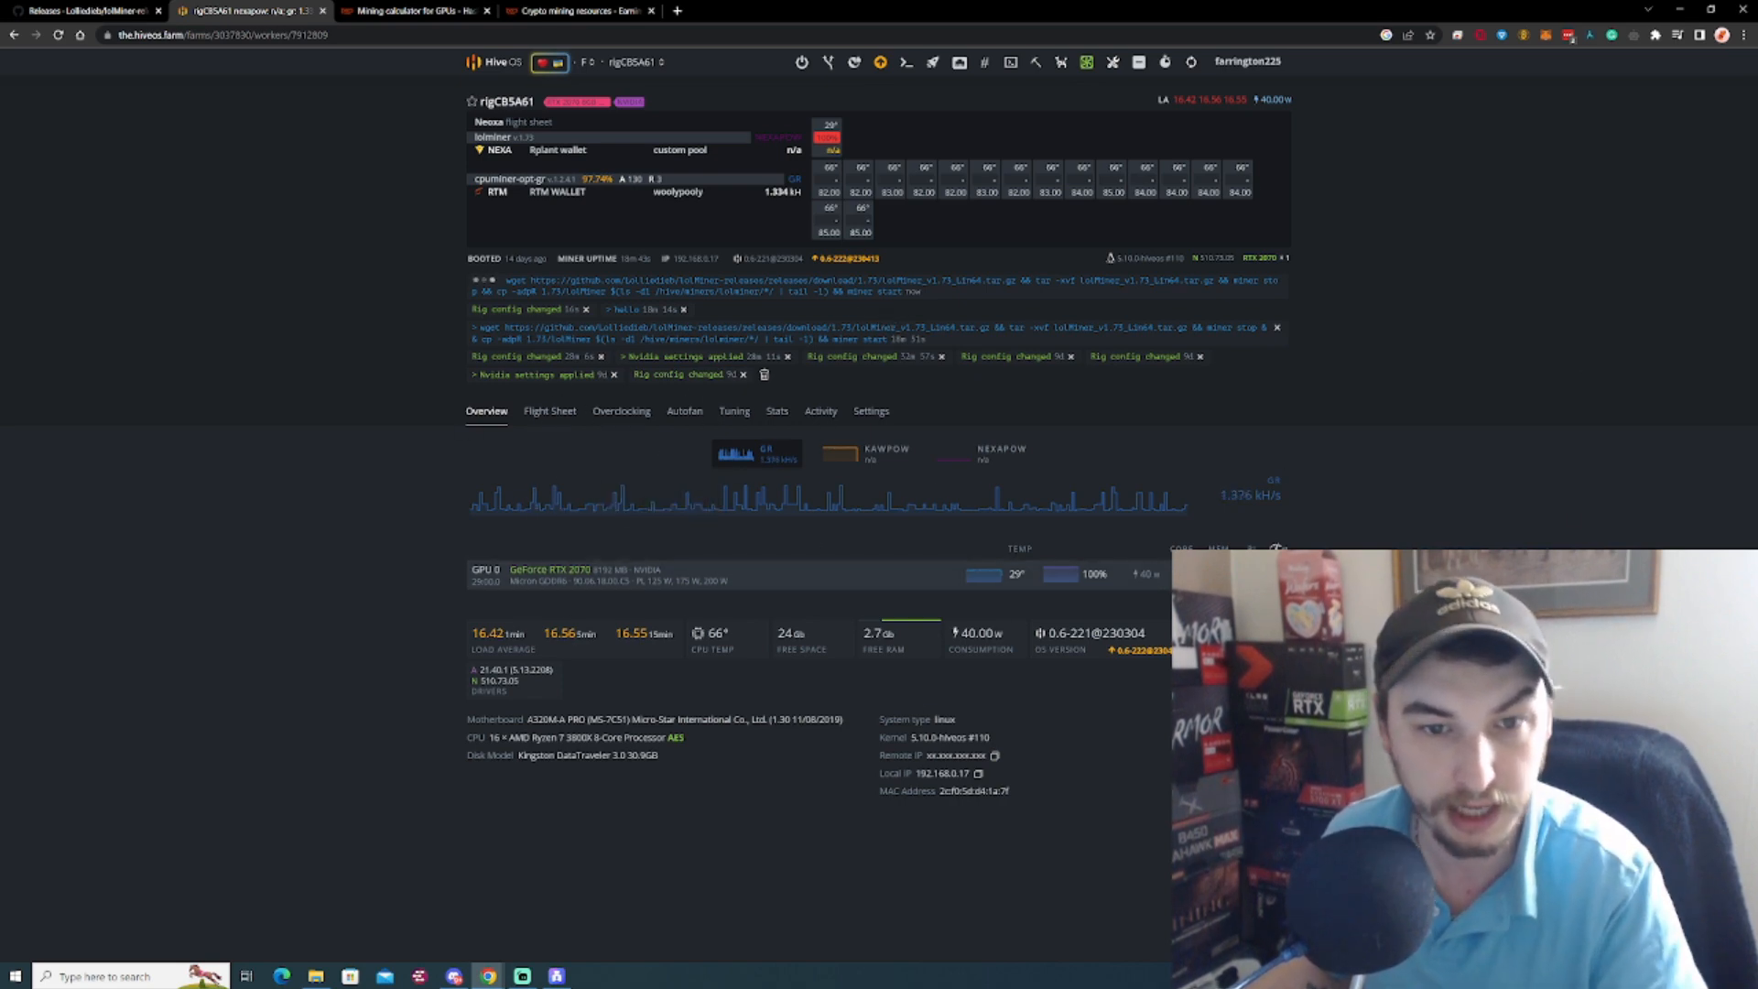
click(85, 10)
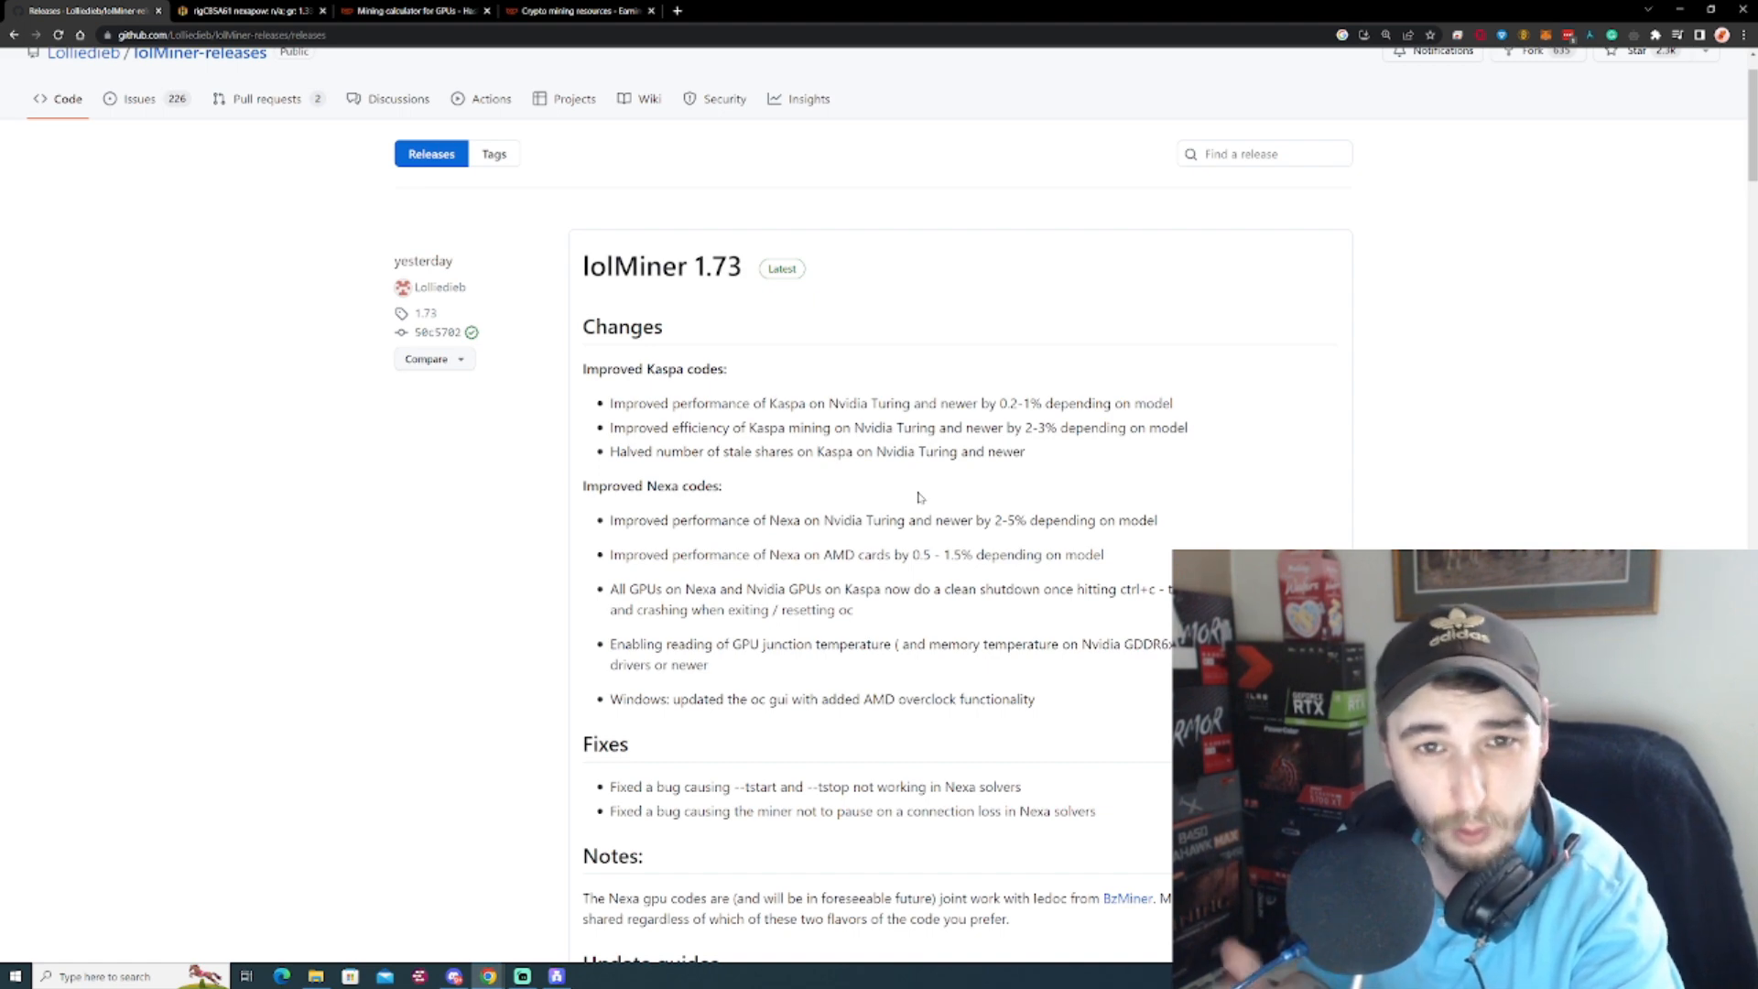
Scroll to the lolMiner 1.73 assets and download lolMiner_v1.73_Win64.zip.
scroll(up, 3)
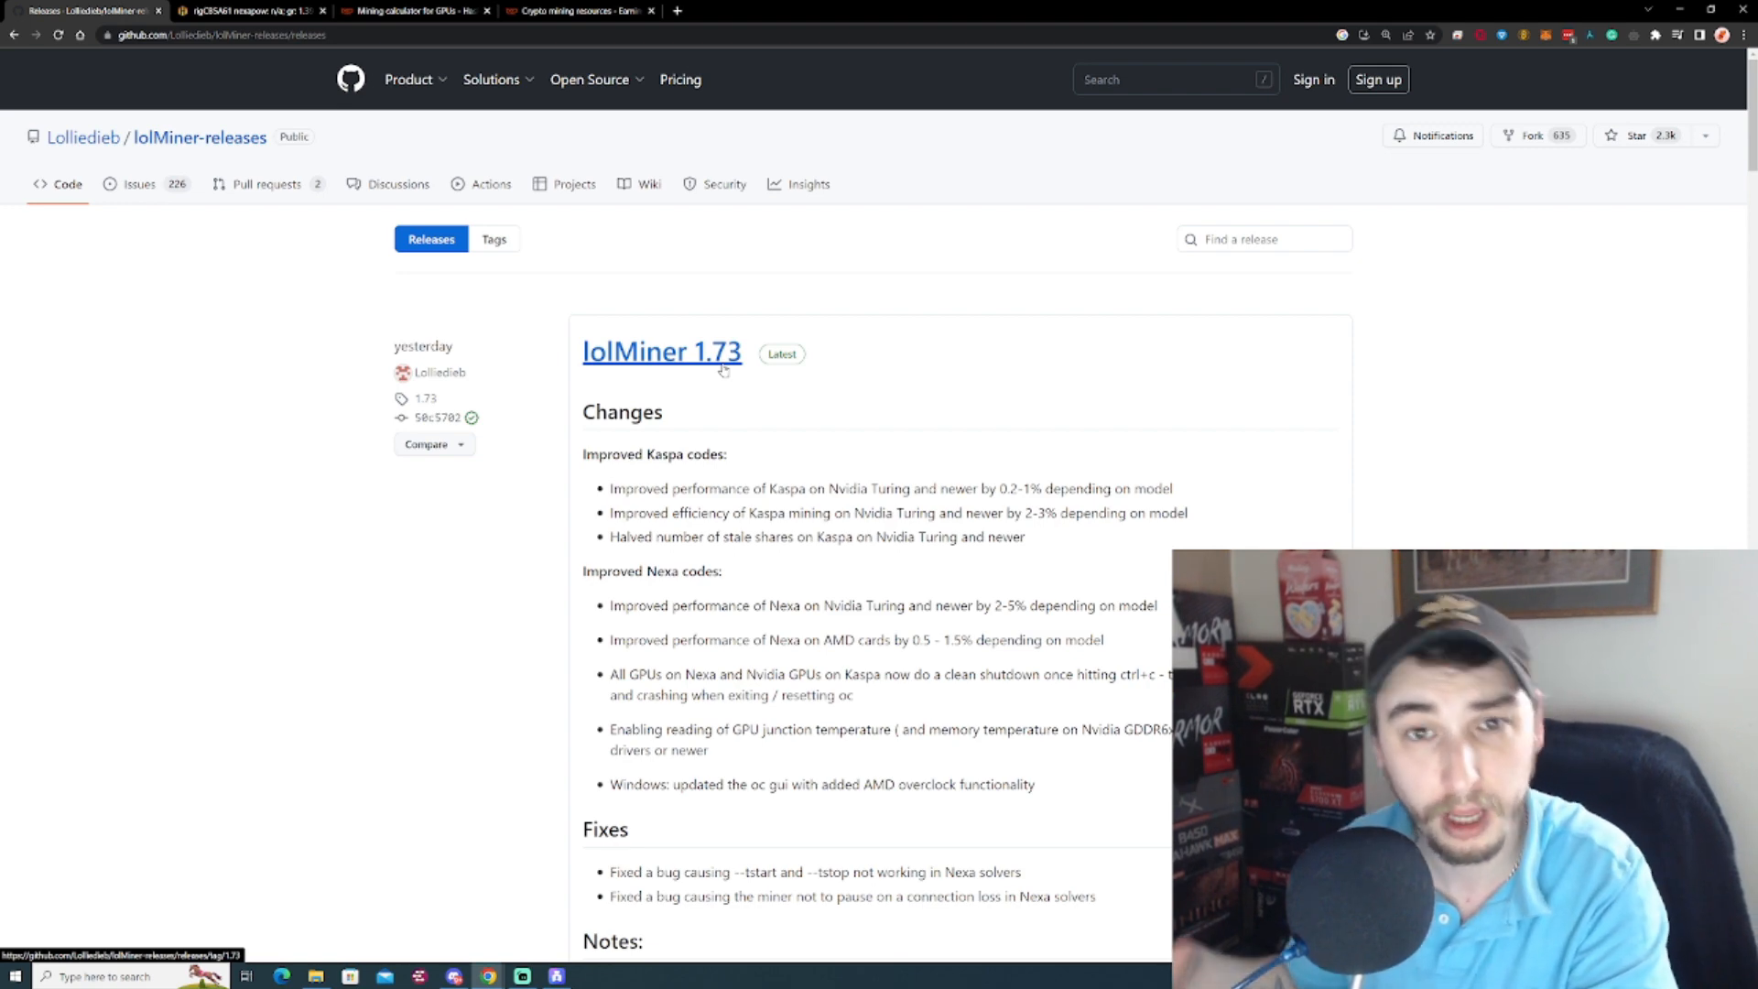
mouse_move(875, 424)
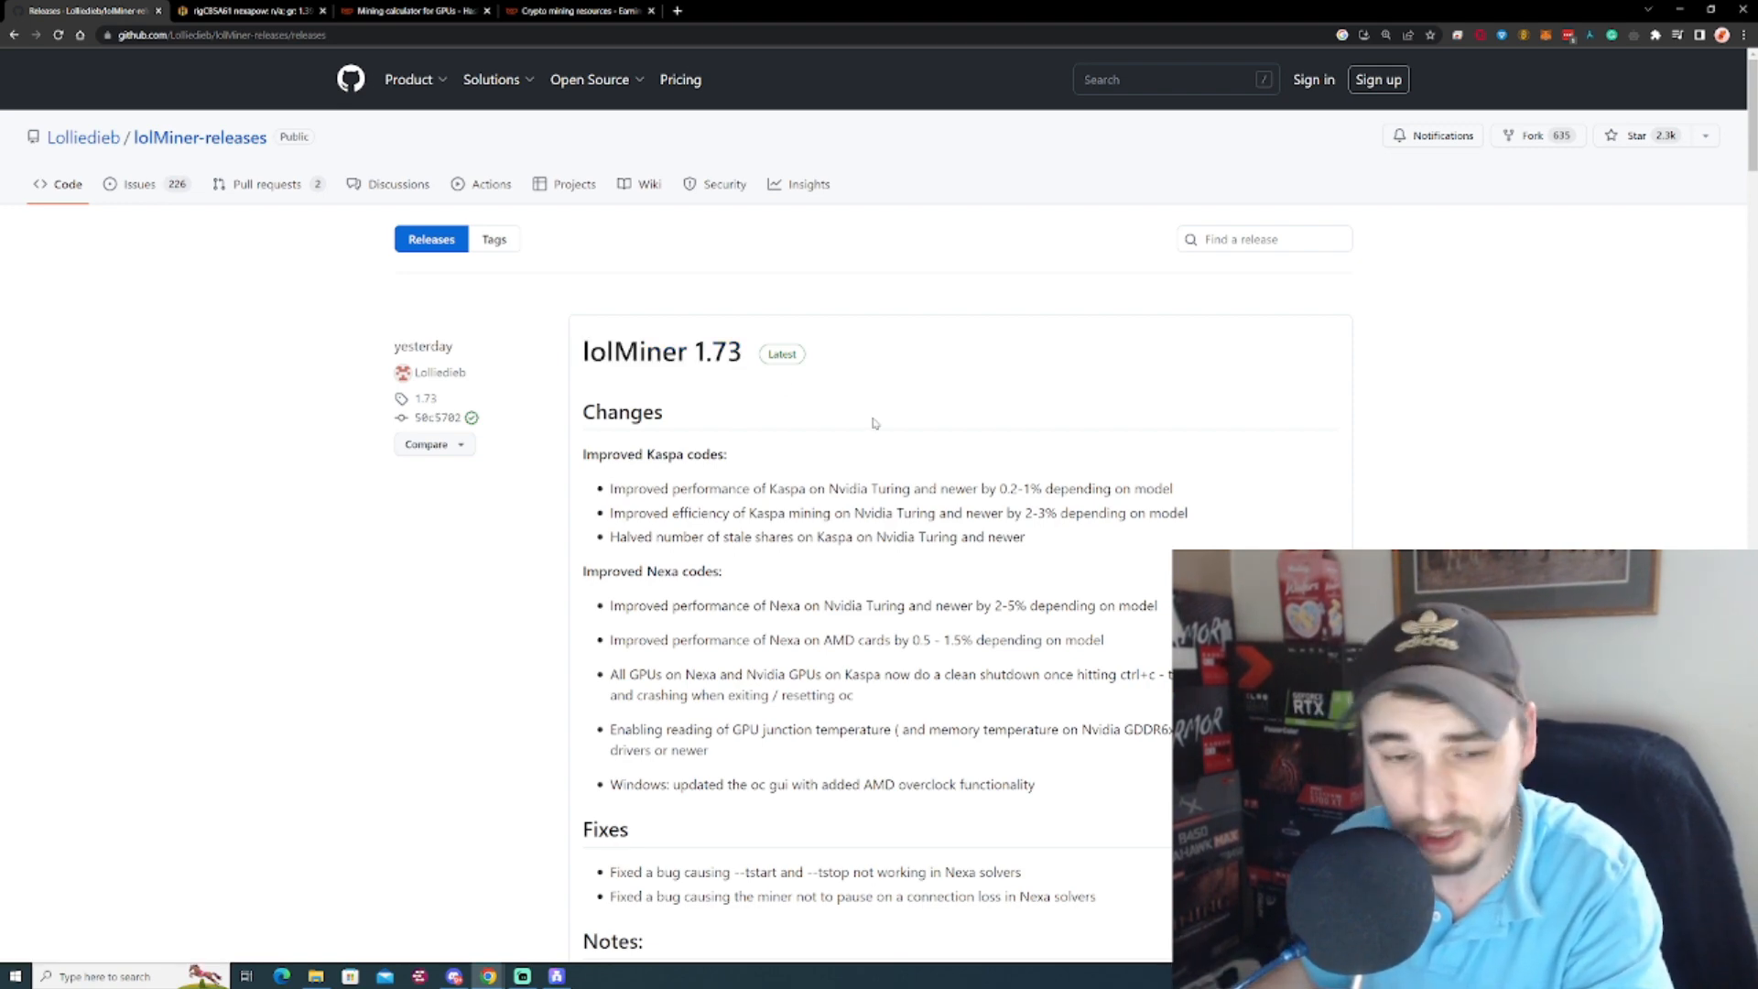
scroll(down, 3)
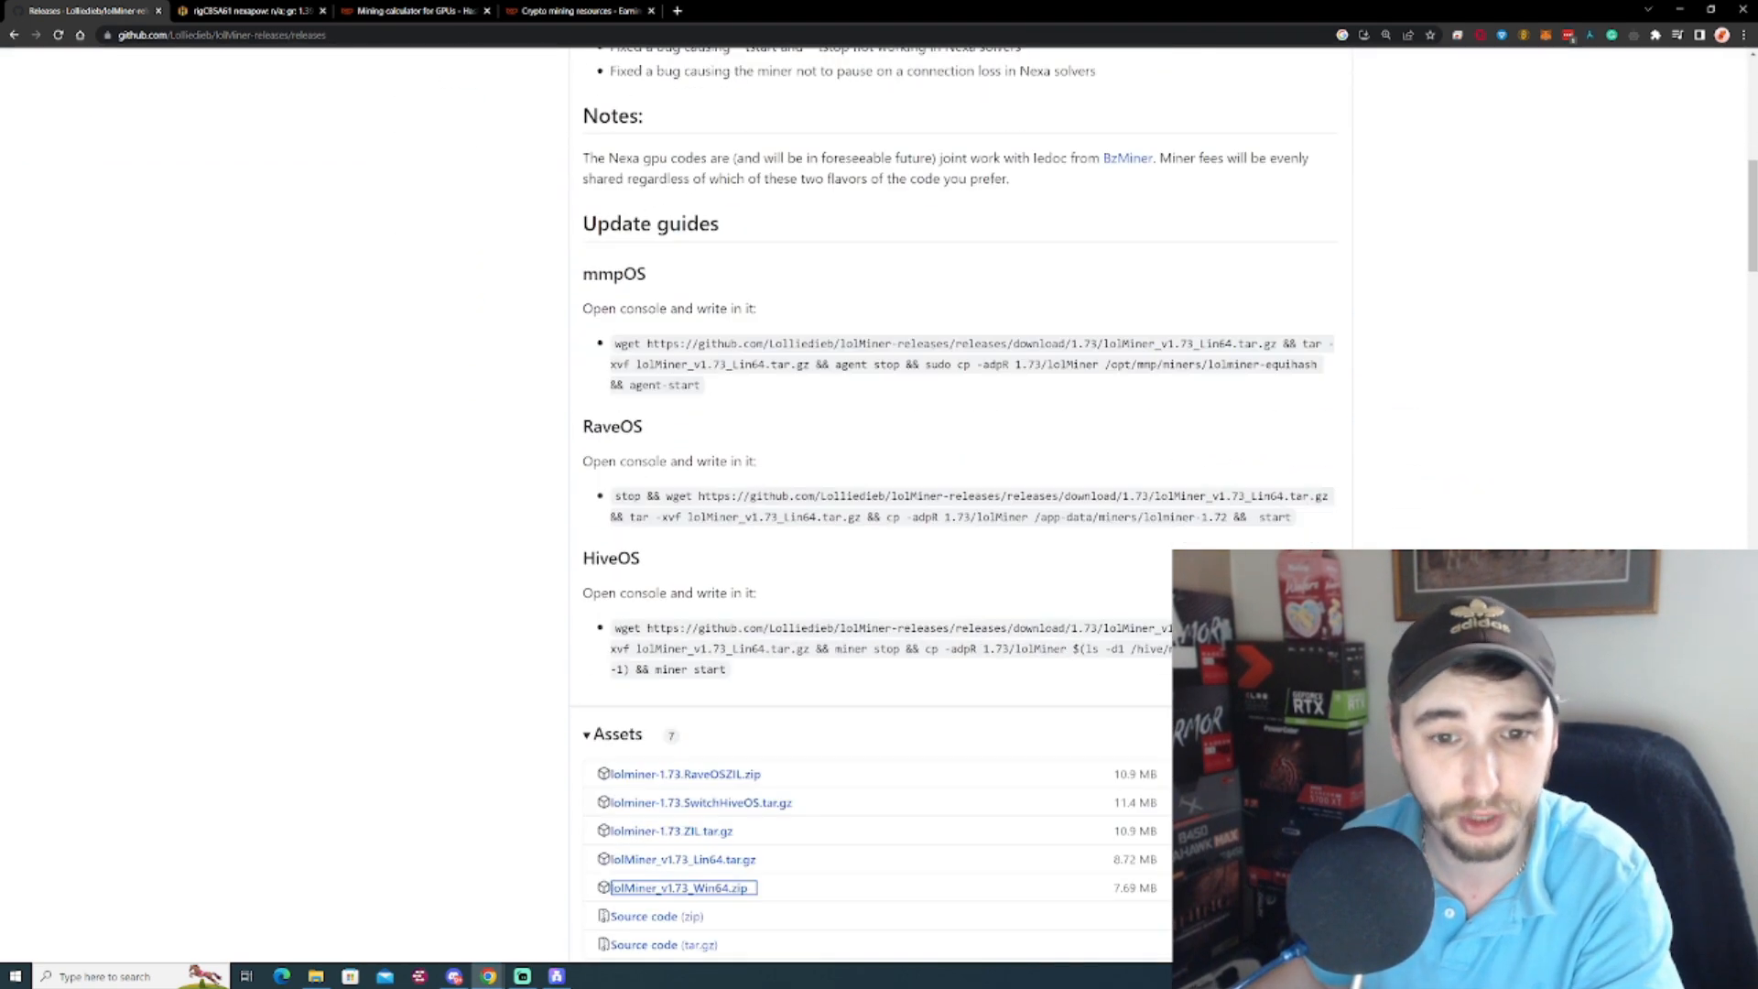
scroll(down, 3)
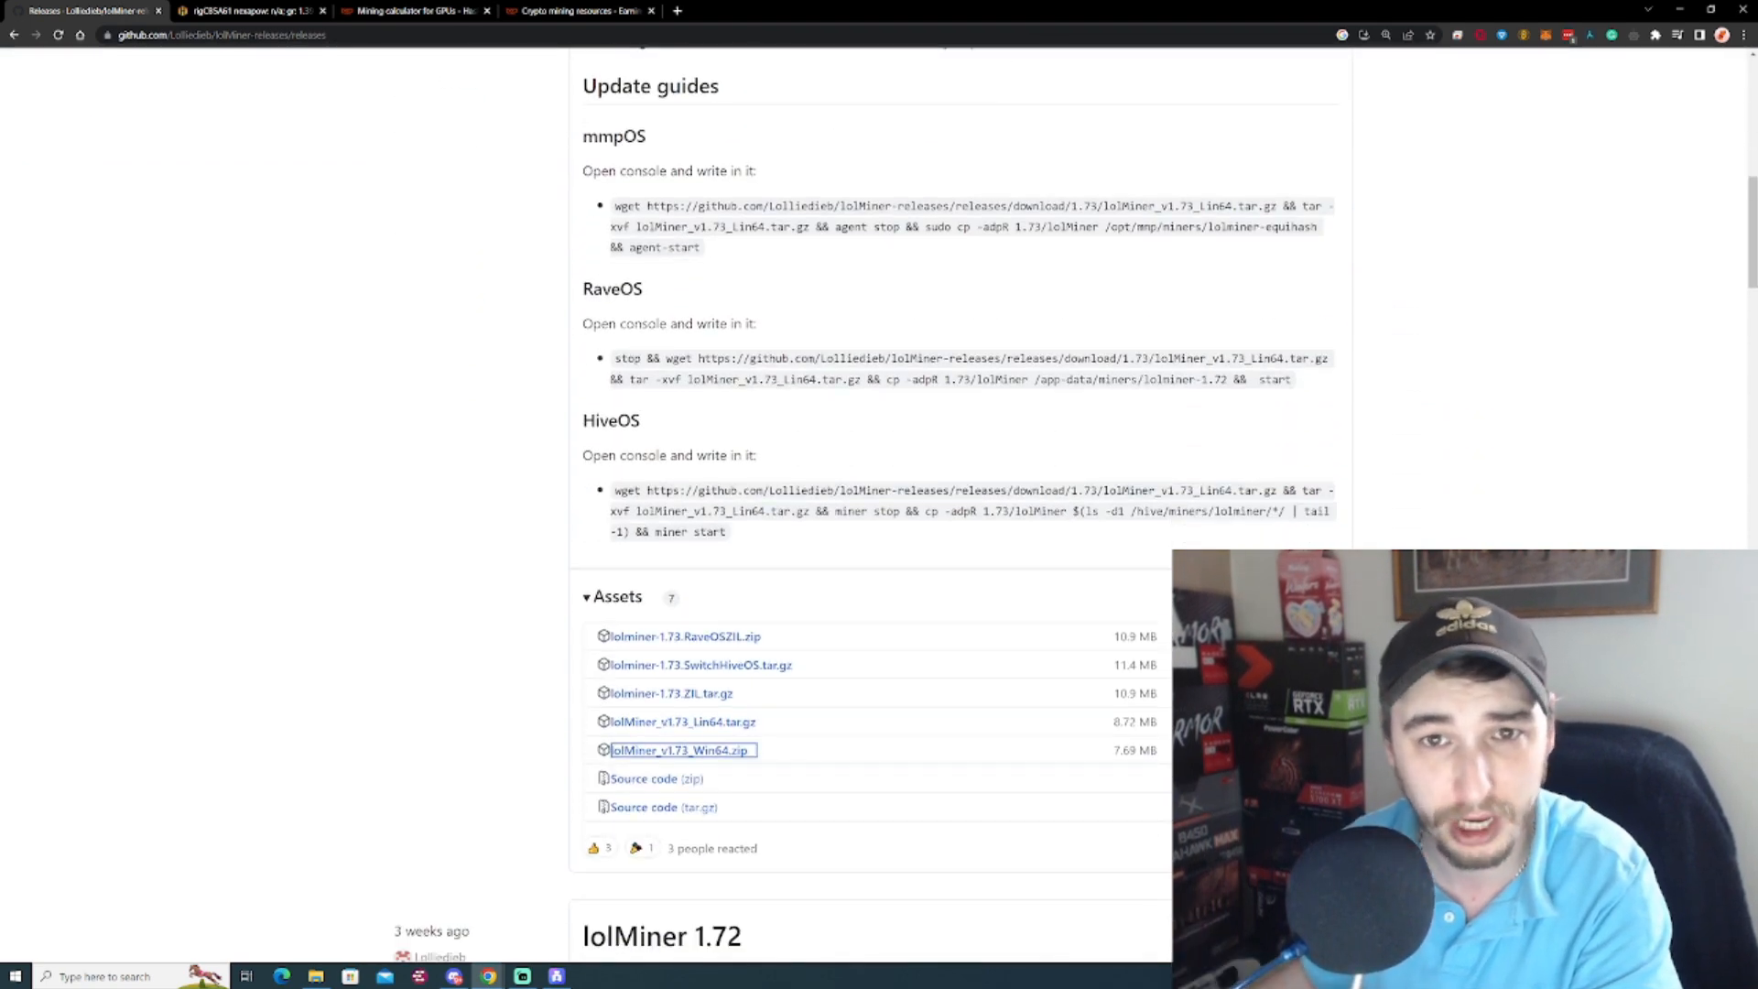
scroll(down, 3)
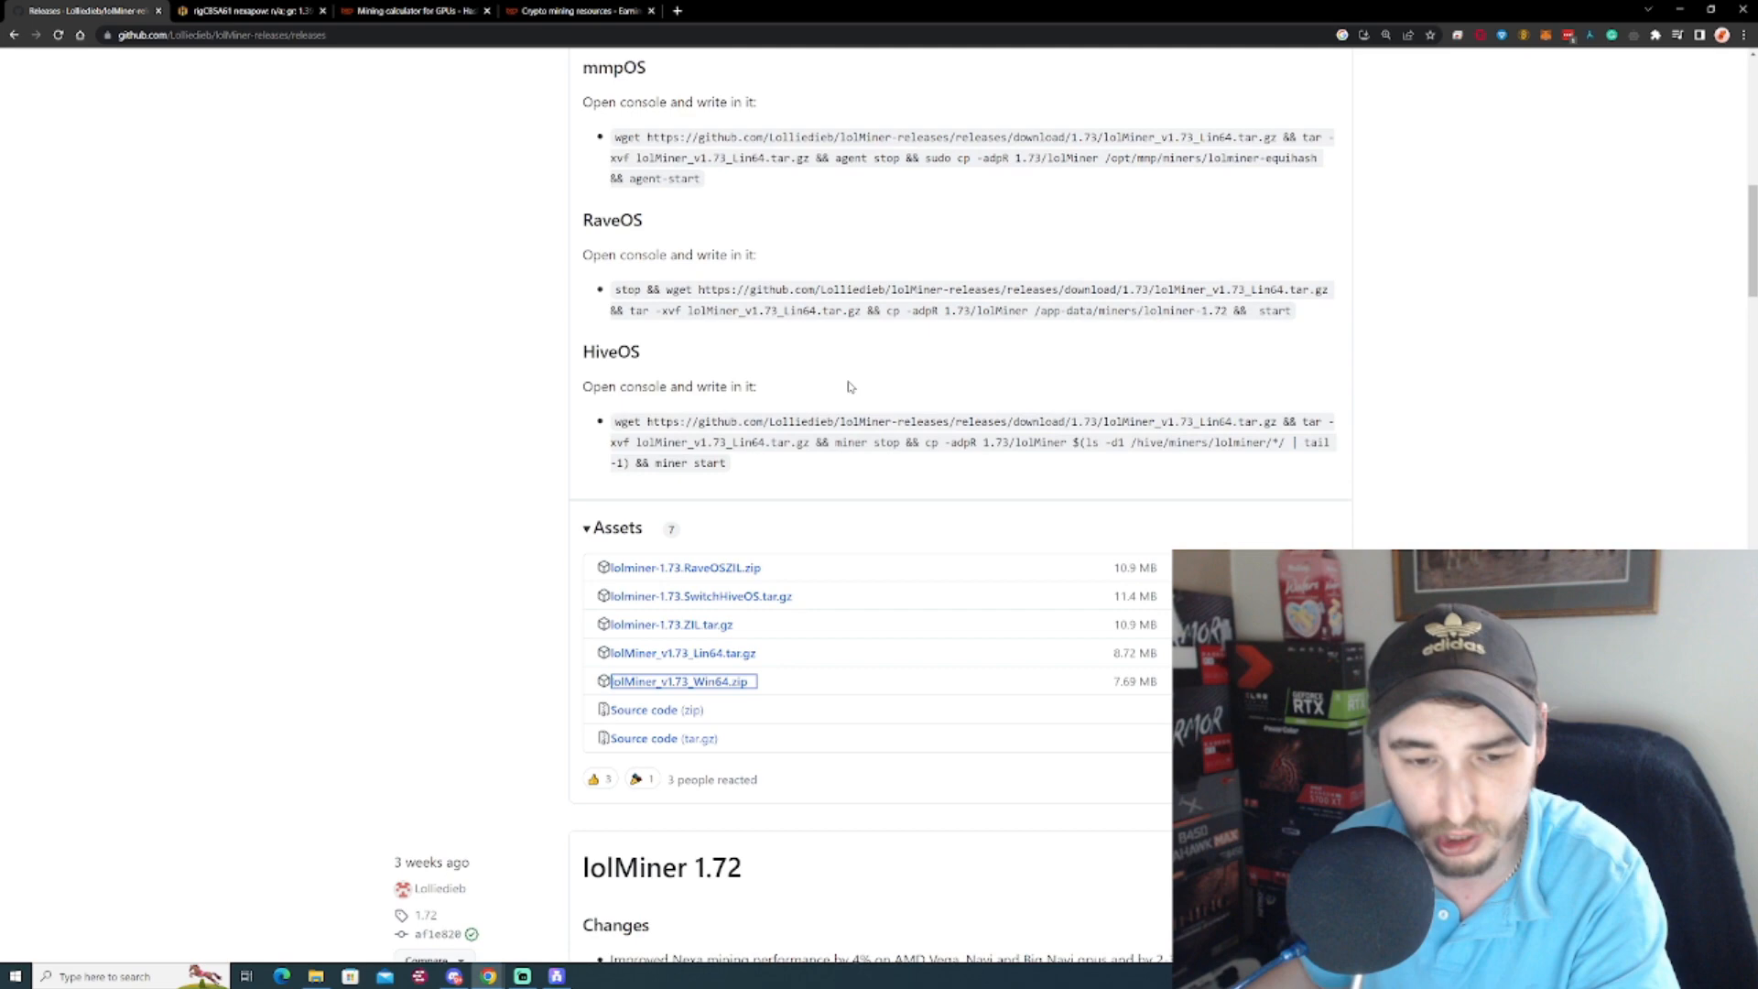
mouse_move(634, 687)
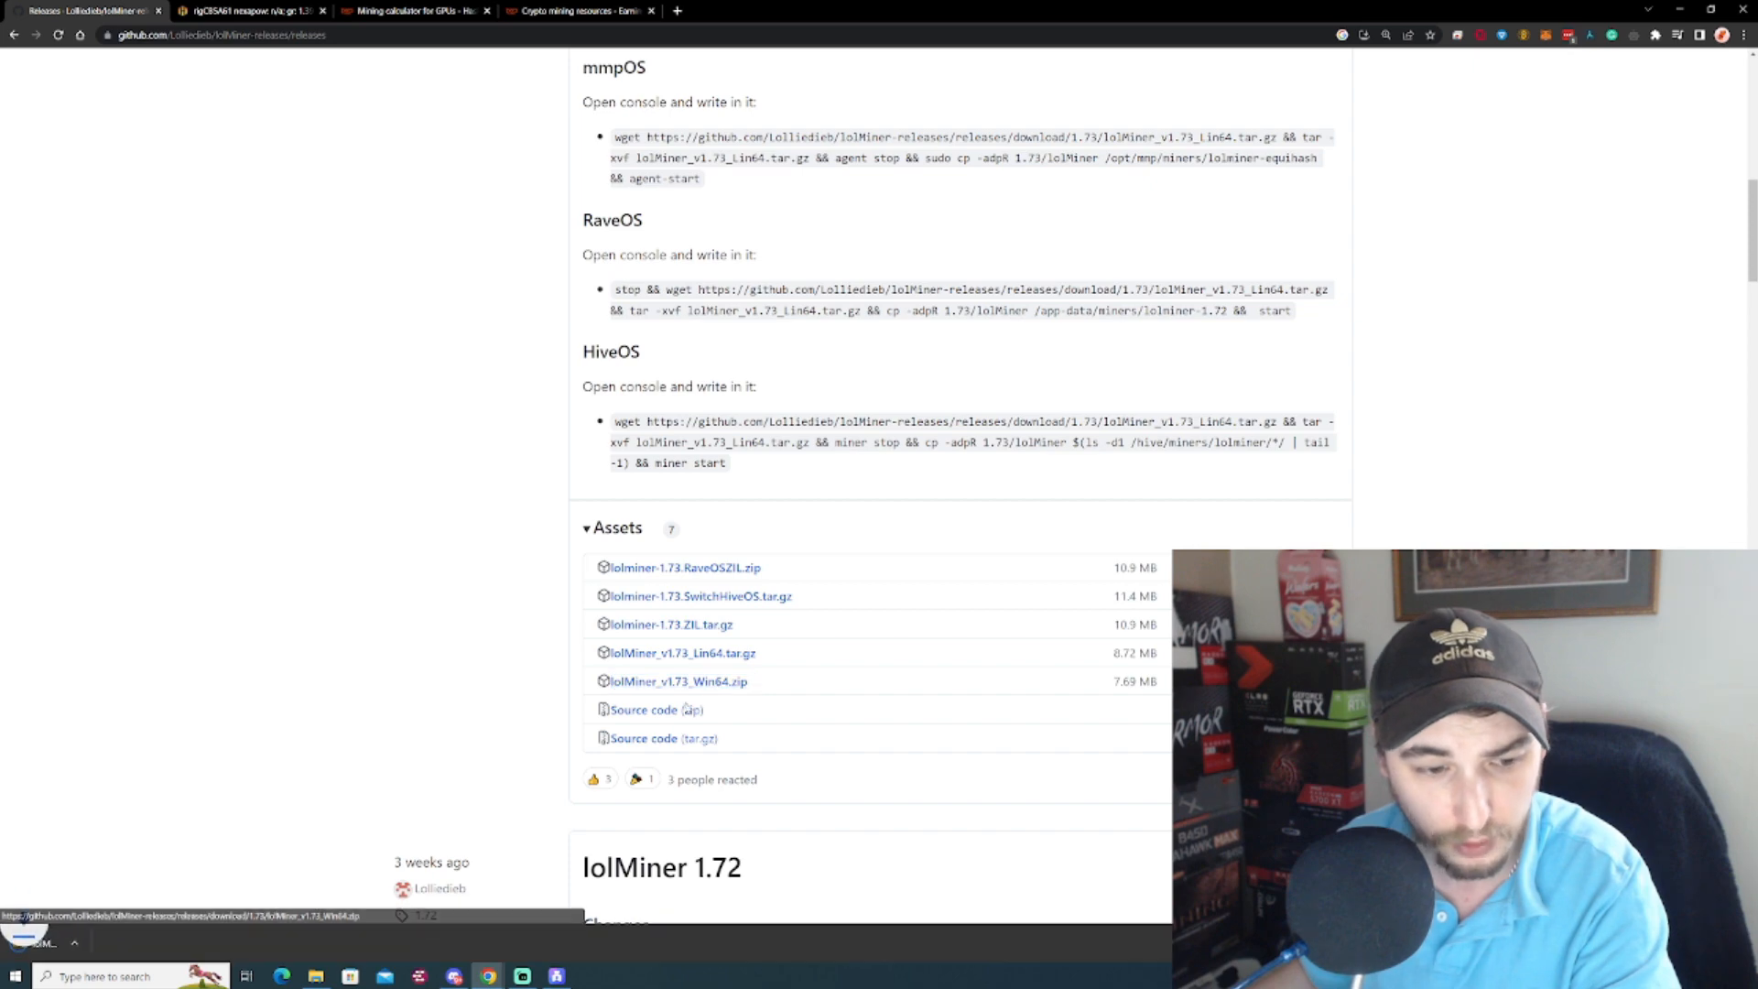
click(678, 680)
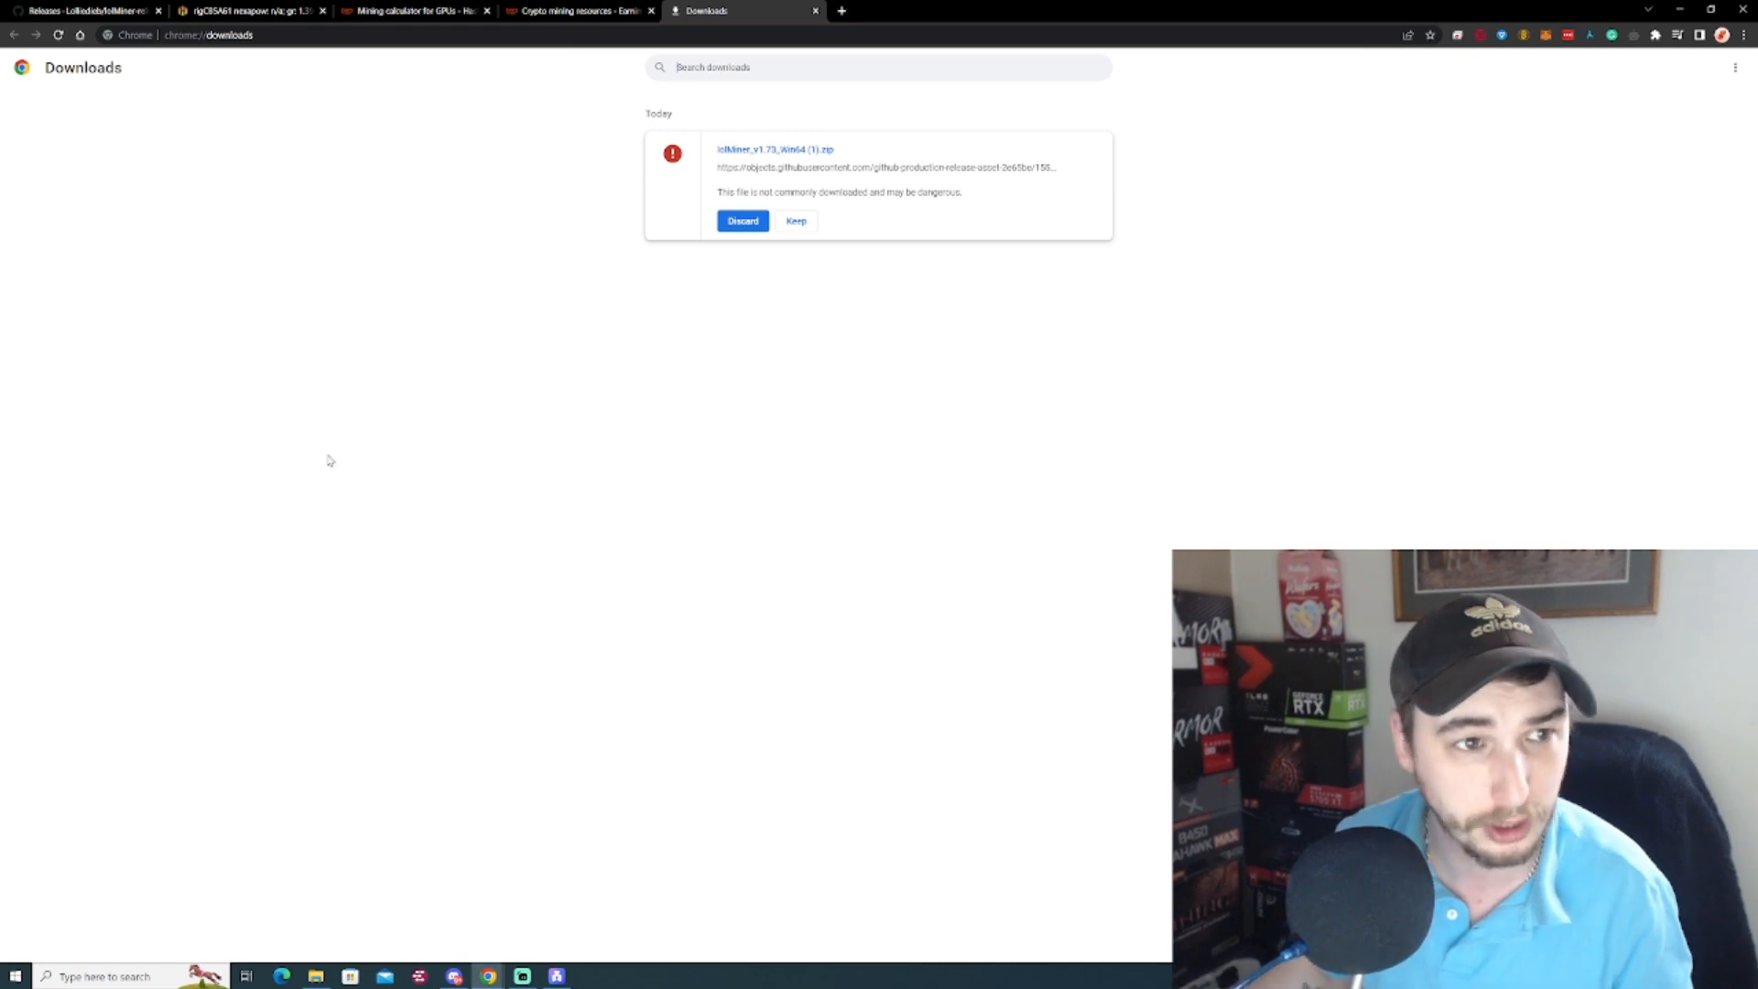
click(796, 220)
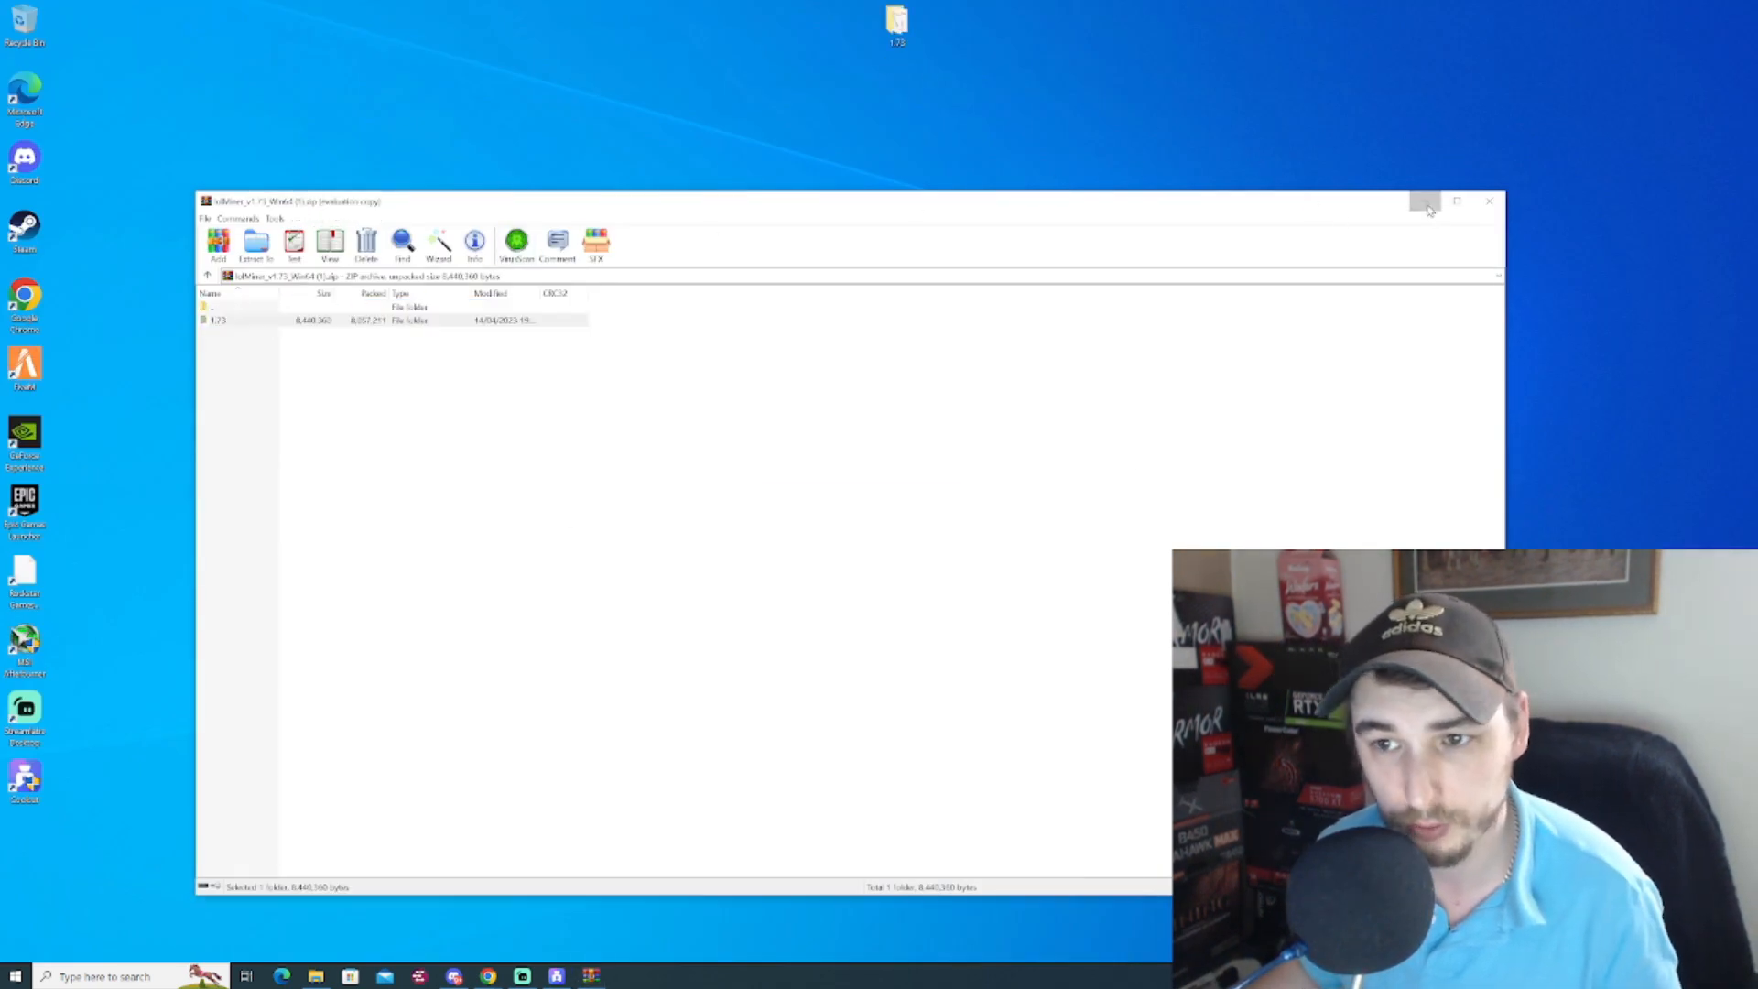
Get the WinRAR archive window out of the way, leaving the 1.73 folder on the desktop.
click(1490, 201)
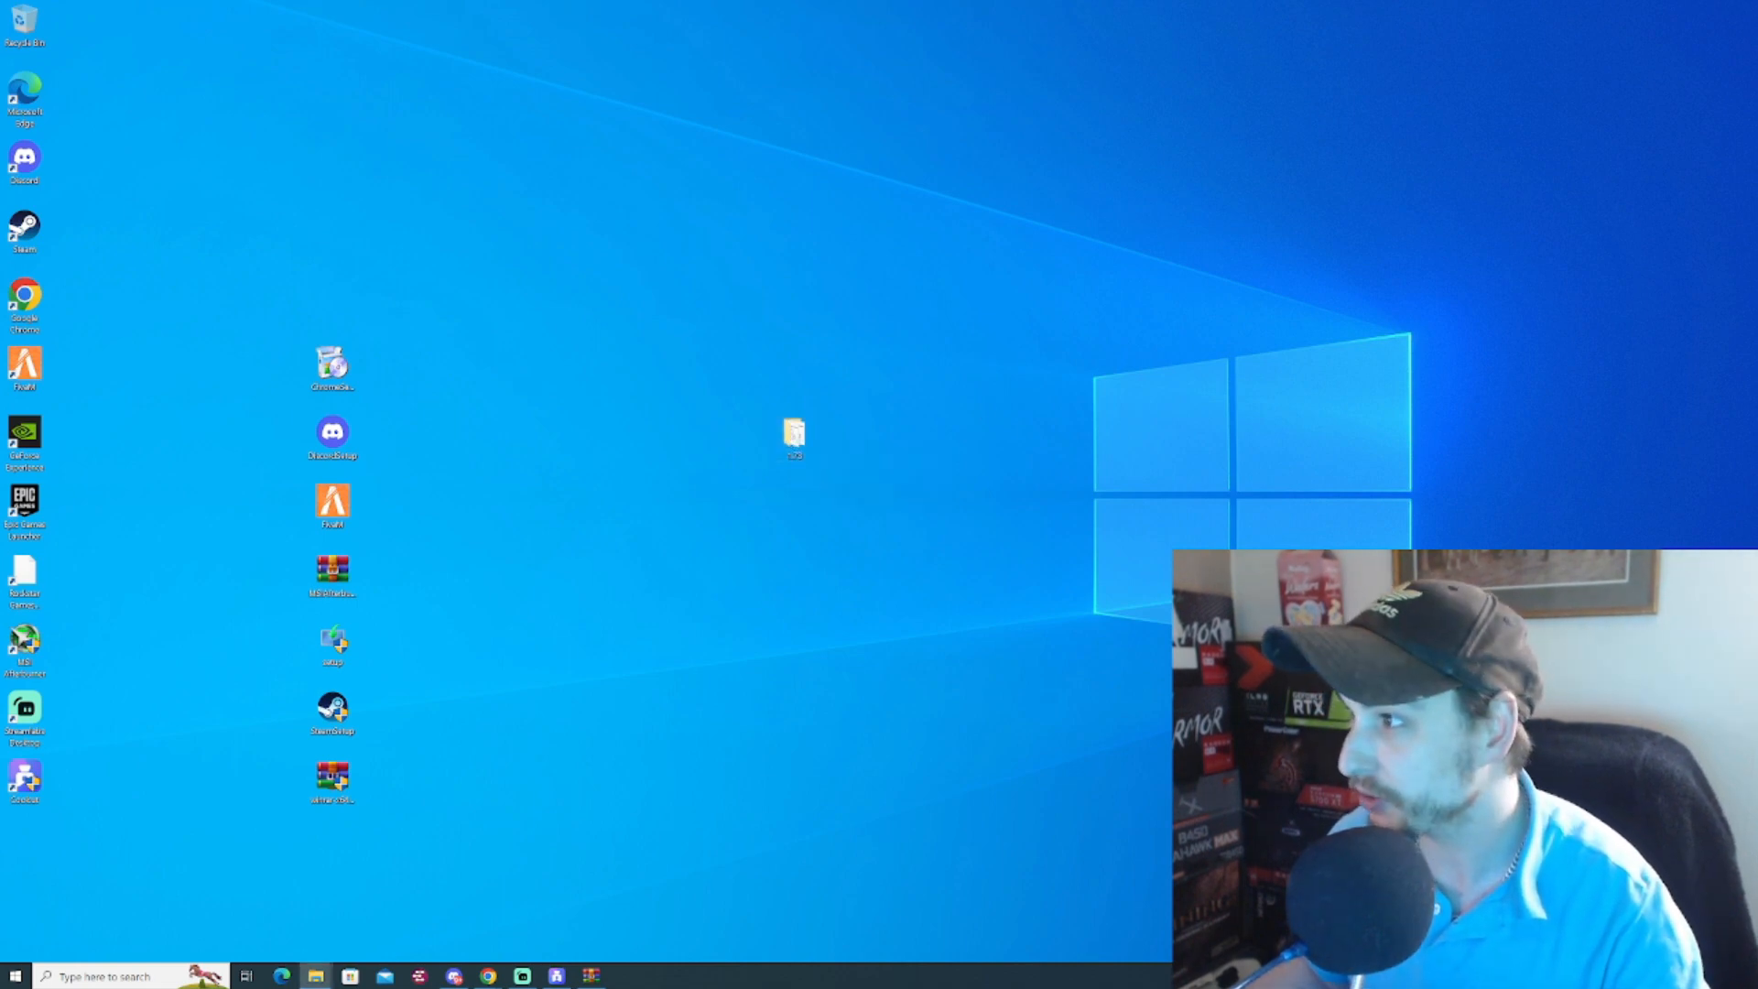
Open the desktop 1.73 folder to list its batch scripts, lolMiner app and config.
double_click(794, 435)
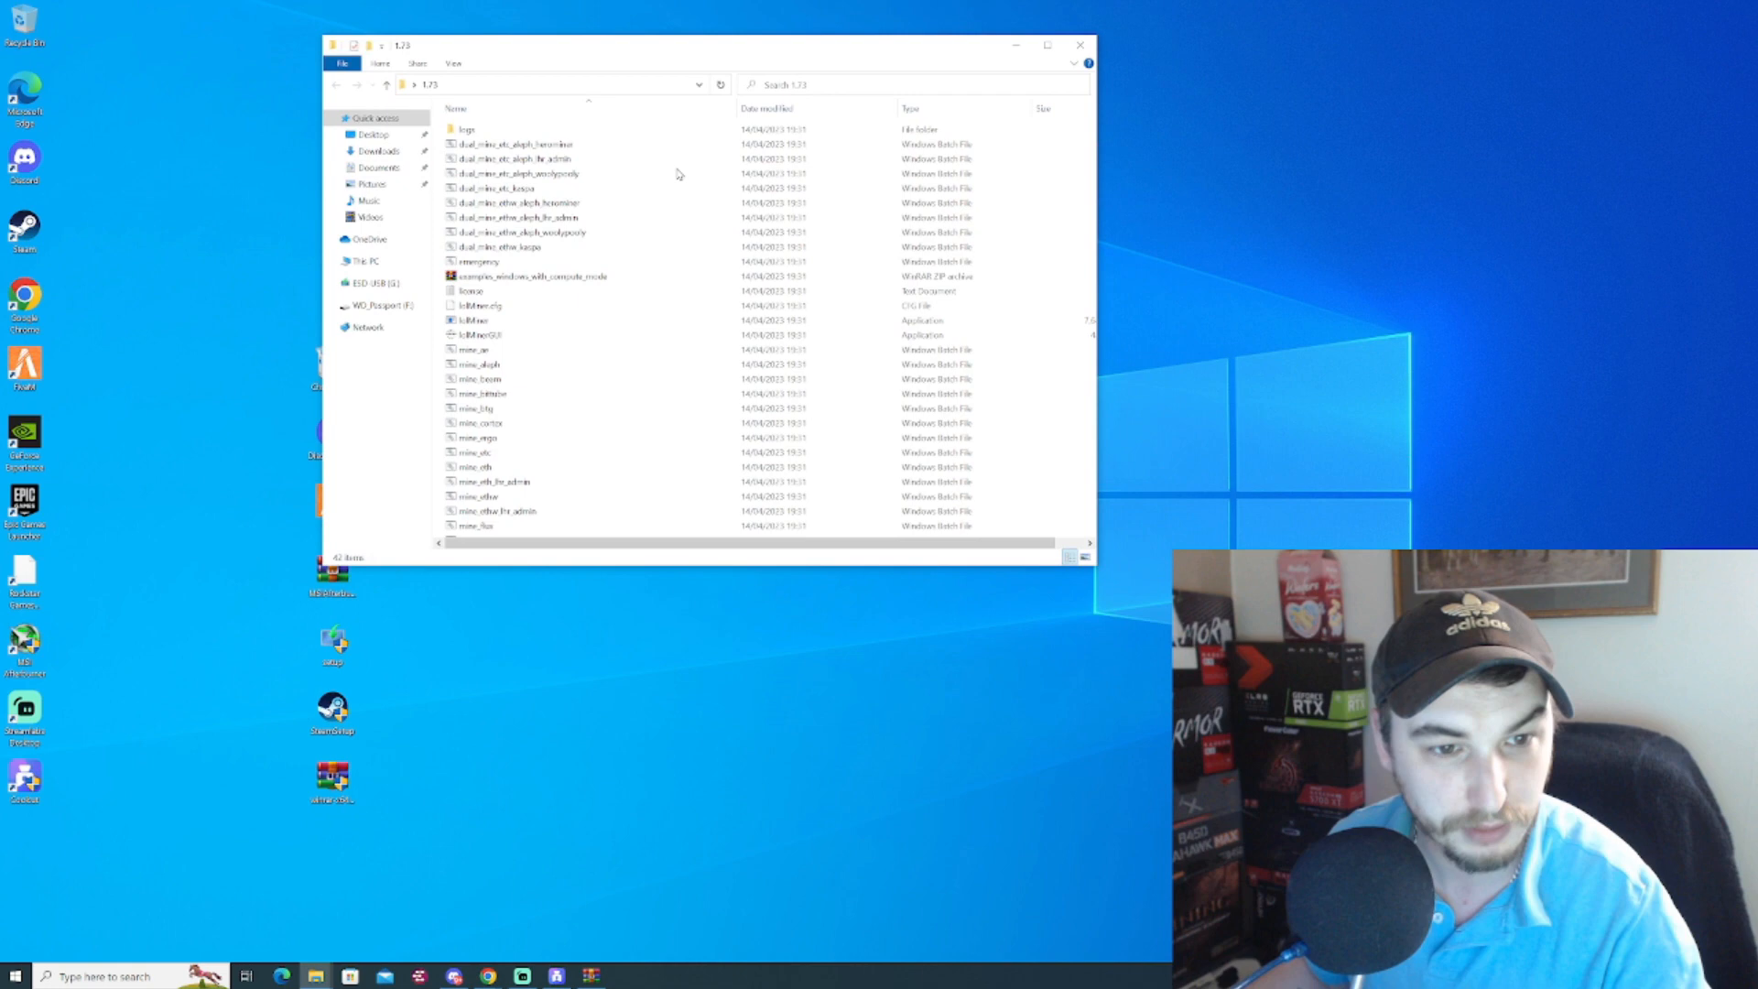
mouse_move(479, 364)
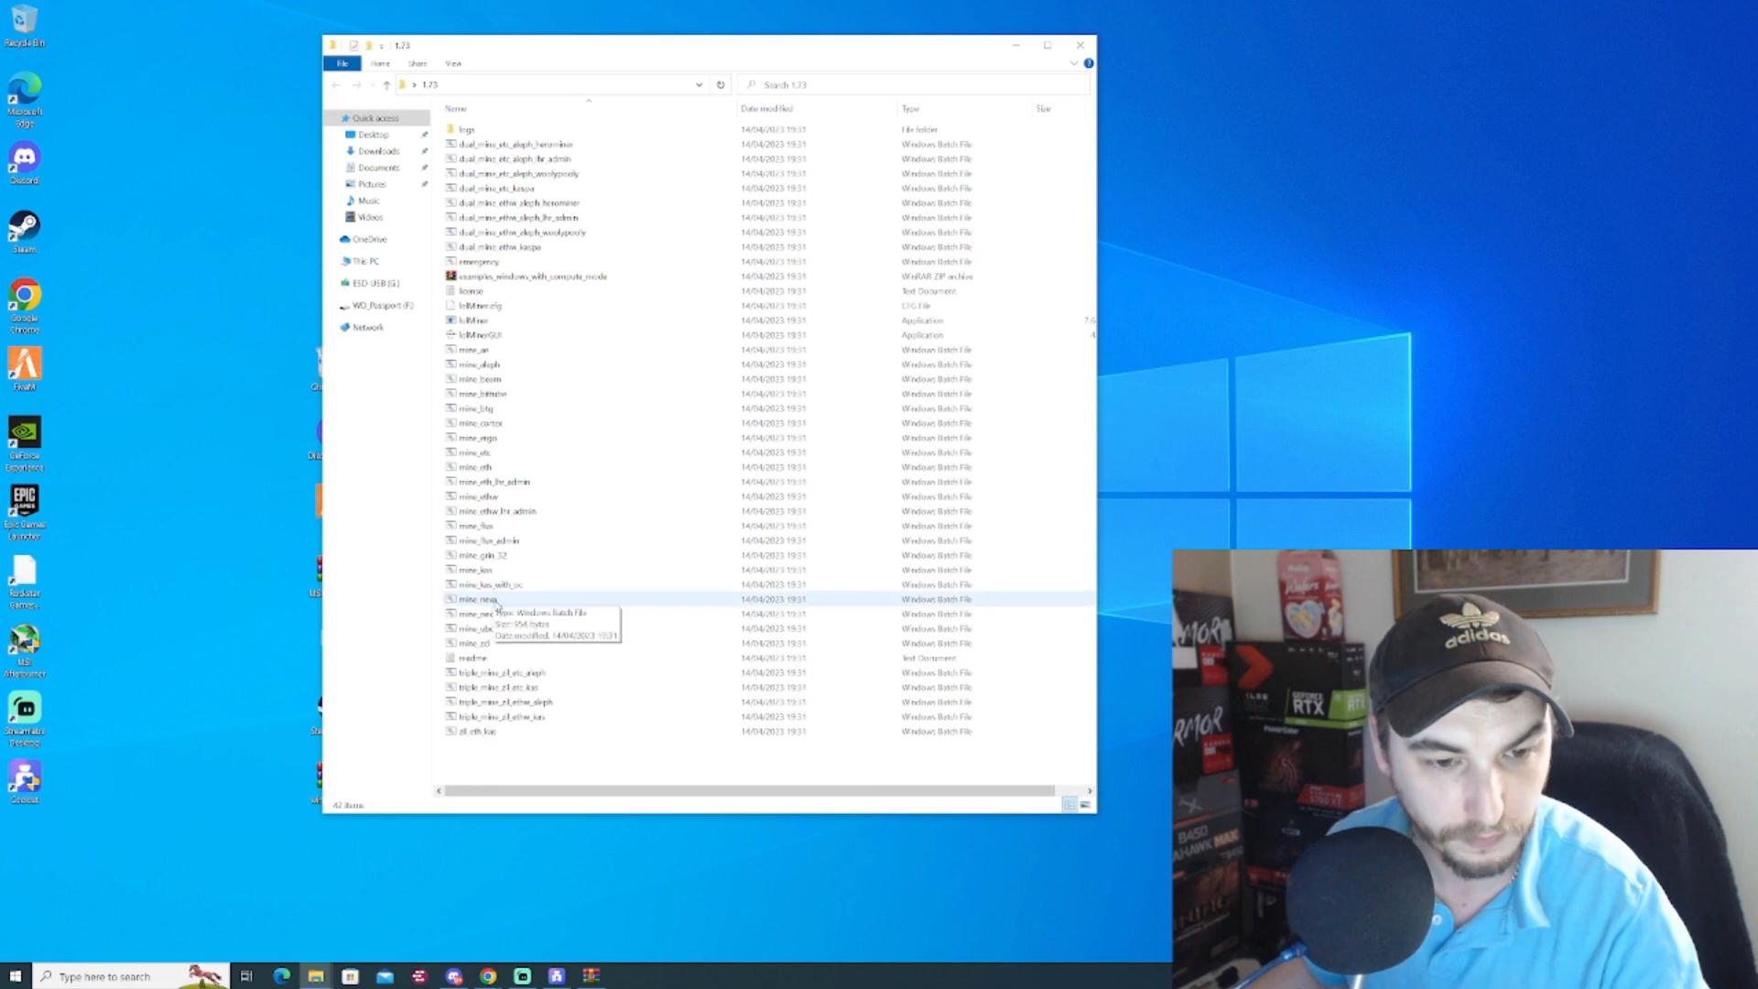
right_click(482, 599)
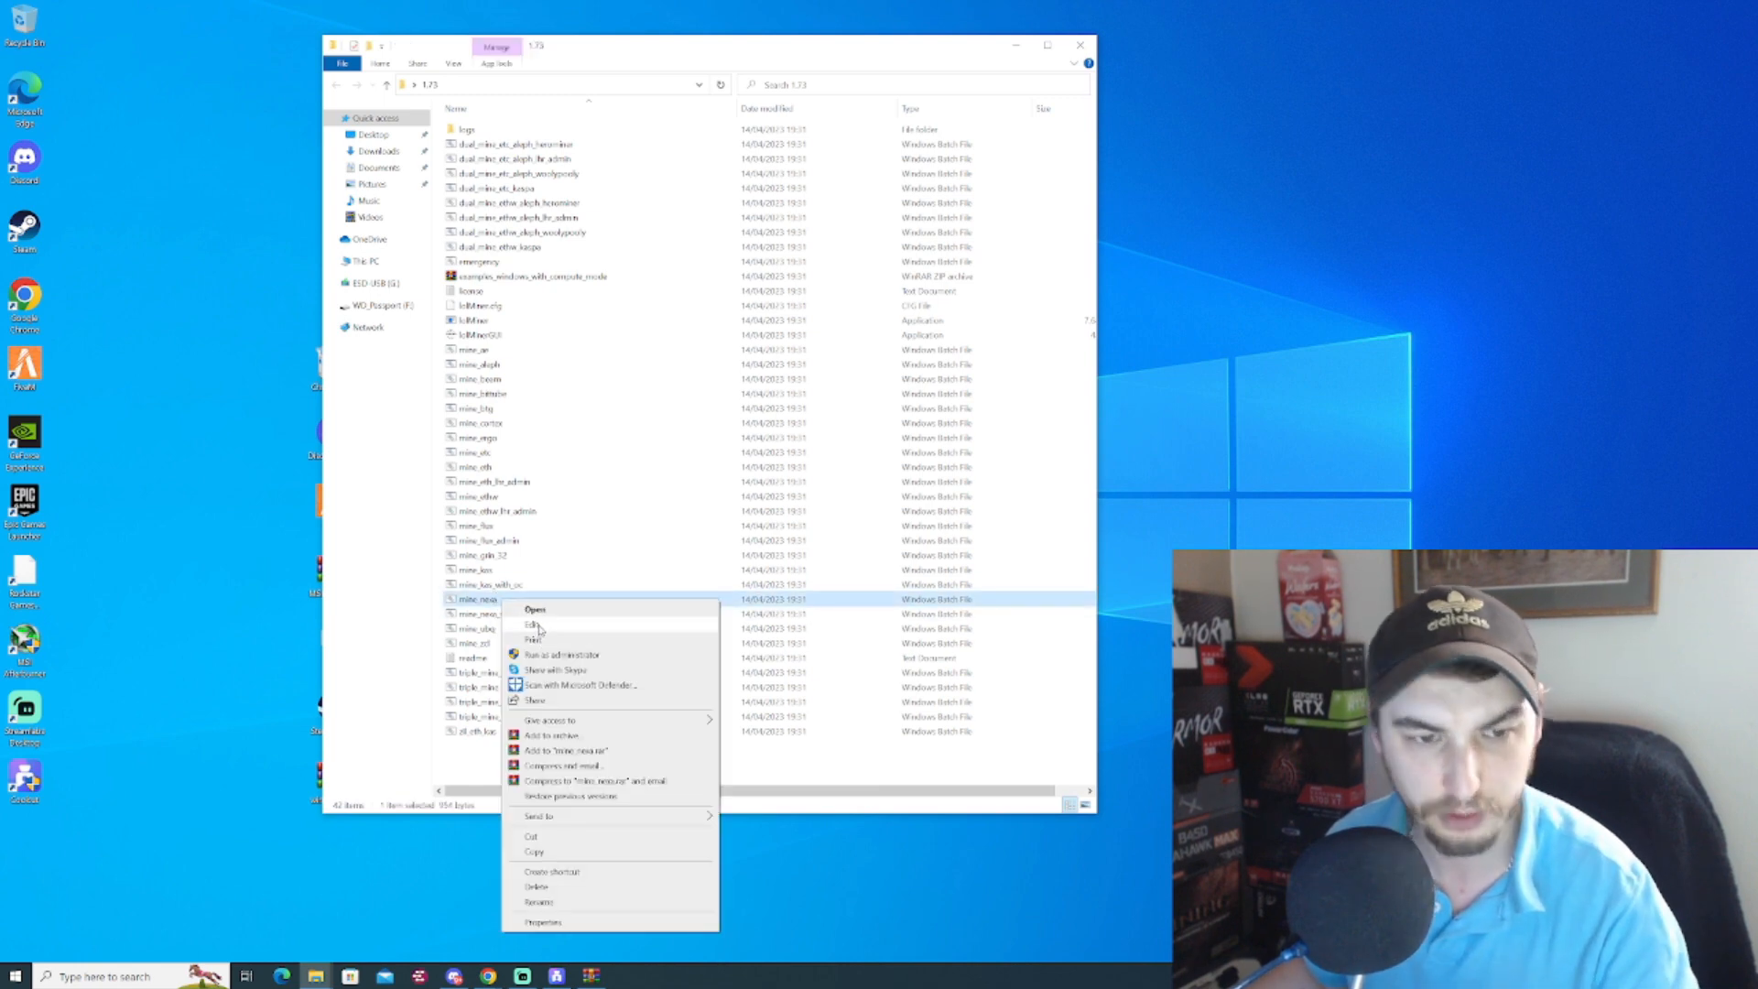
click(531, 625)
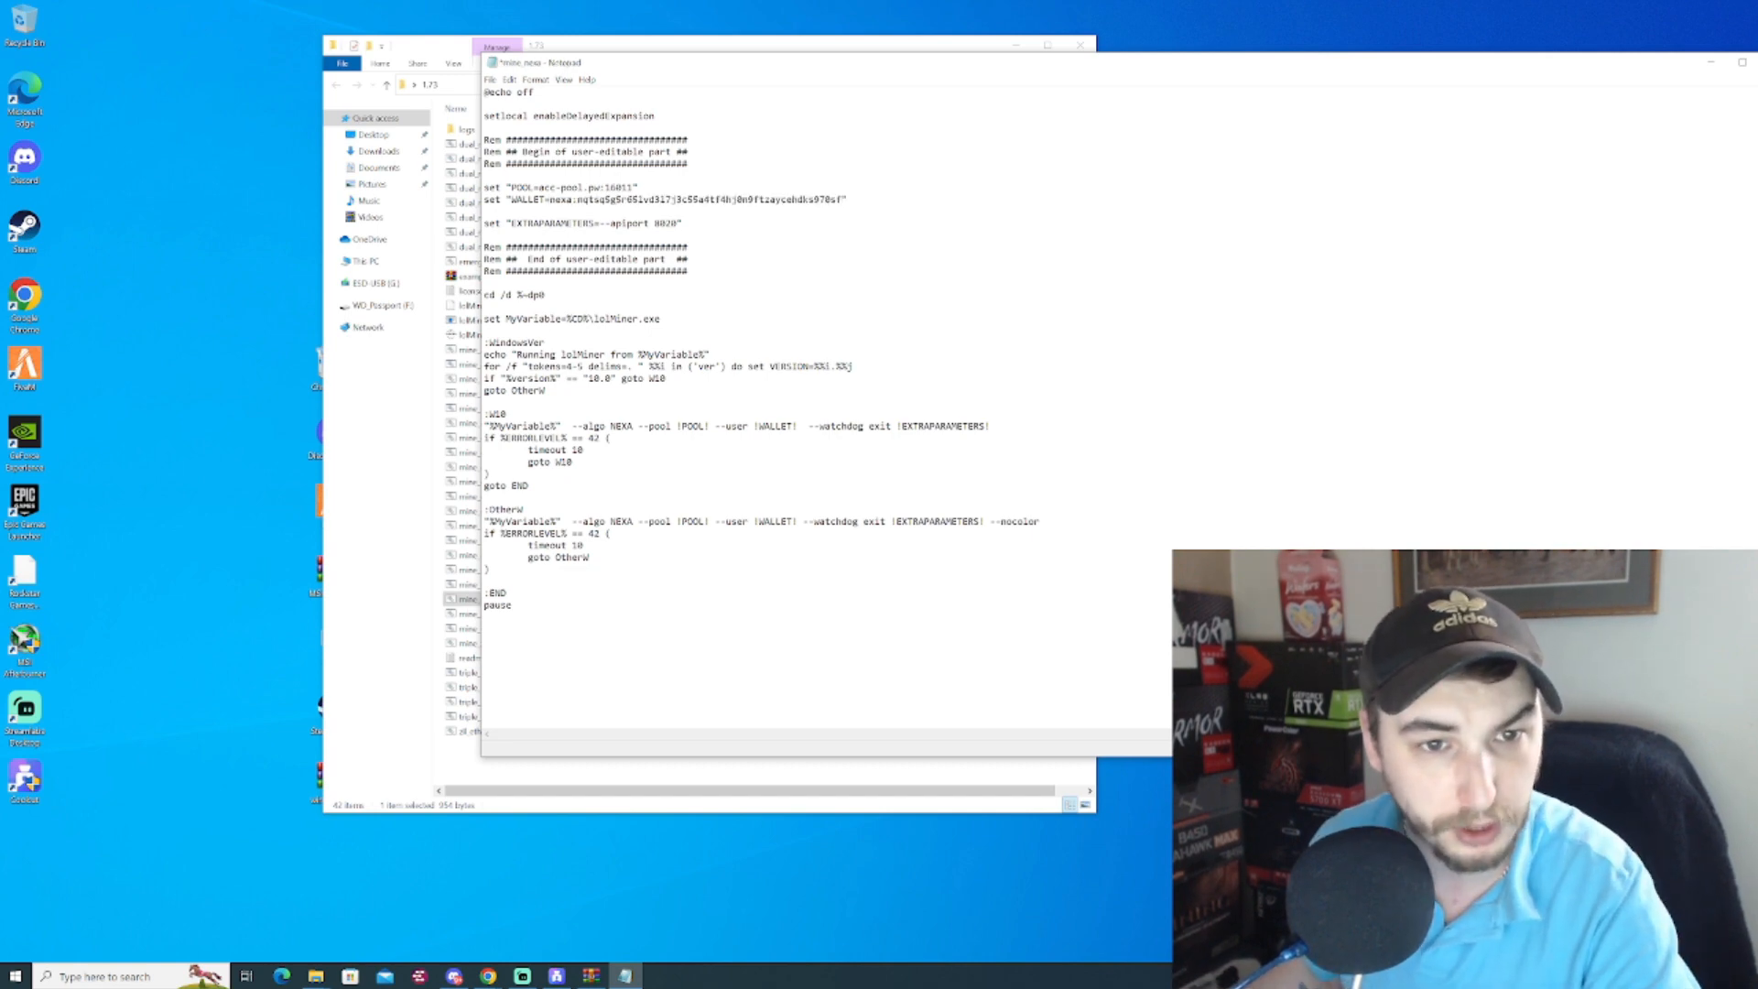
double_click(593, 186)
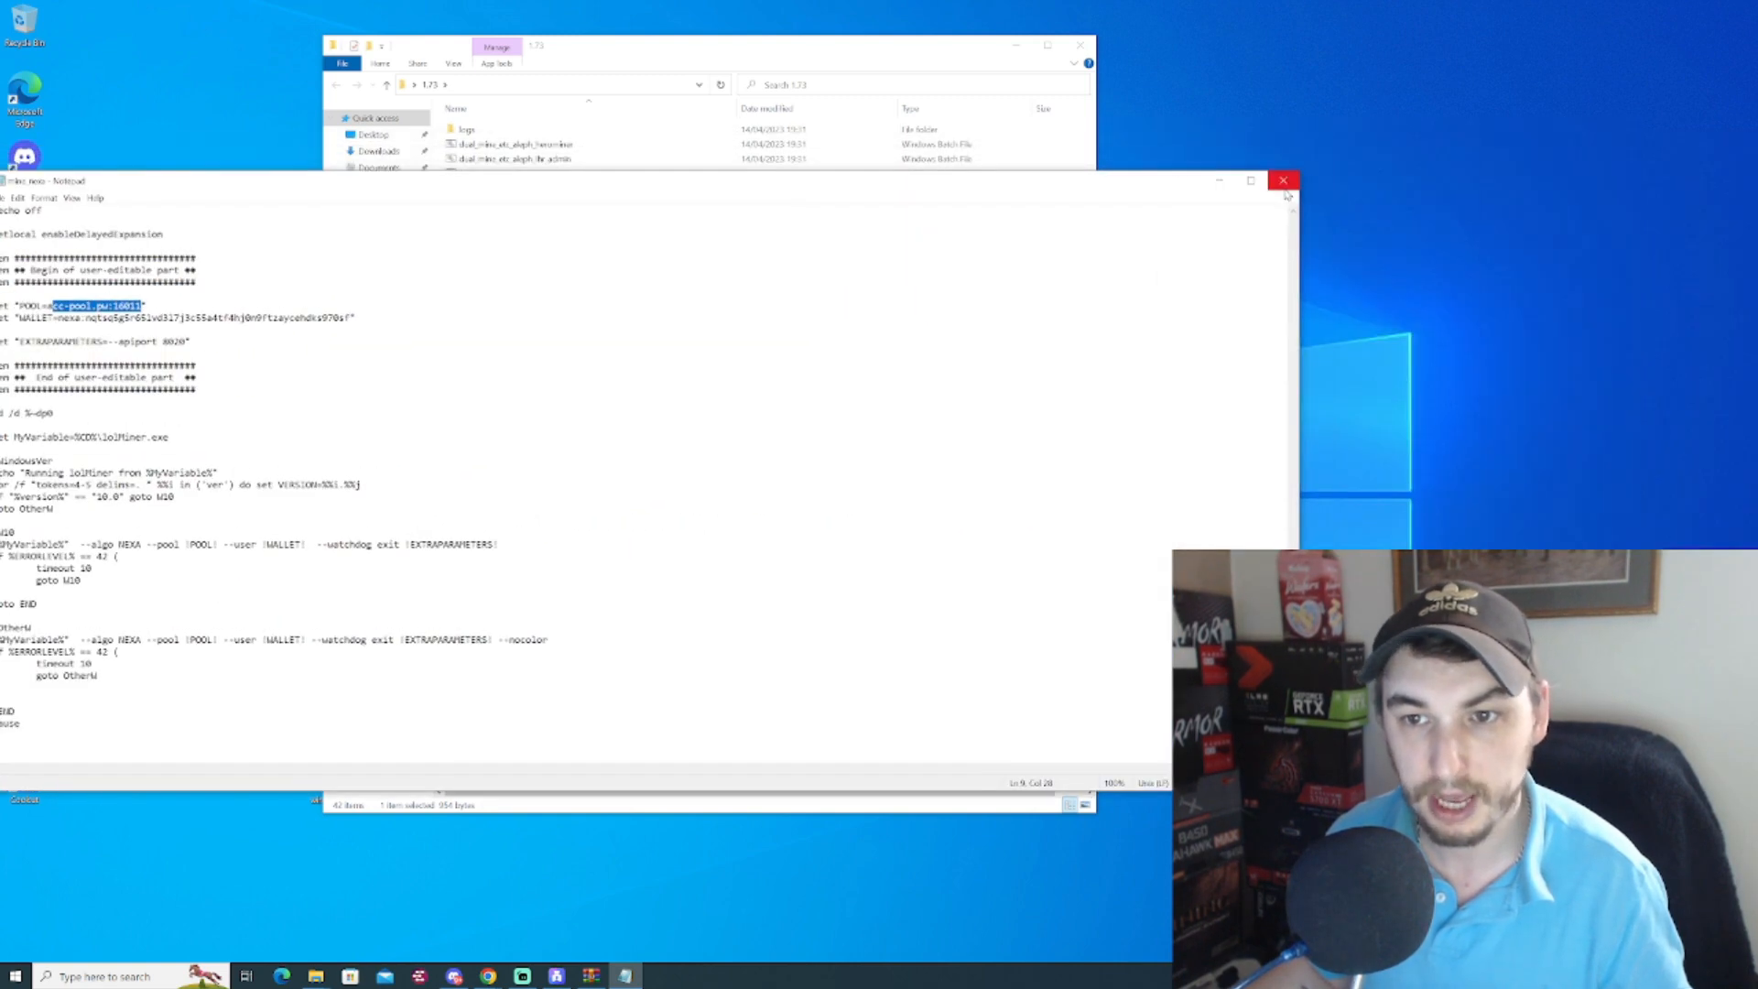
click(1284, 180)
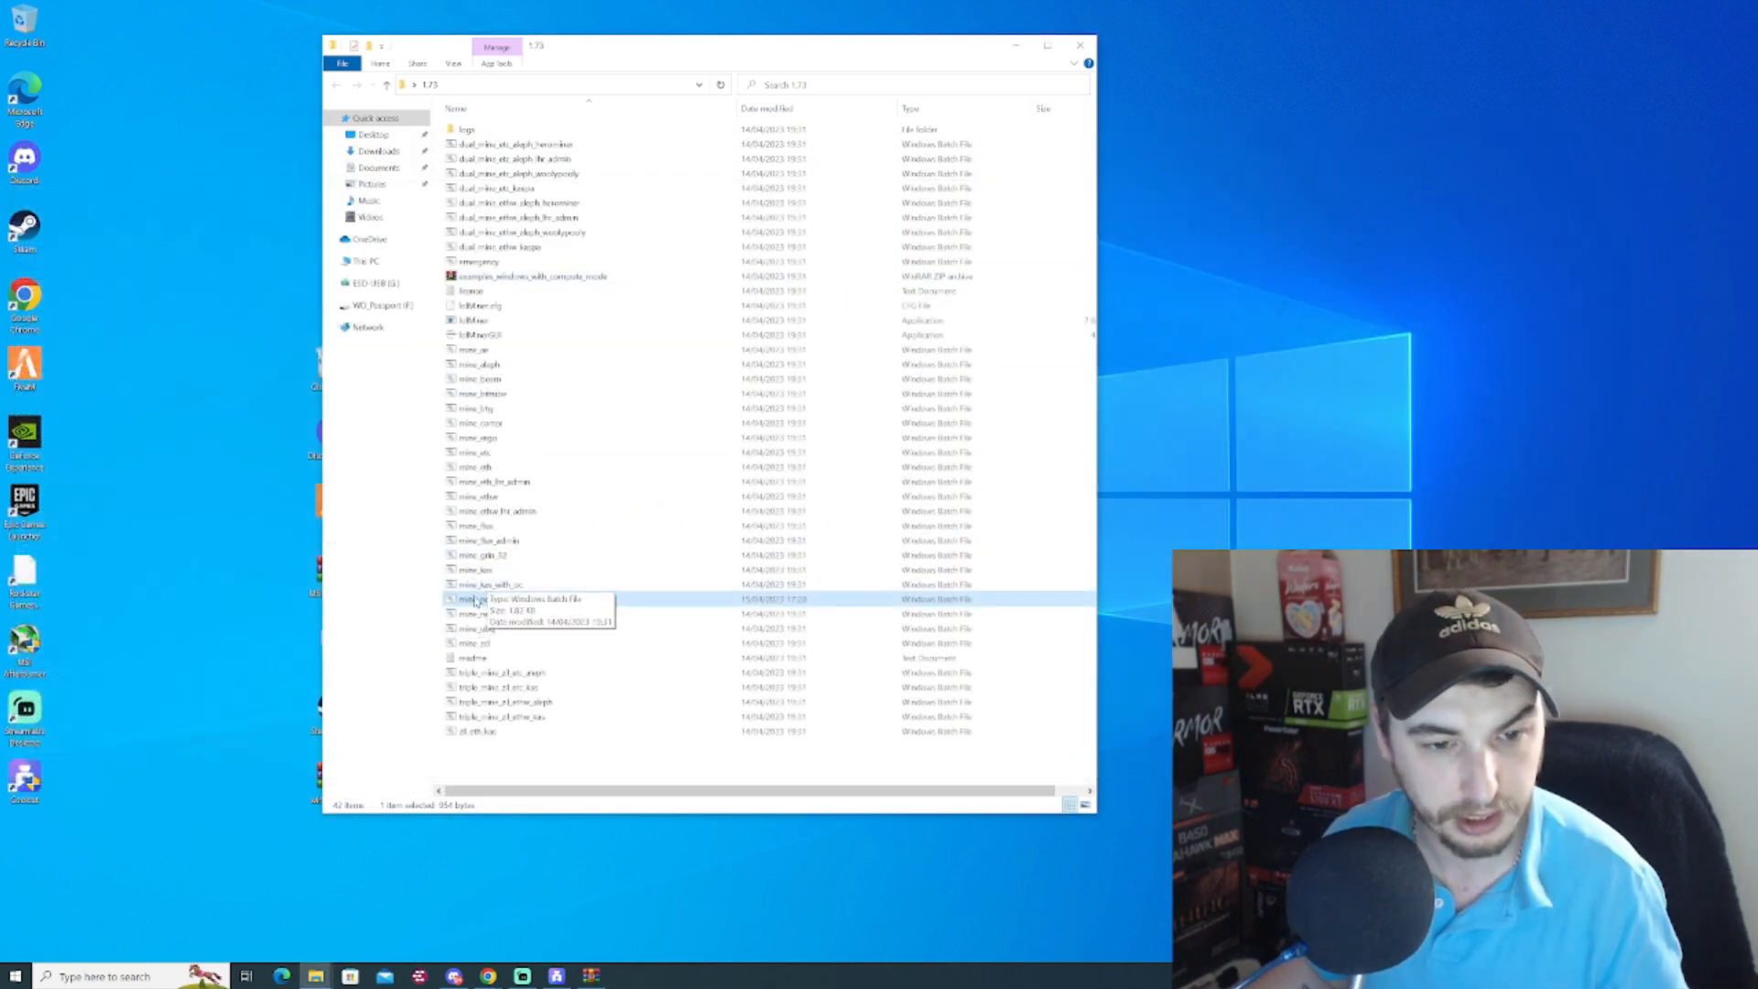
Launch mine_nexa.bat and allow lolMiner through Windows Defender Firewall.
double_click(475, 598)
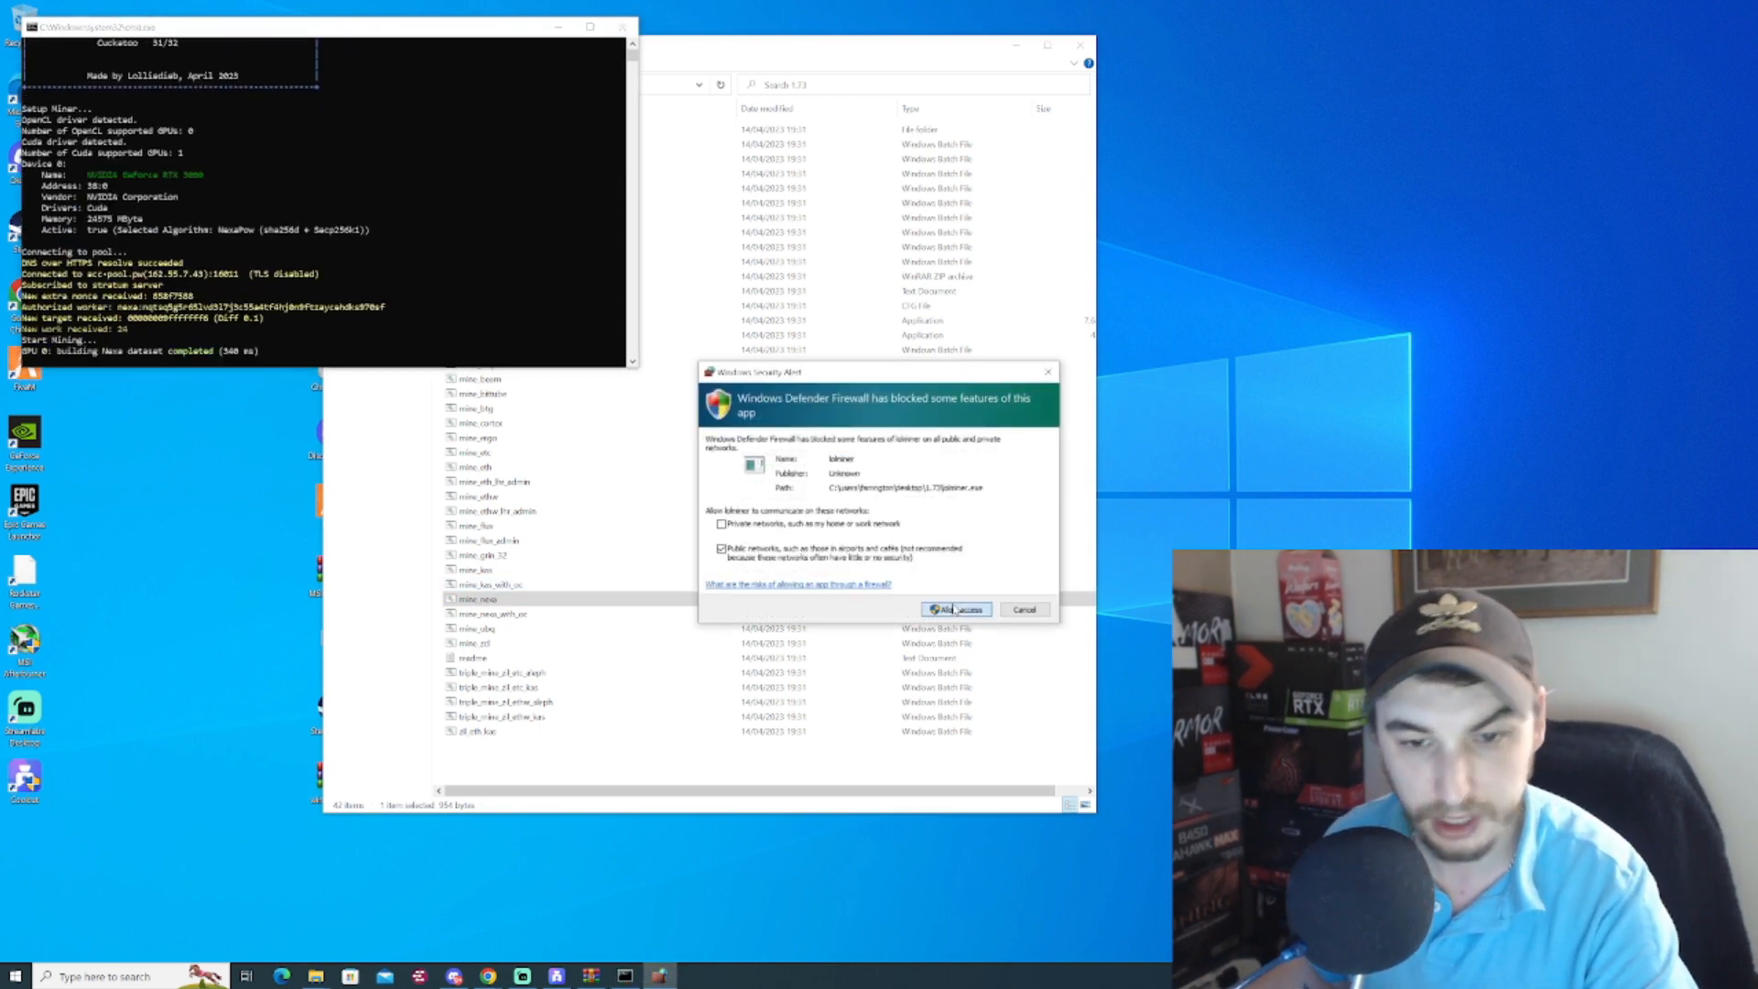
click(953, 609)
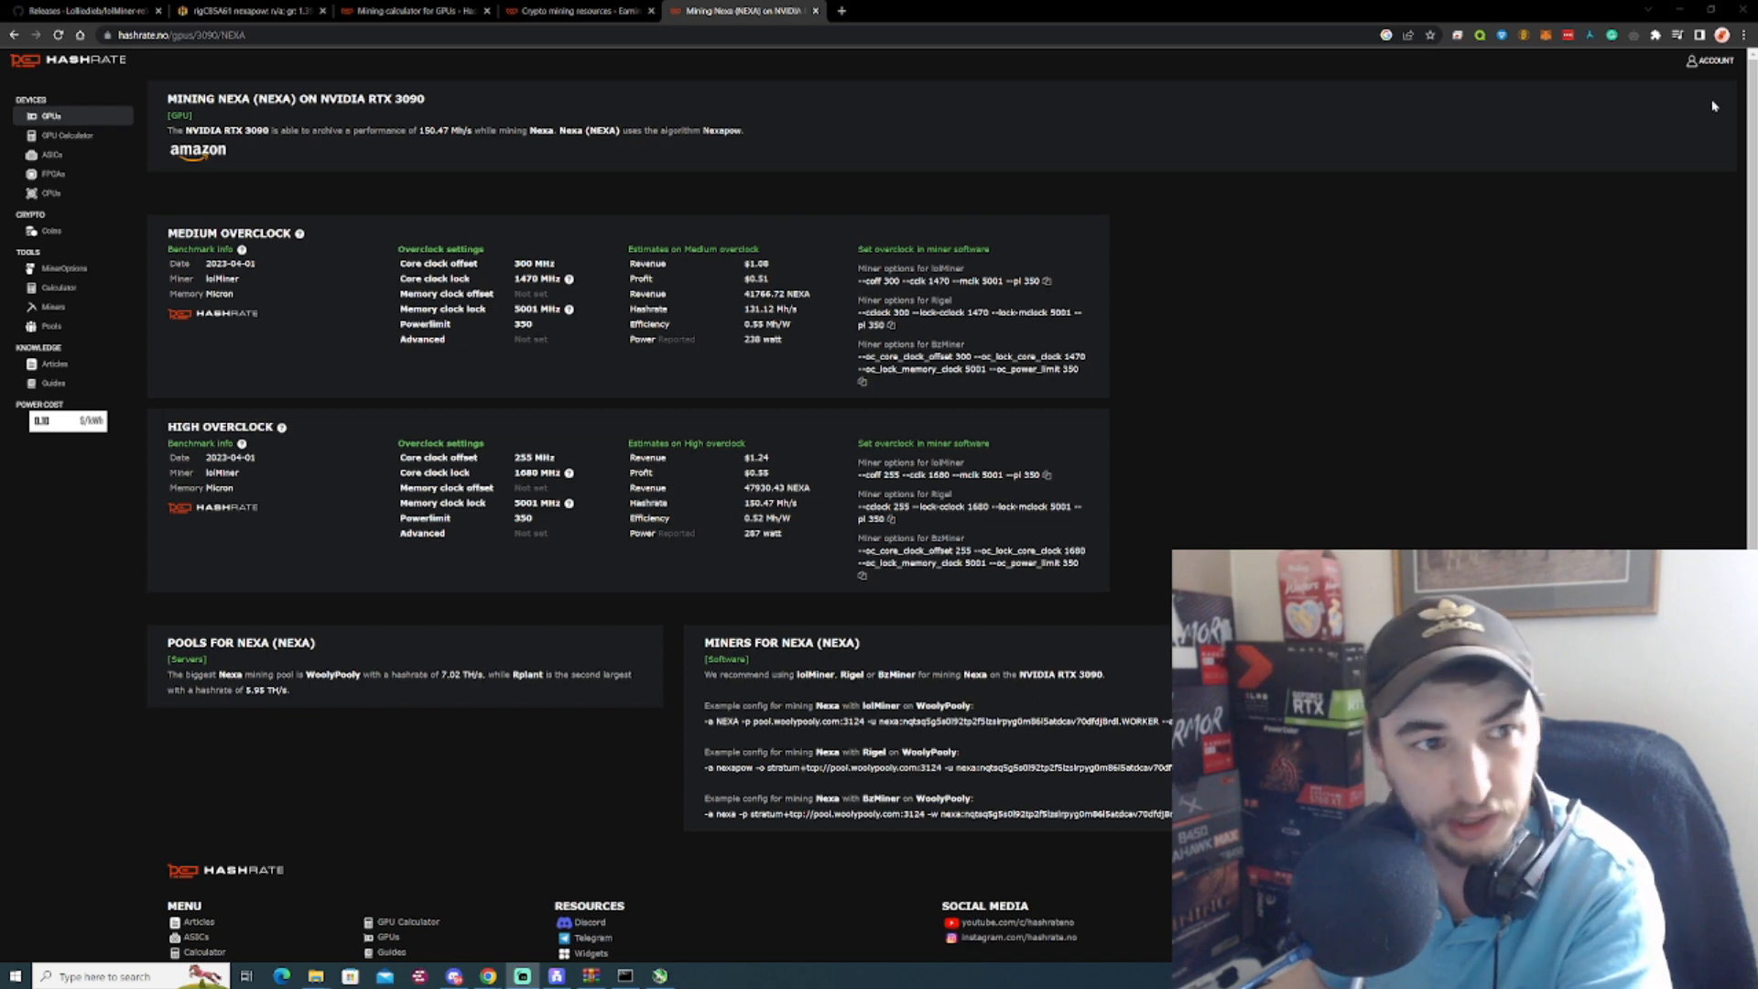
mouse_move(646, 251)
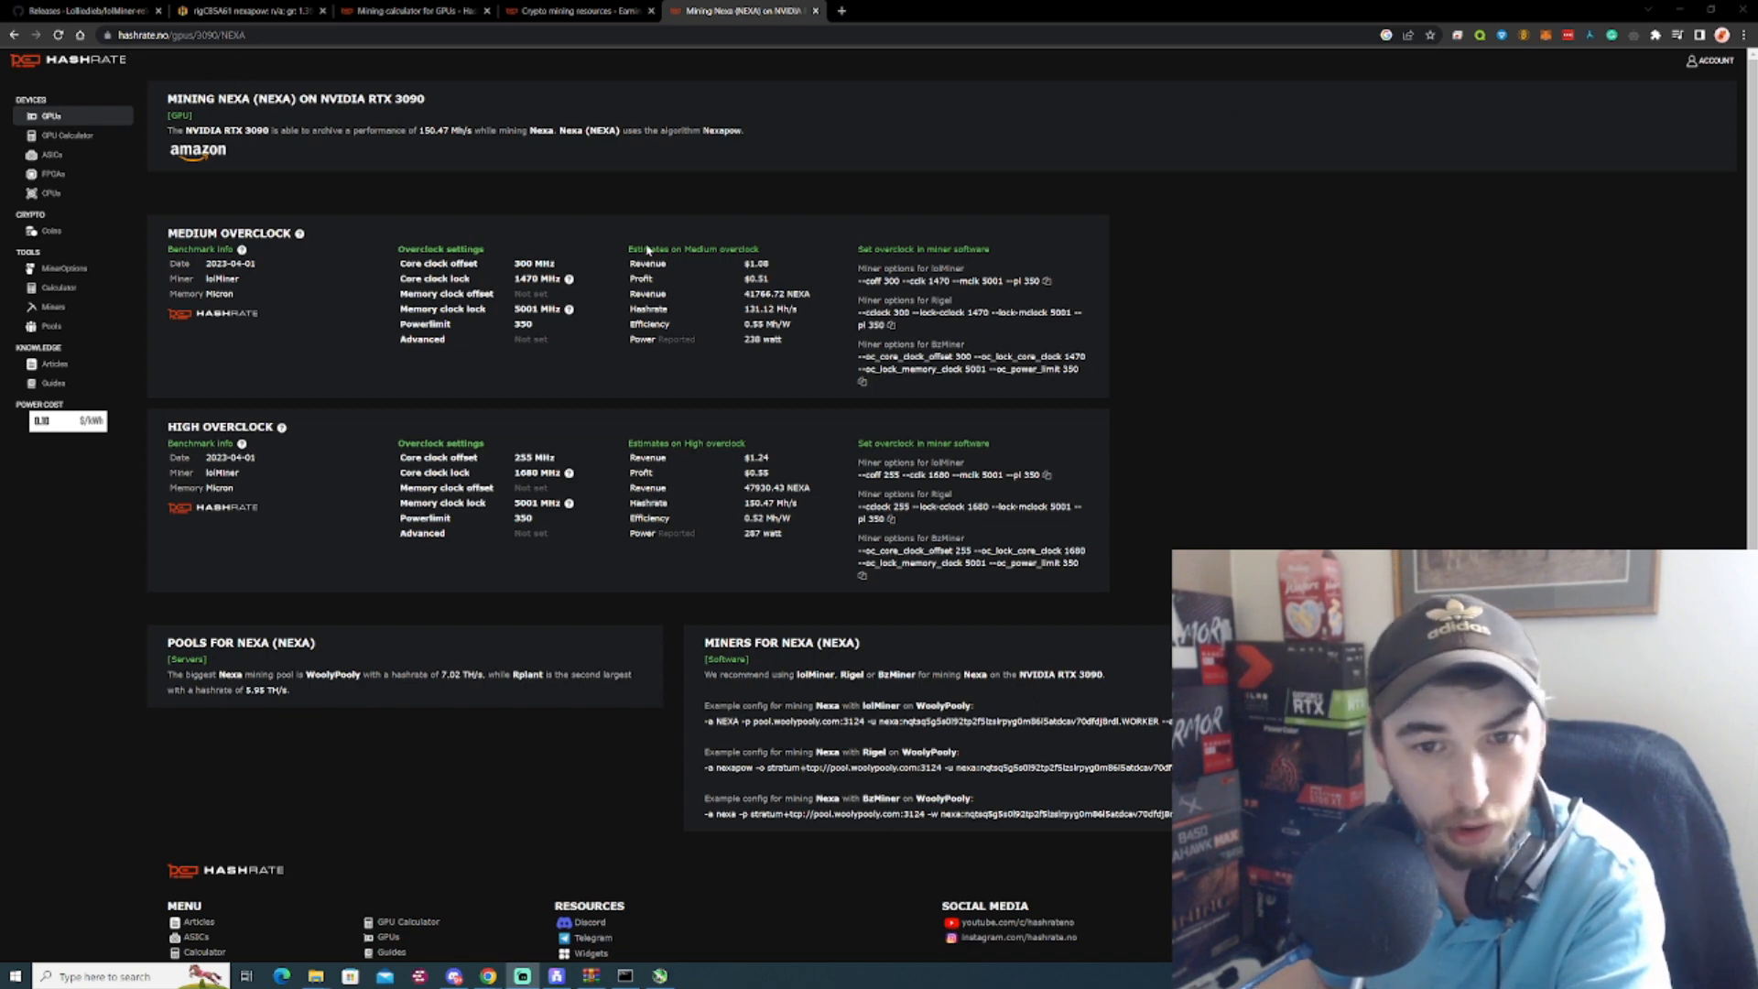
Select the medium-overclock lolMiner flags: 300 offset, 1470 clock, 350 power.
double_click(891, 280)
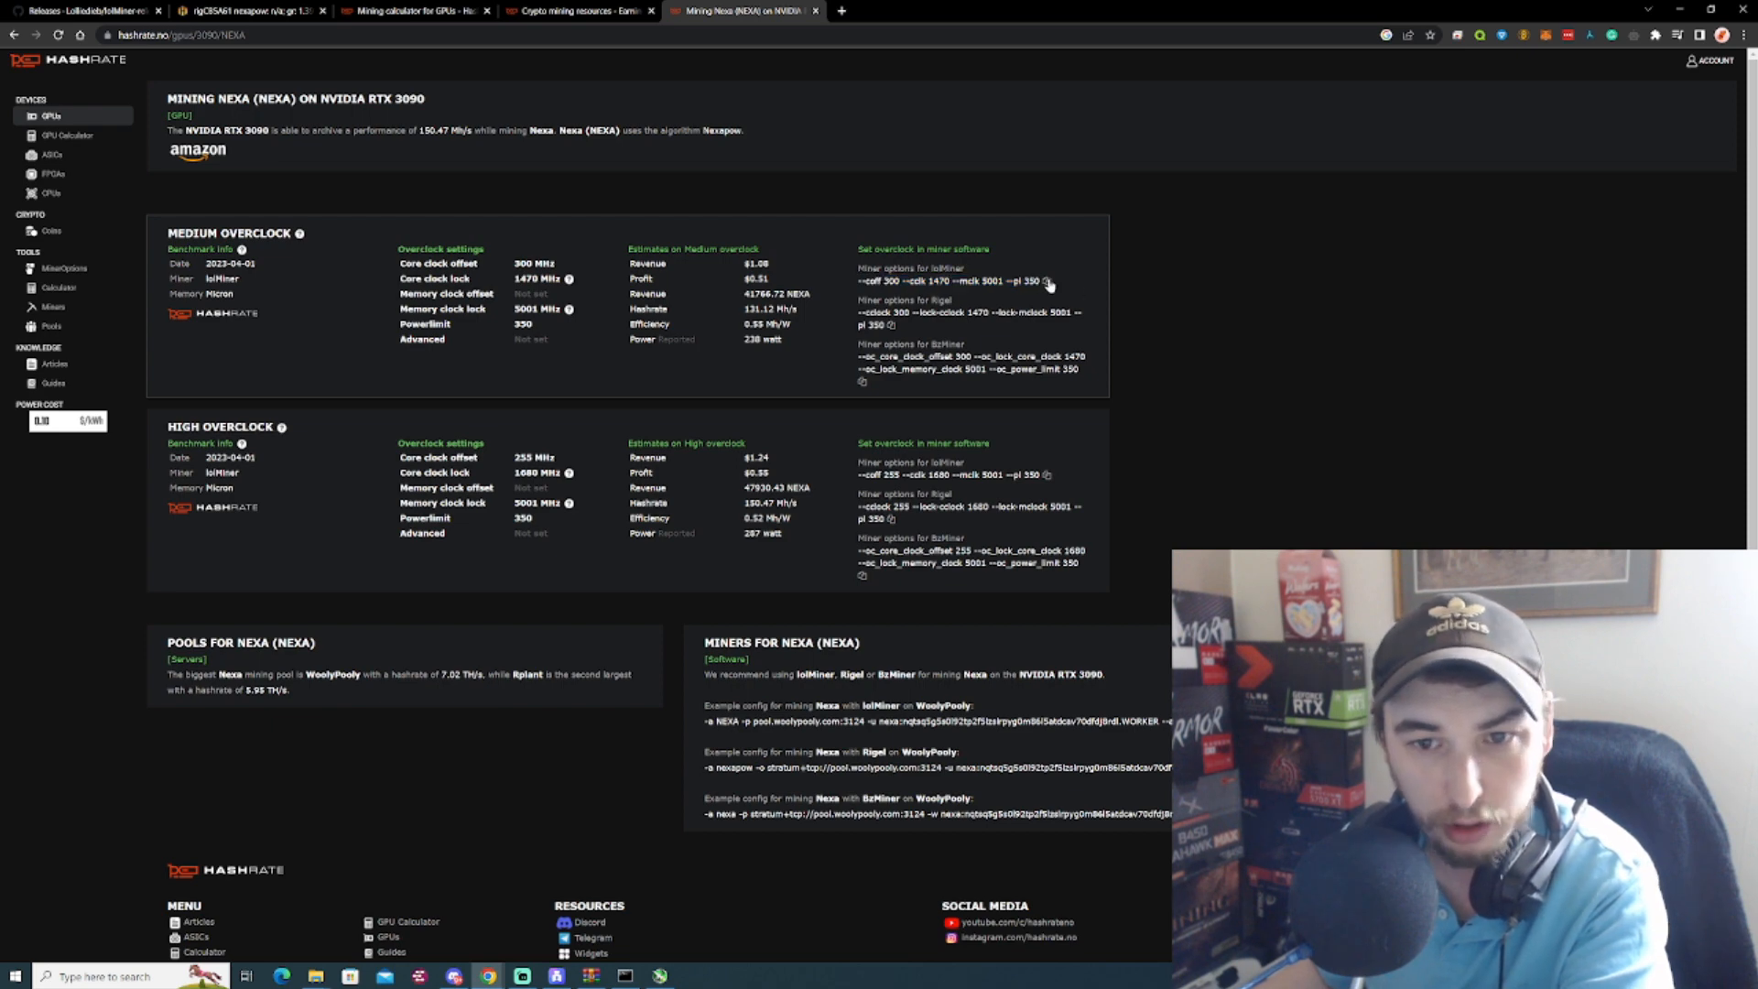
mouse_move(609, 326)
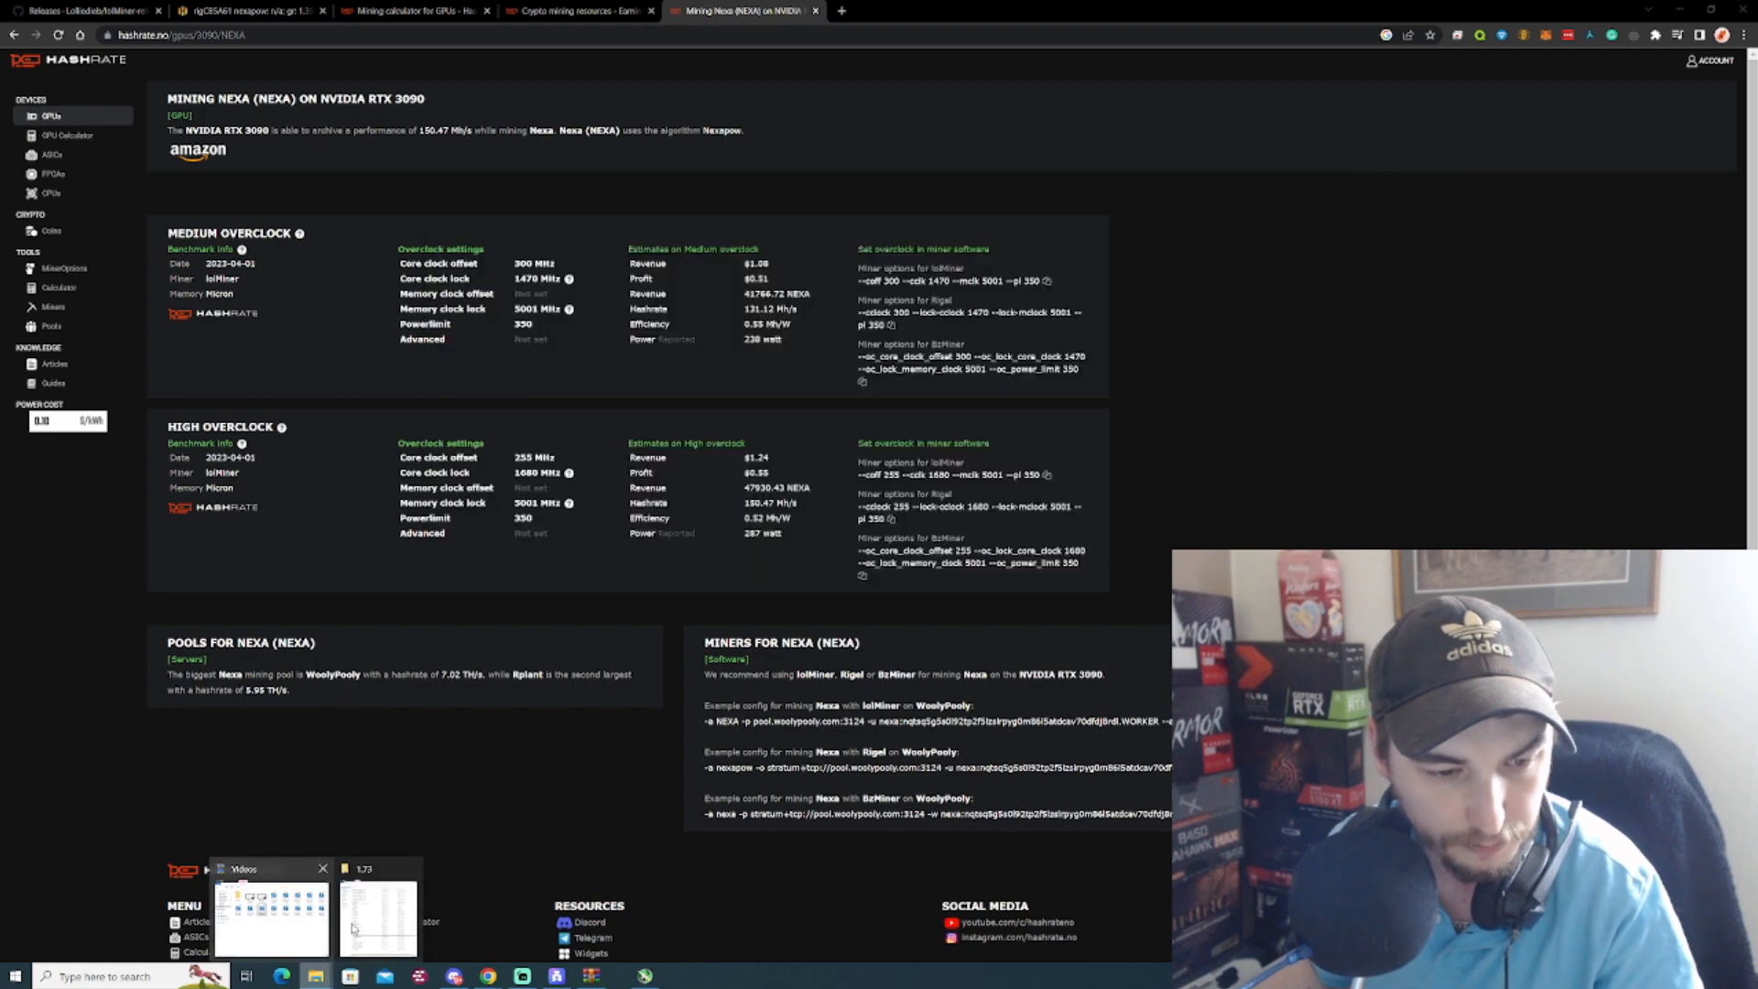
Restore the 1.73 folder window from the taskbar and open mine_nexa.
click(378, 908)
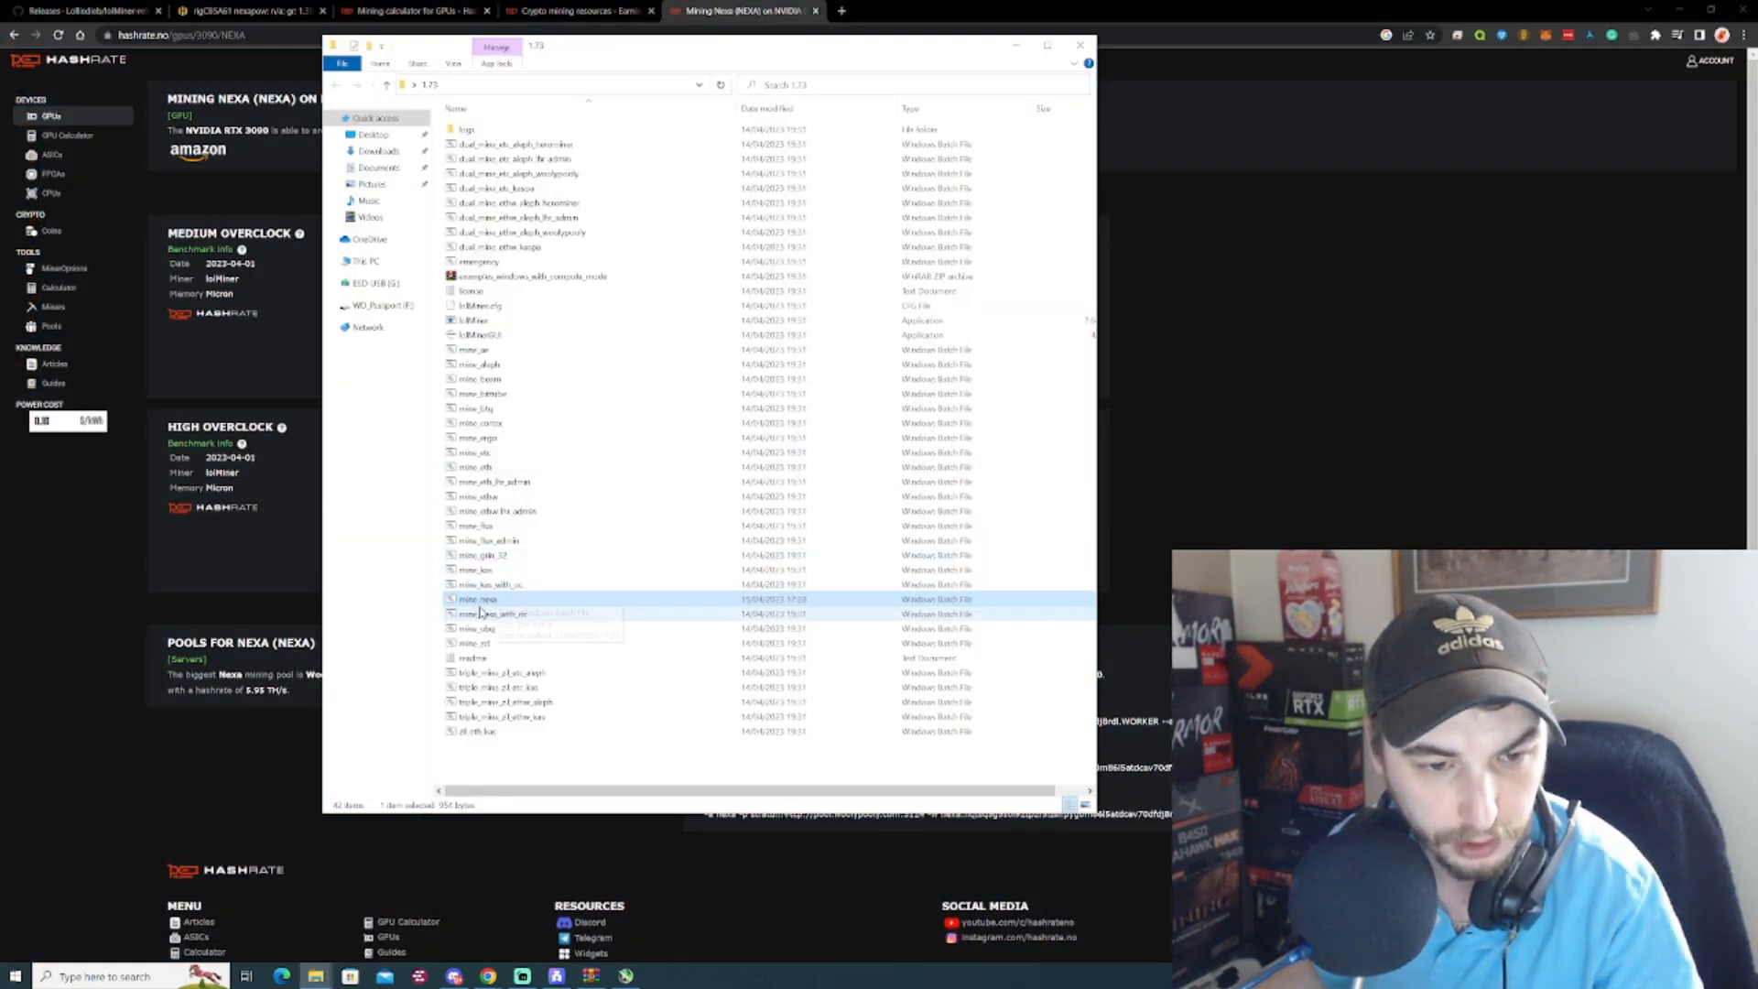
double_click(478, 598)
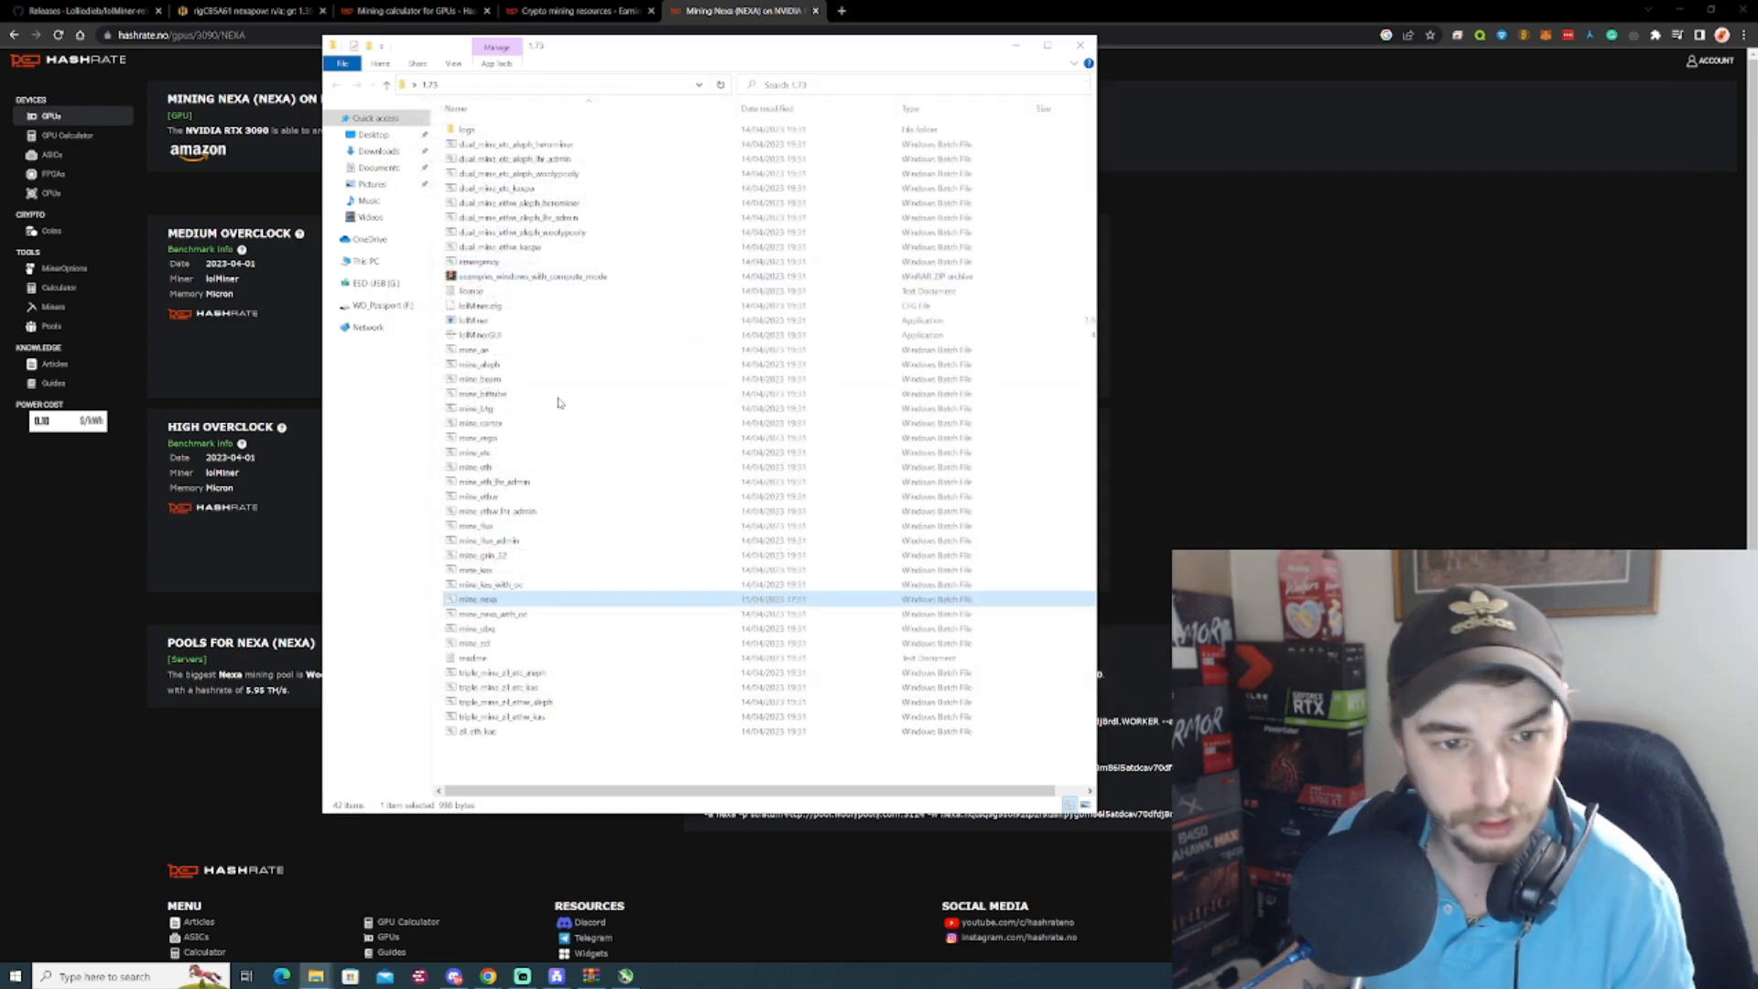
double_click(478, 598)
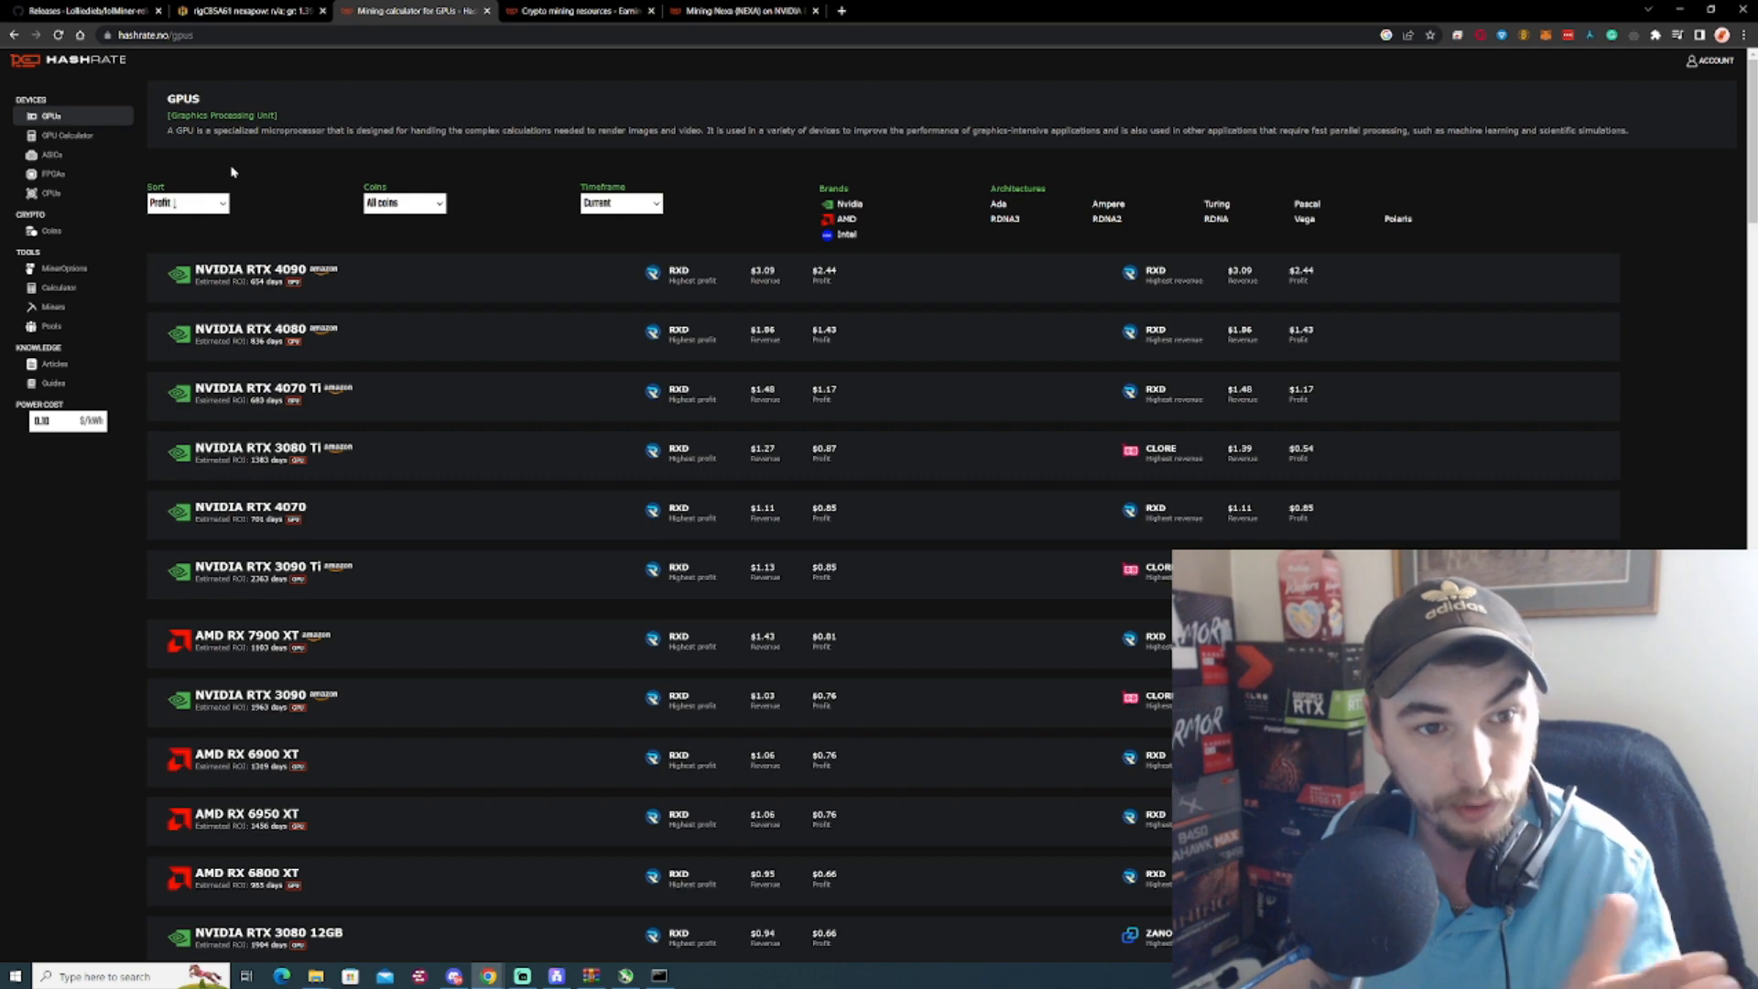
mouse_move(781, 271)
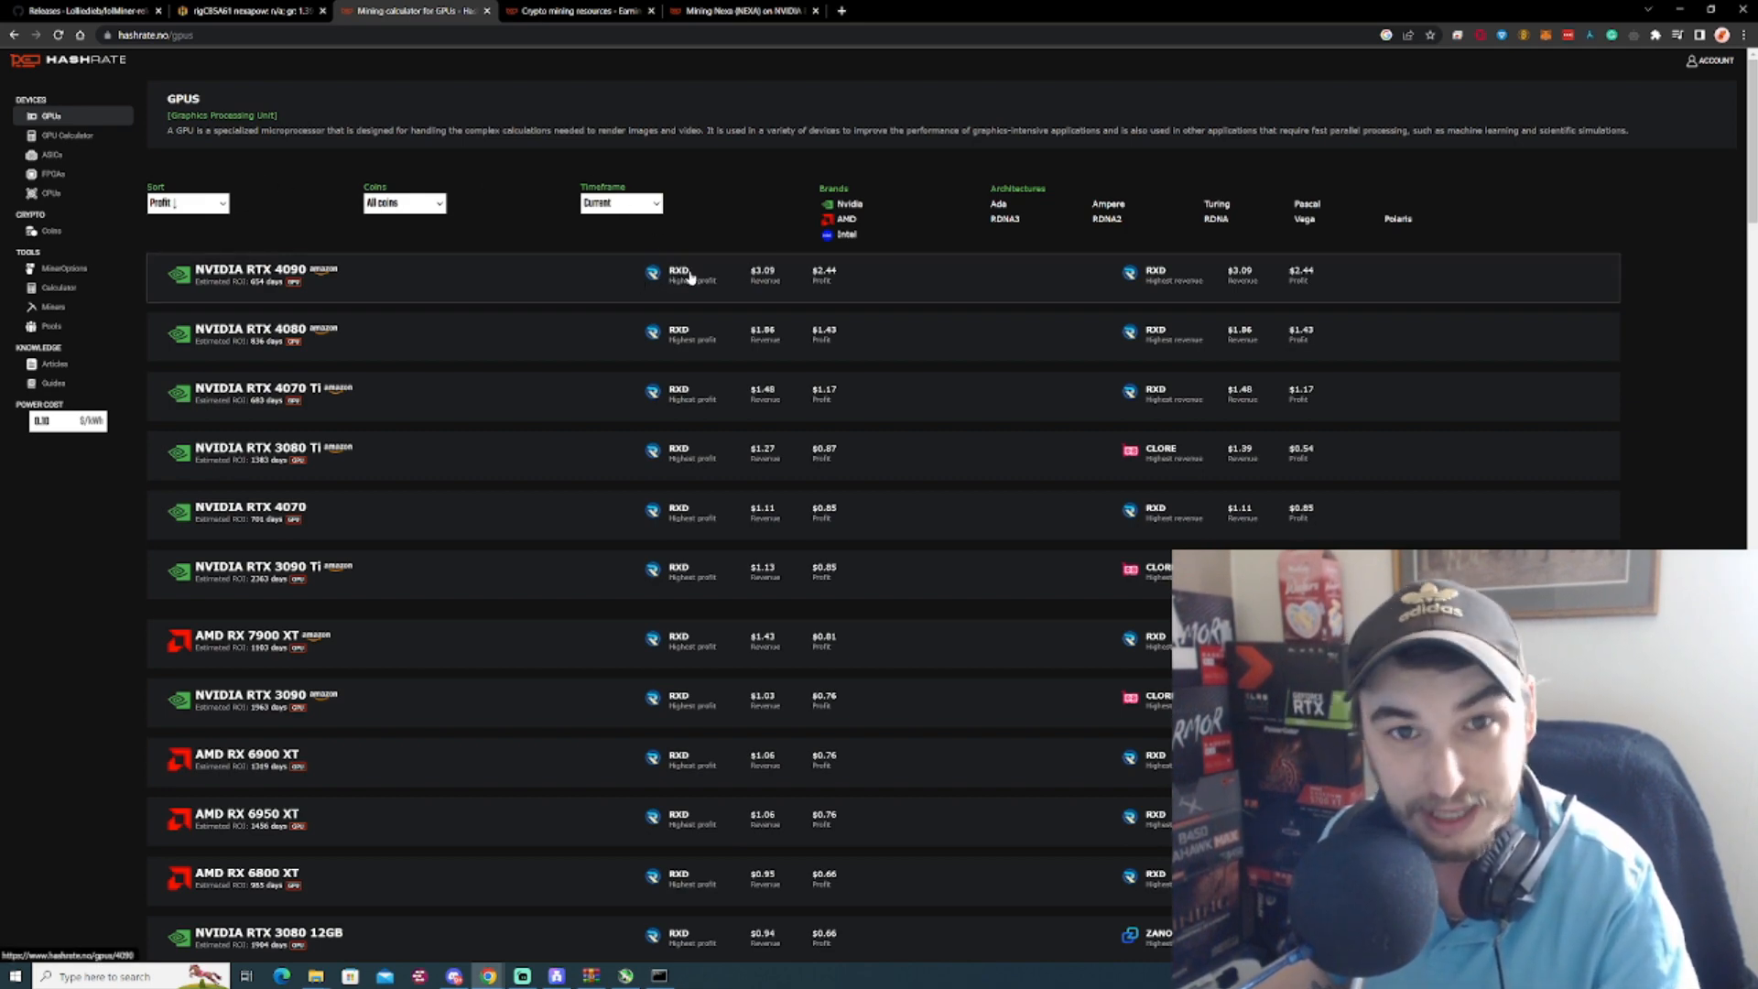
mouse_move(689, 293)
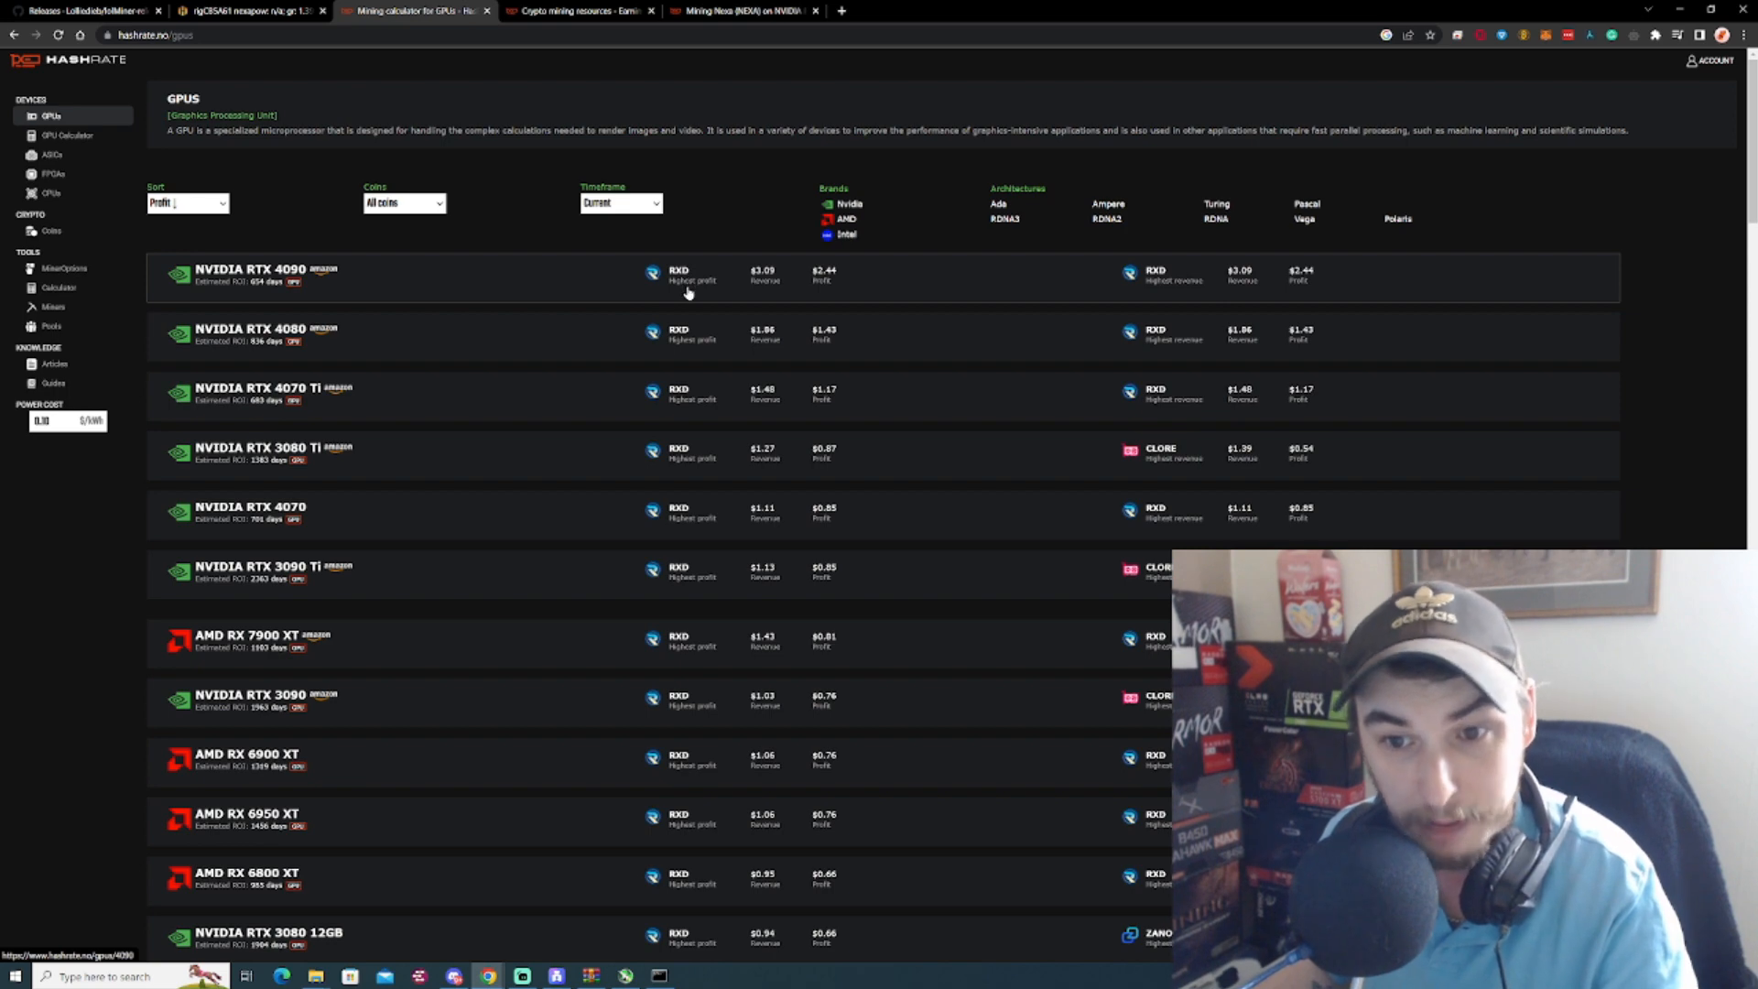
mouse_move(1148, 465)
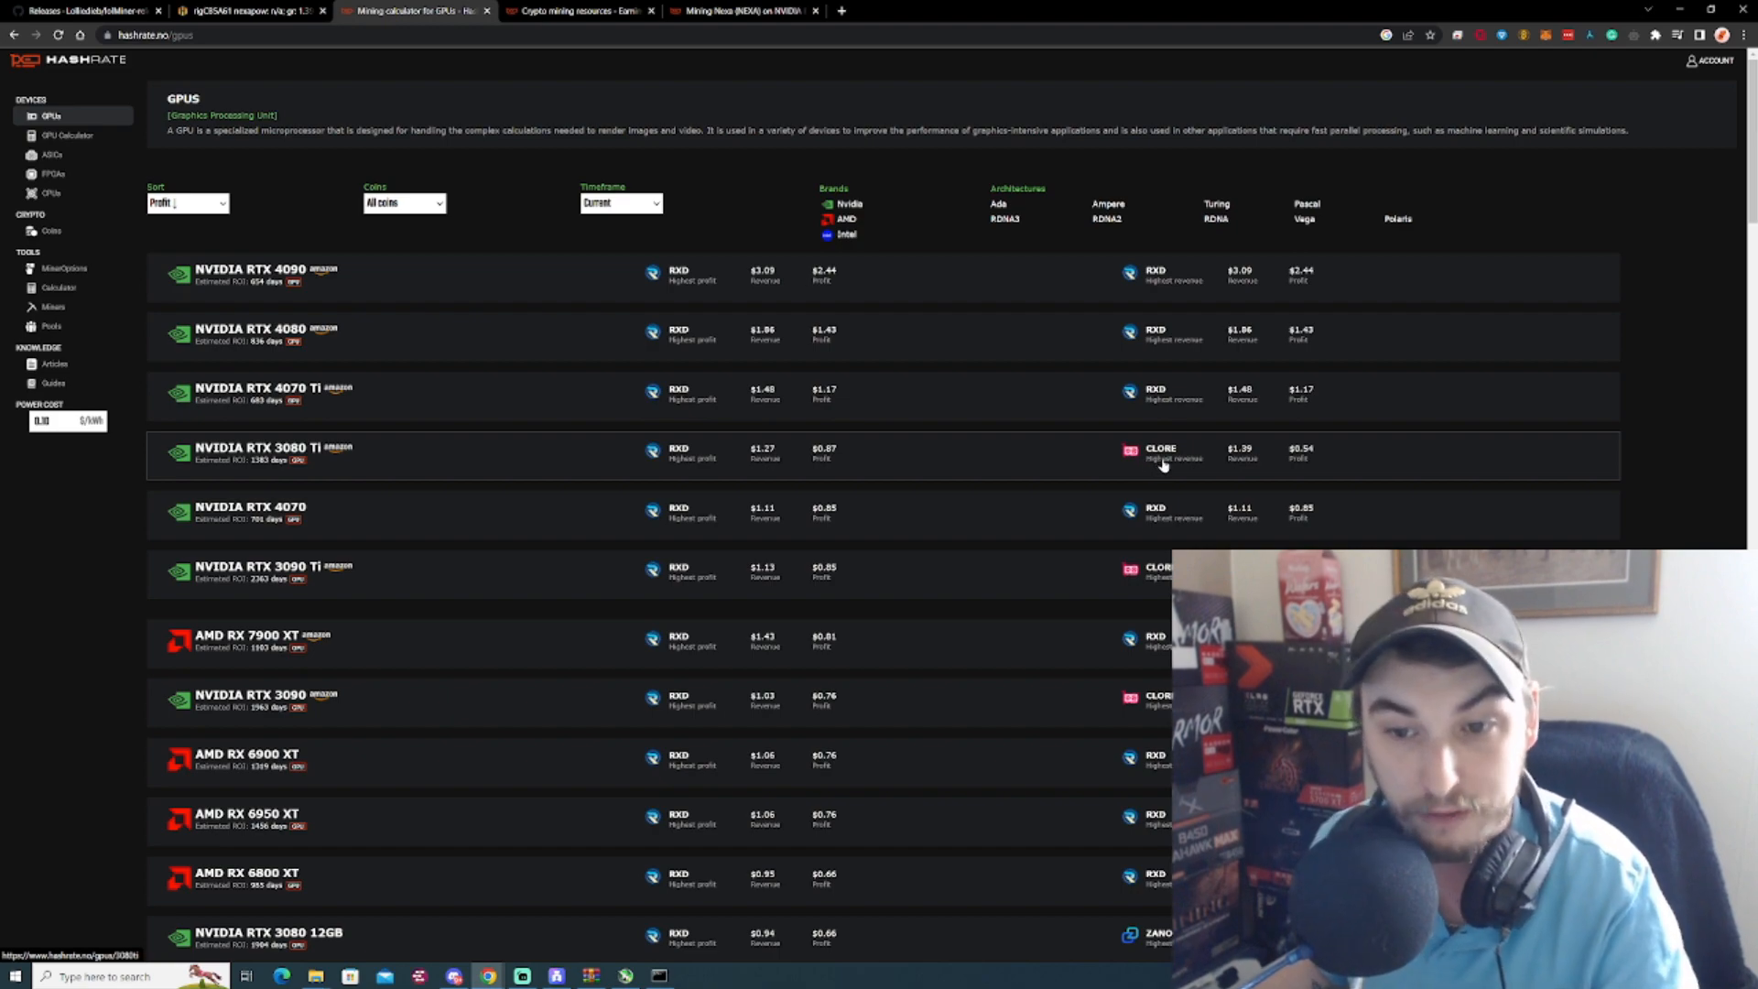
Scroll the profit-sorted GPU list down to the Vega 64, GTX 1080 and RX 6500 XT.
scroll(down, 3)
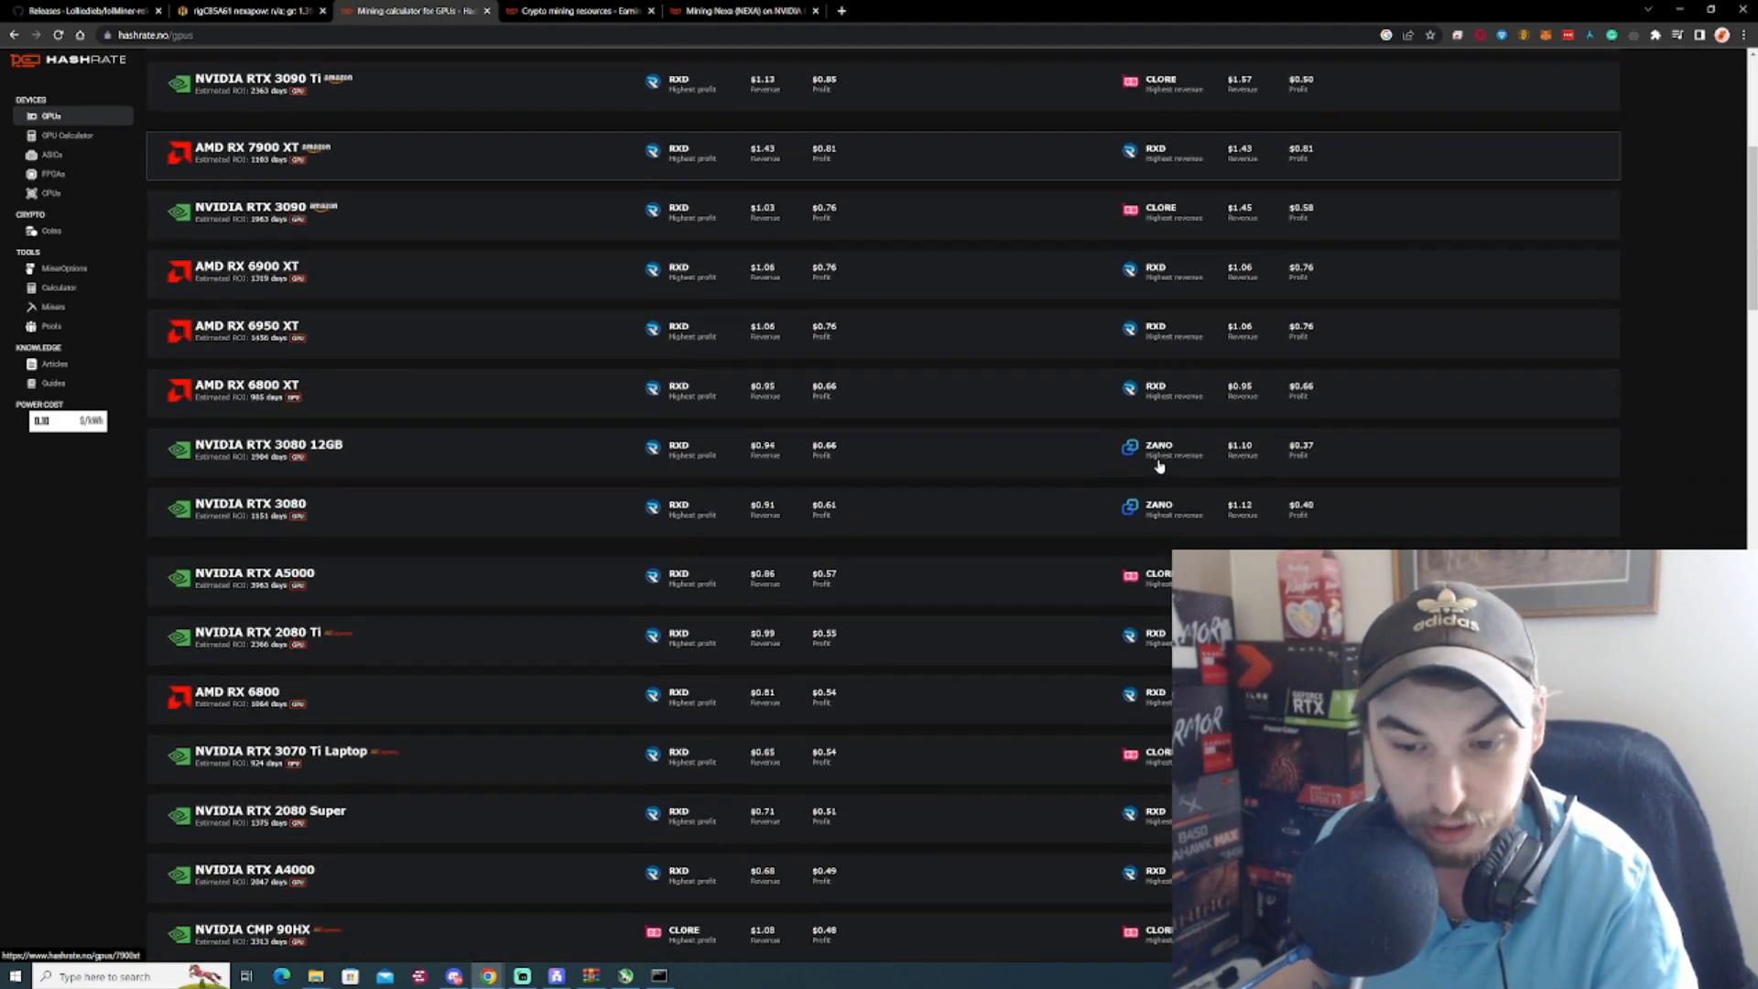
scroll(down, 3)
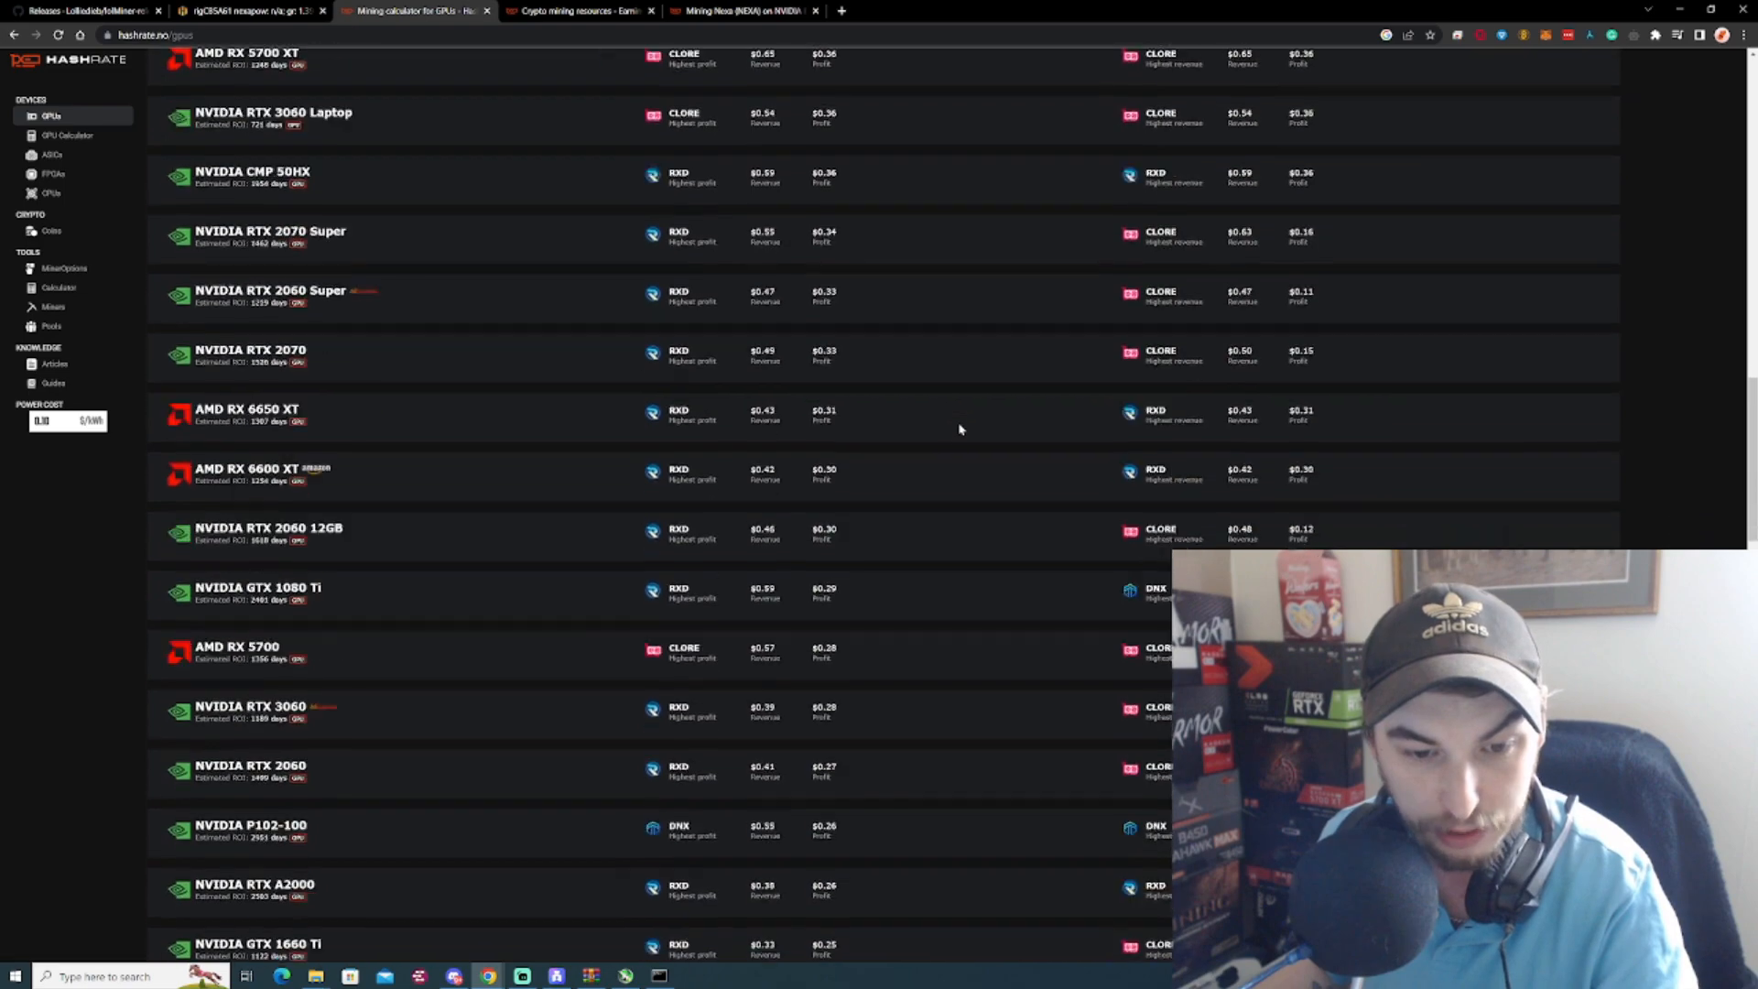
scroll(down, 3)
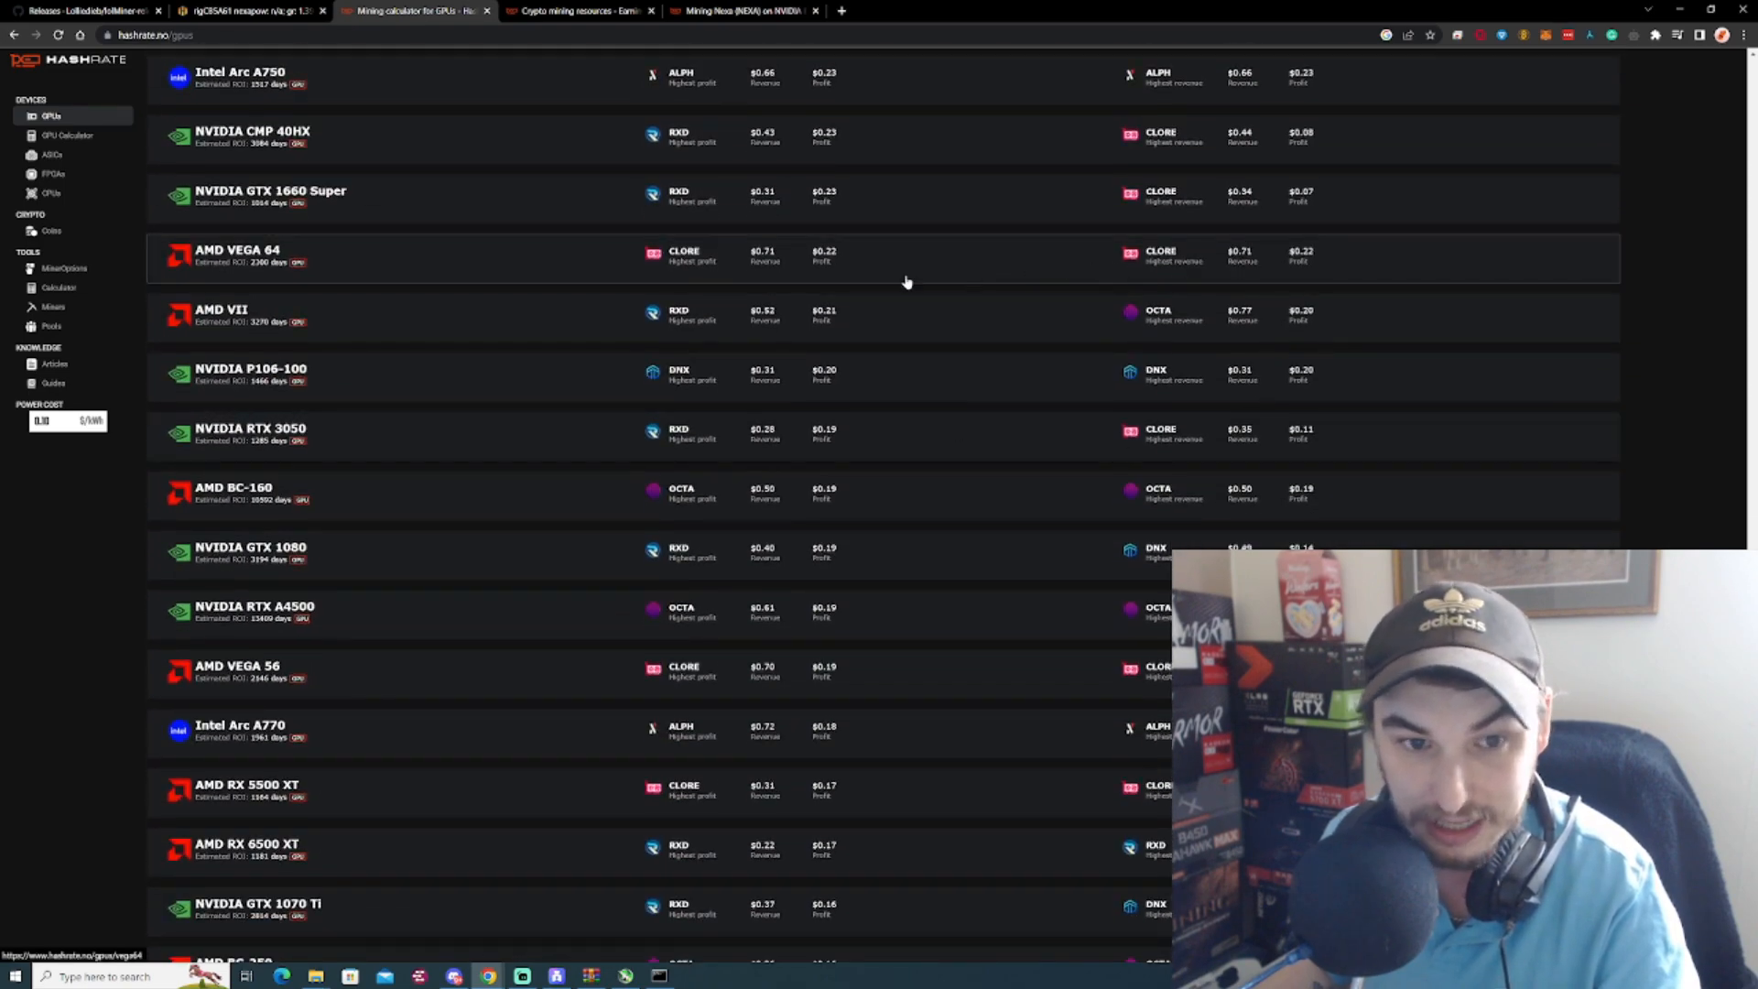
mouse_move(673, 199)
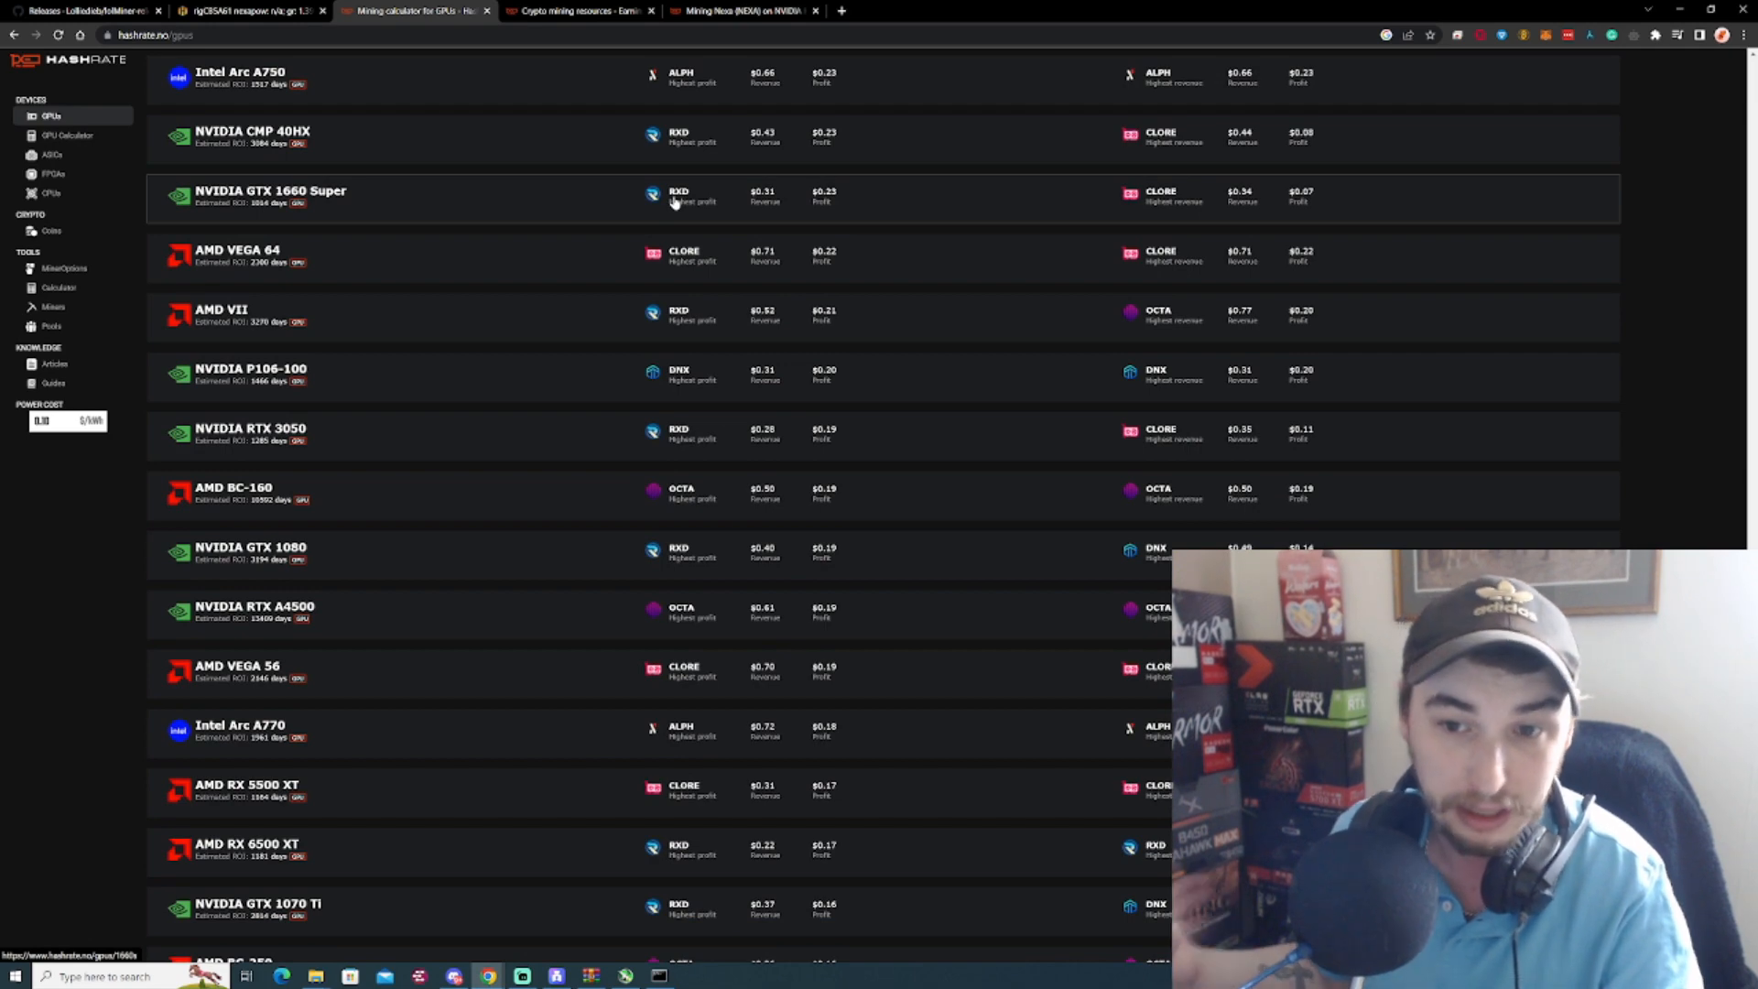
mouse_move(1160, 309)
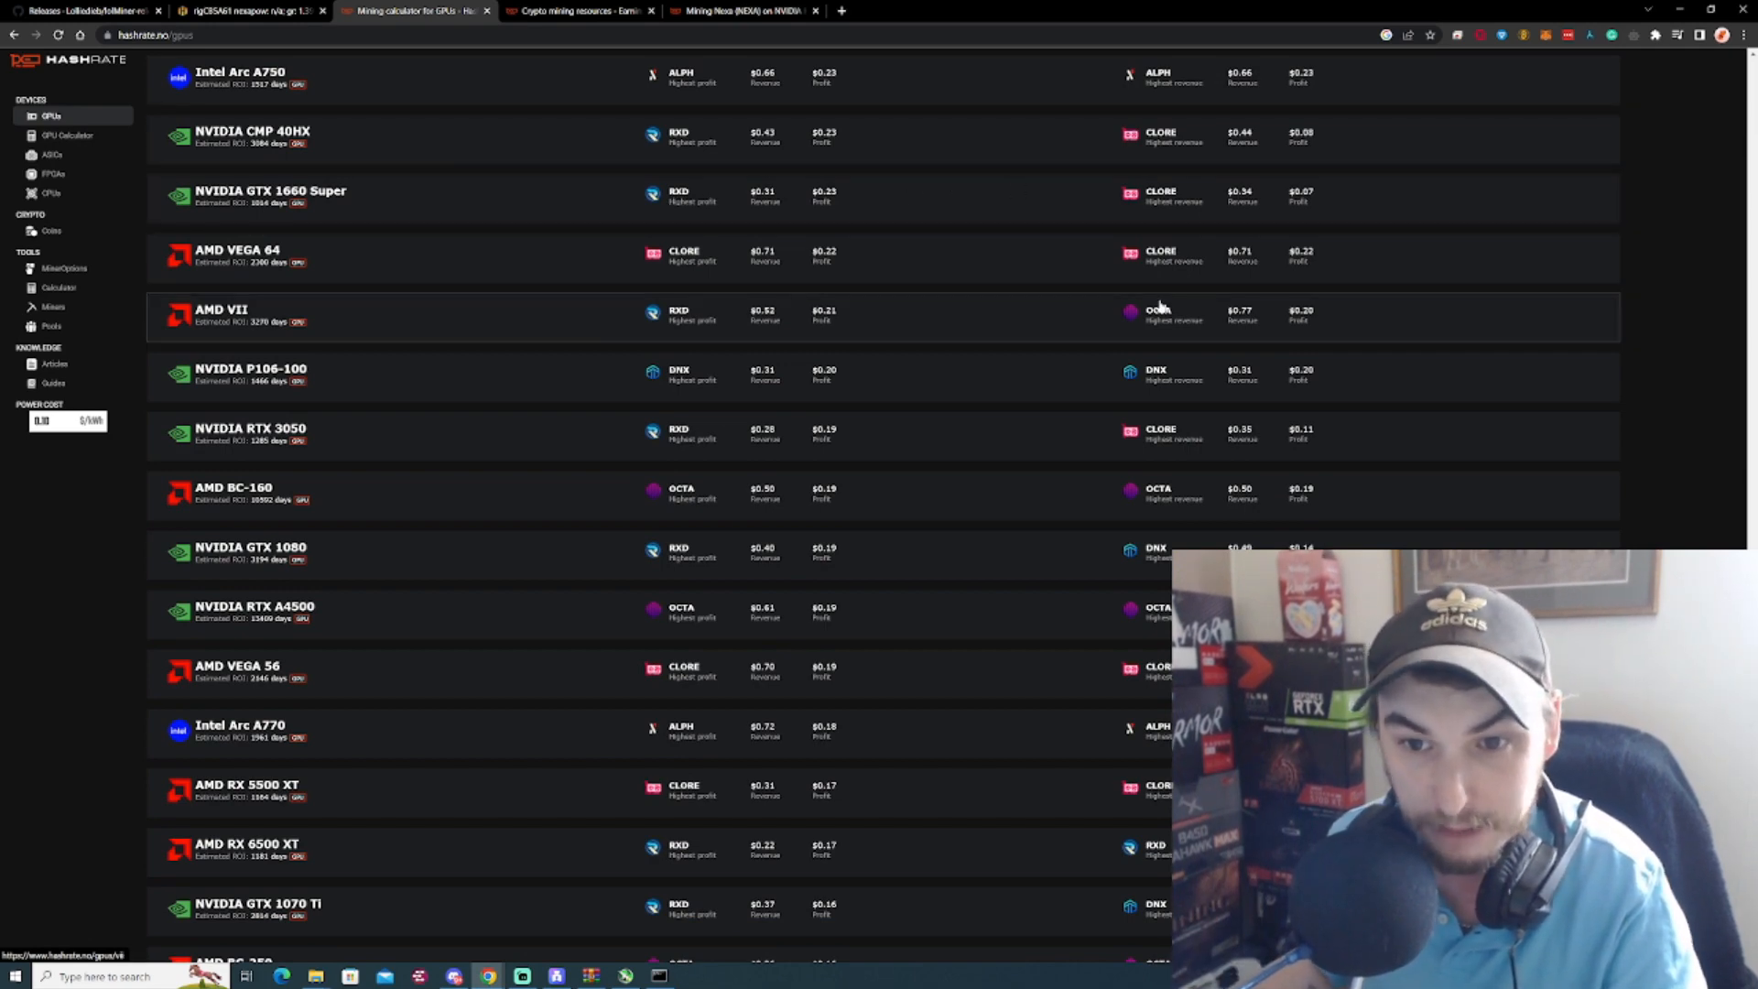
Open the AMD VII's coin list, then return to the Nexa on RTX 3090 page.
click(221, 315)
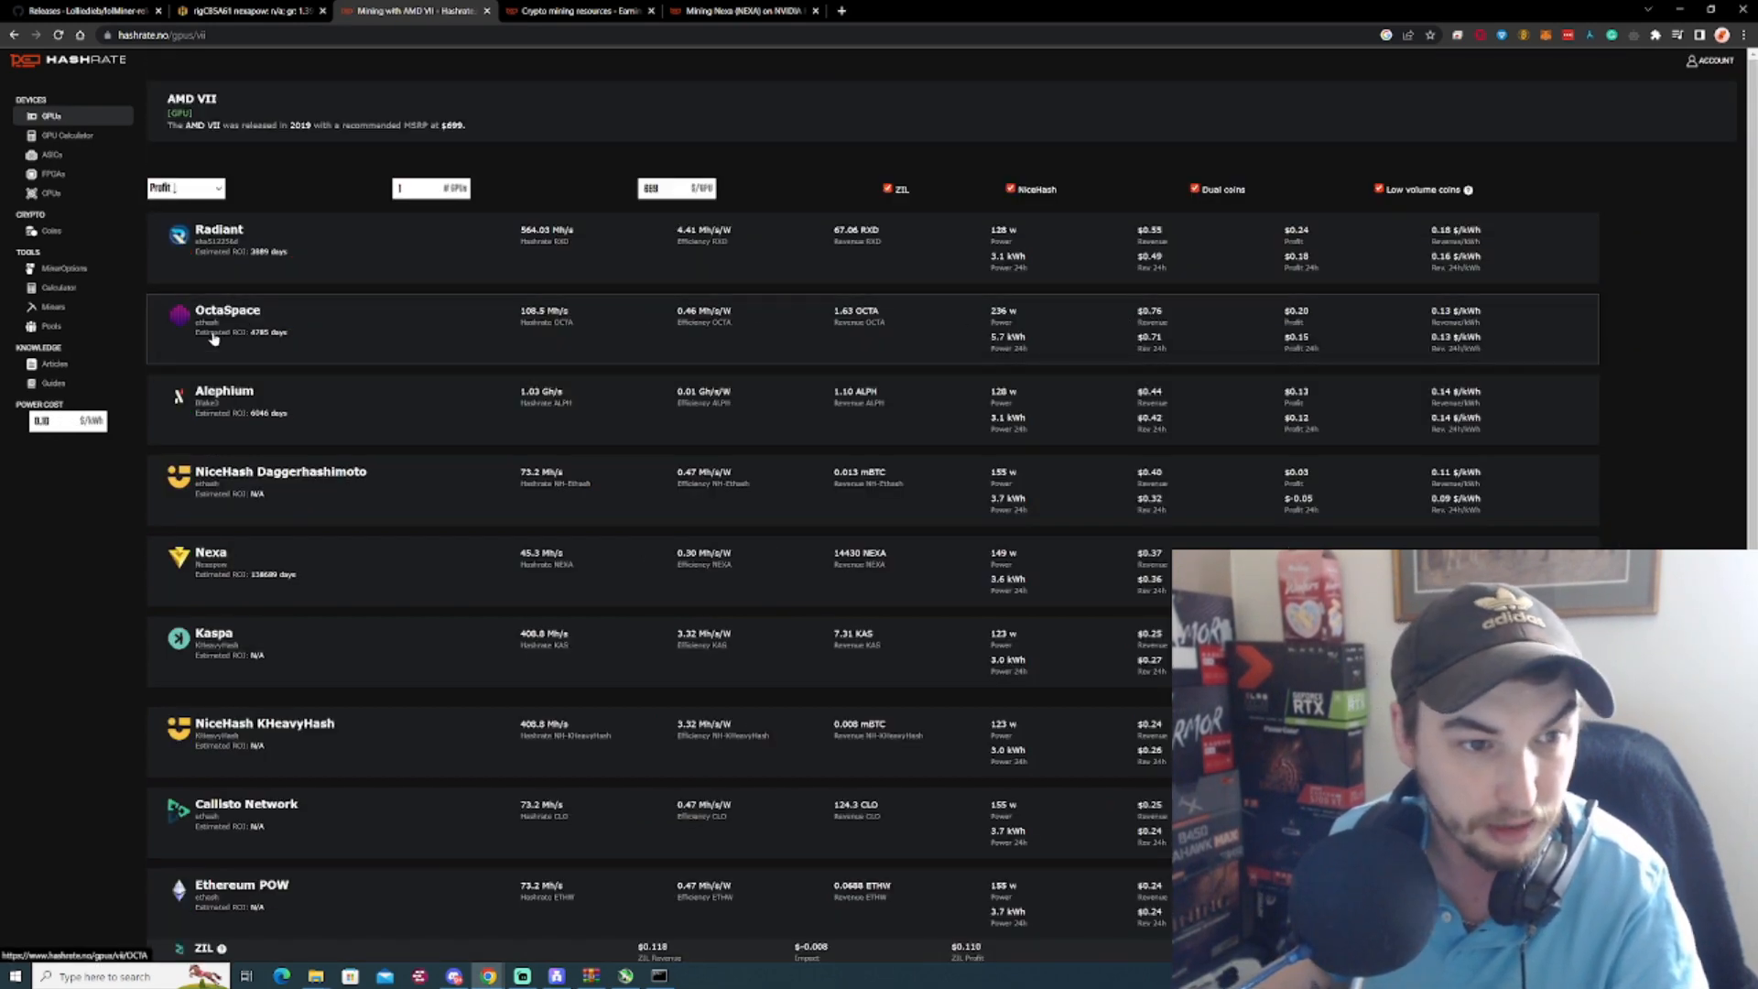
click(228, 310)
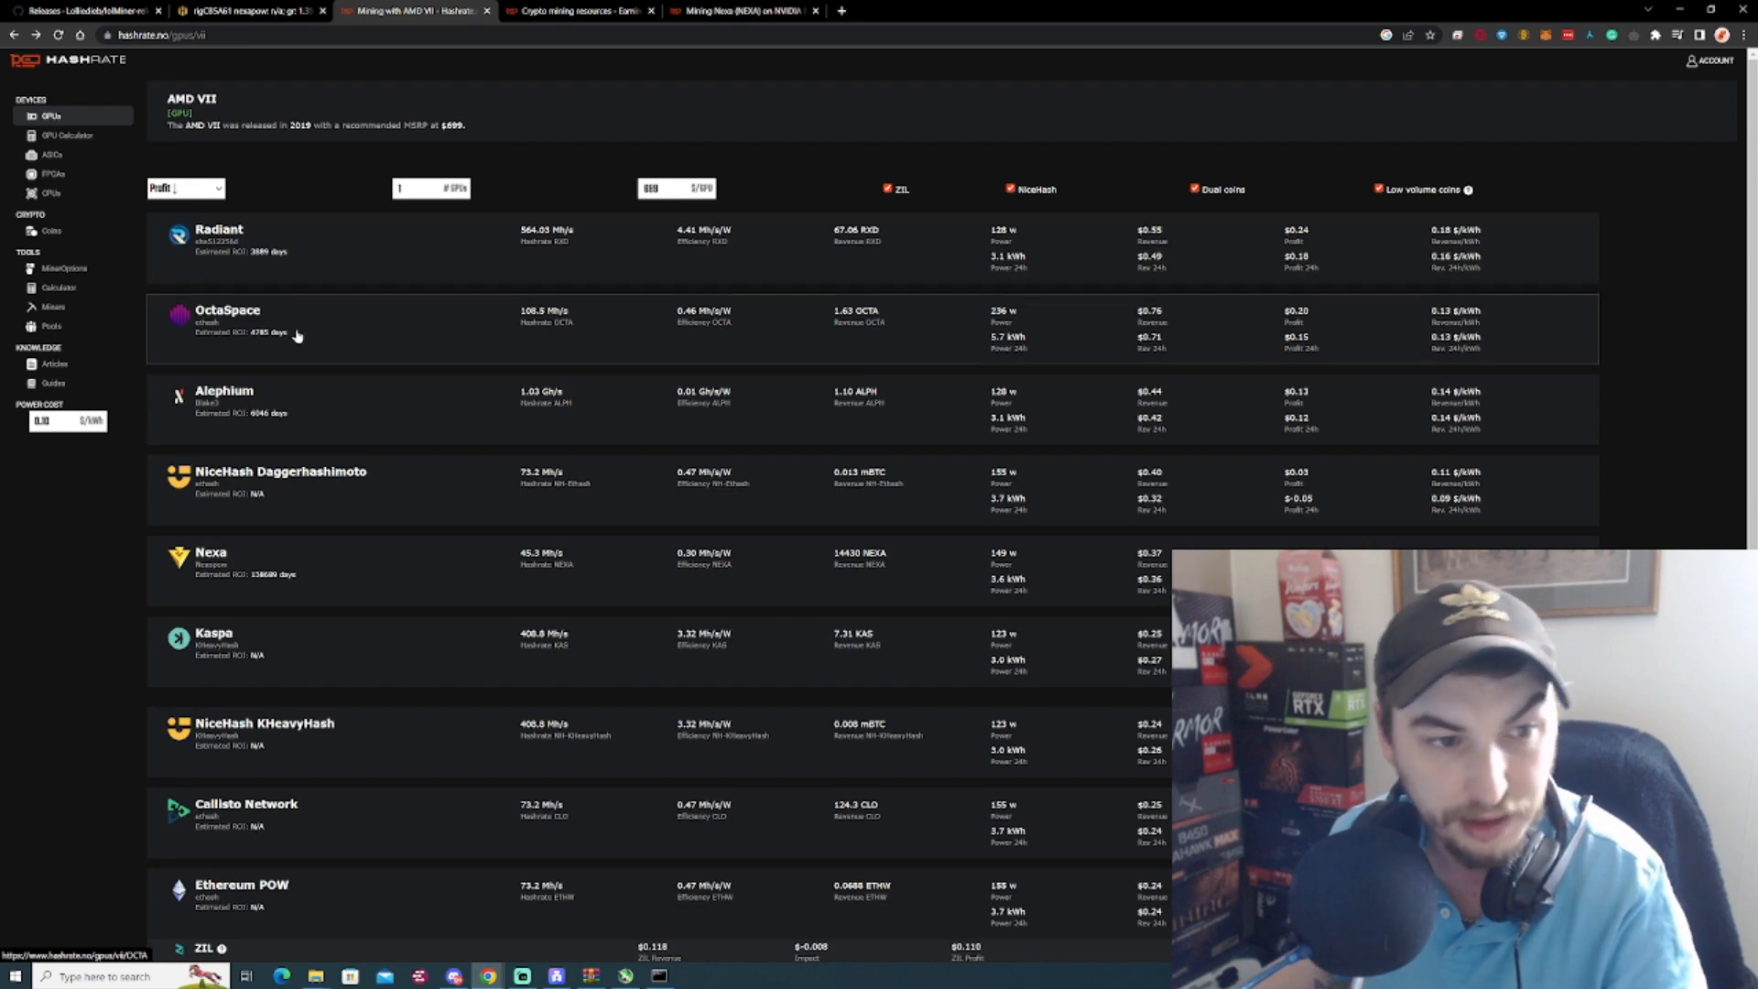
mouse_move(283, 331)
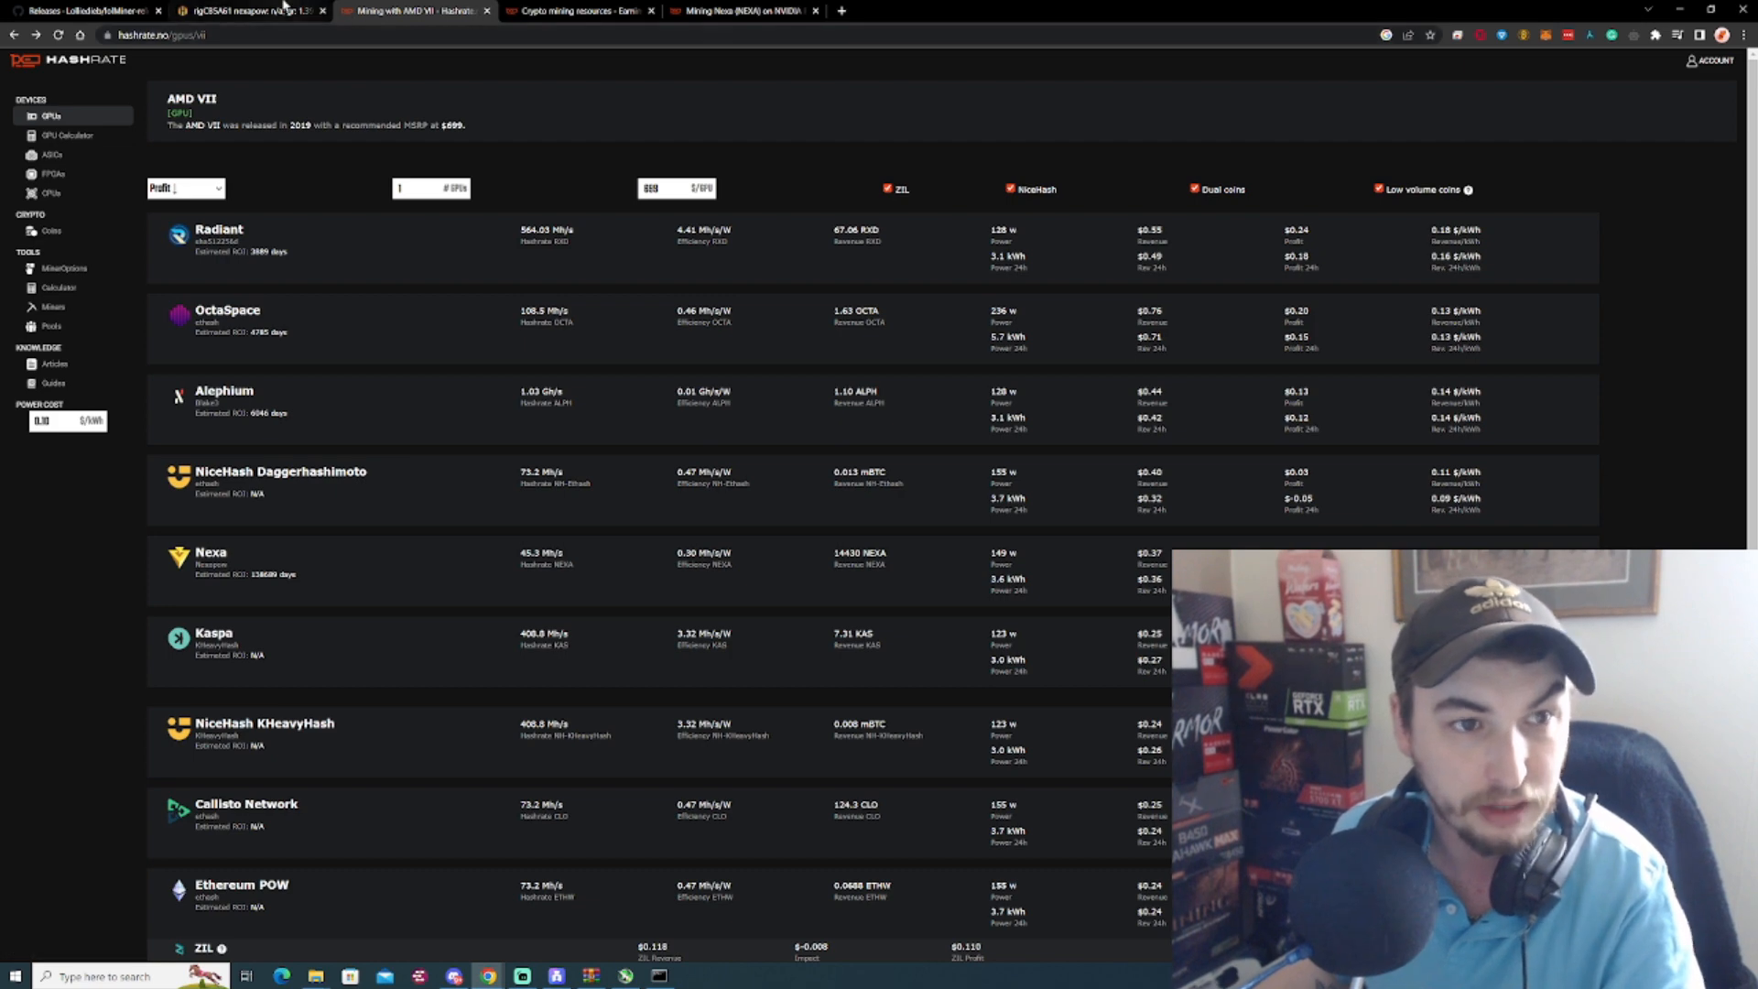
click(740, 10)
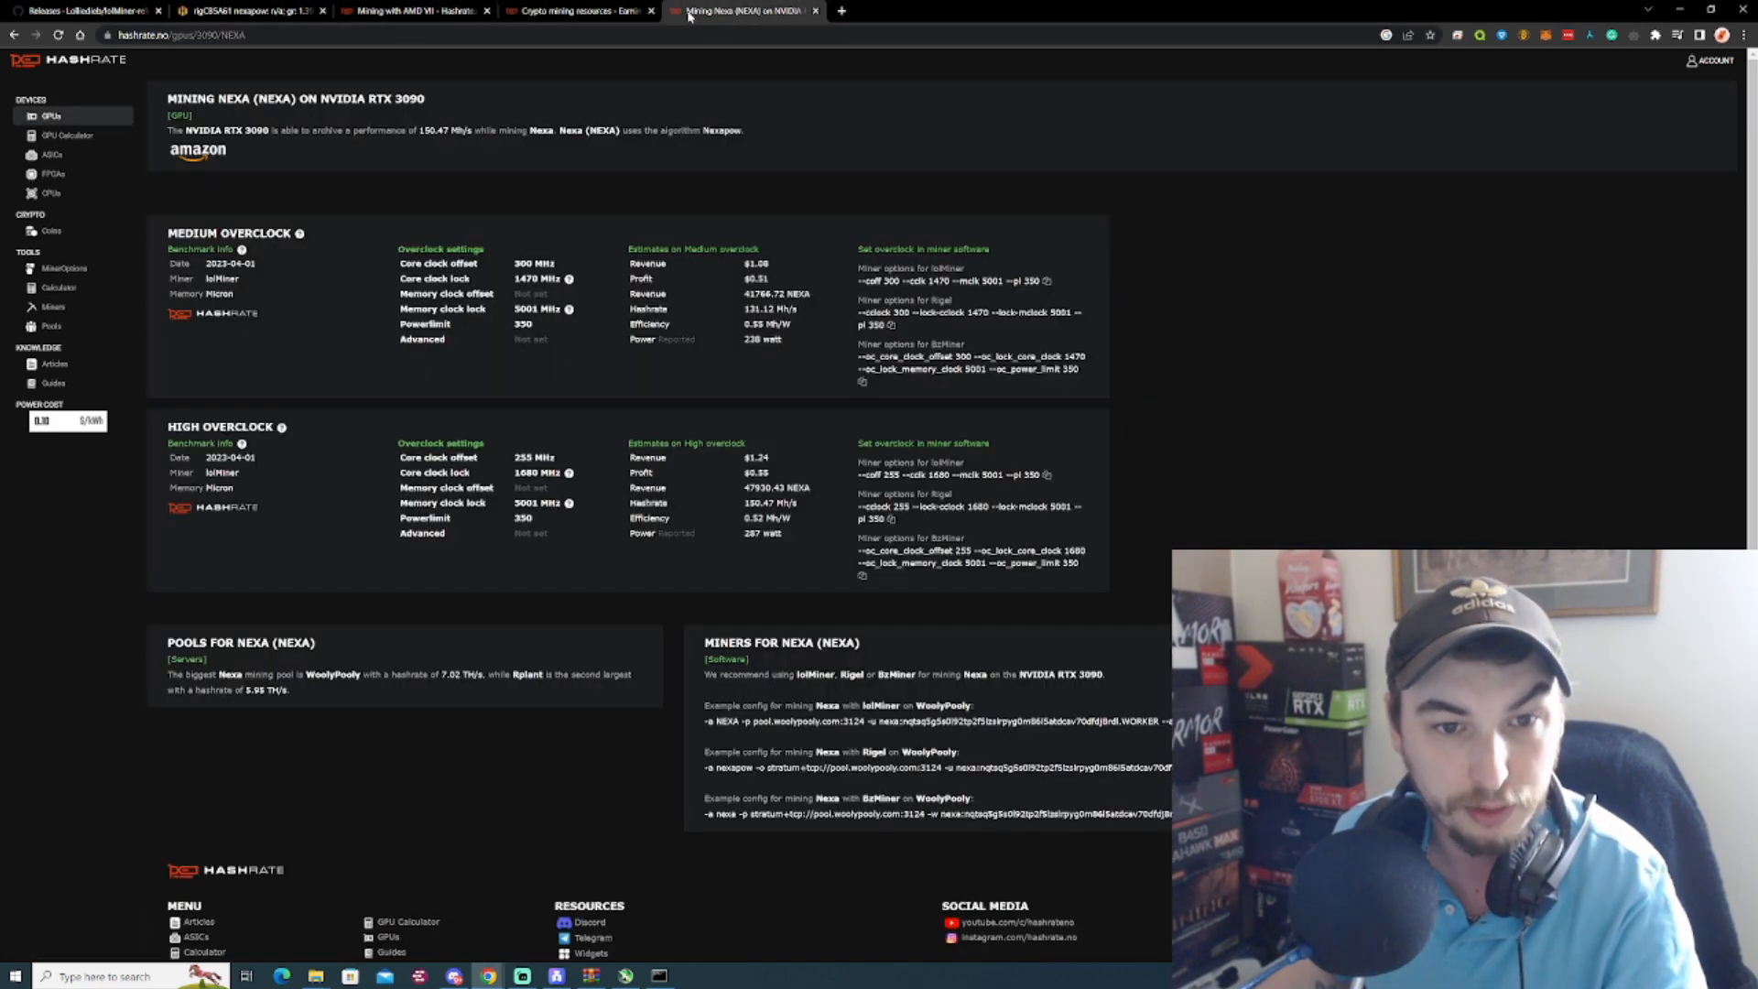
mouse_move(799, 246)
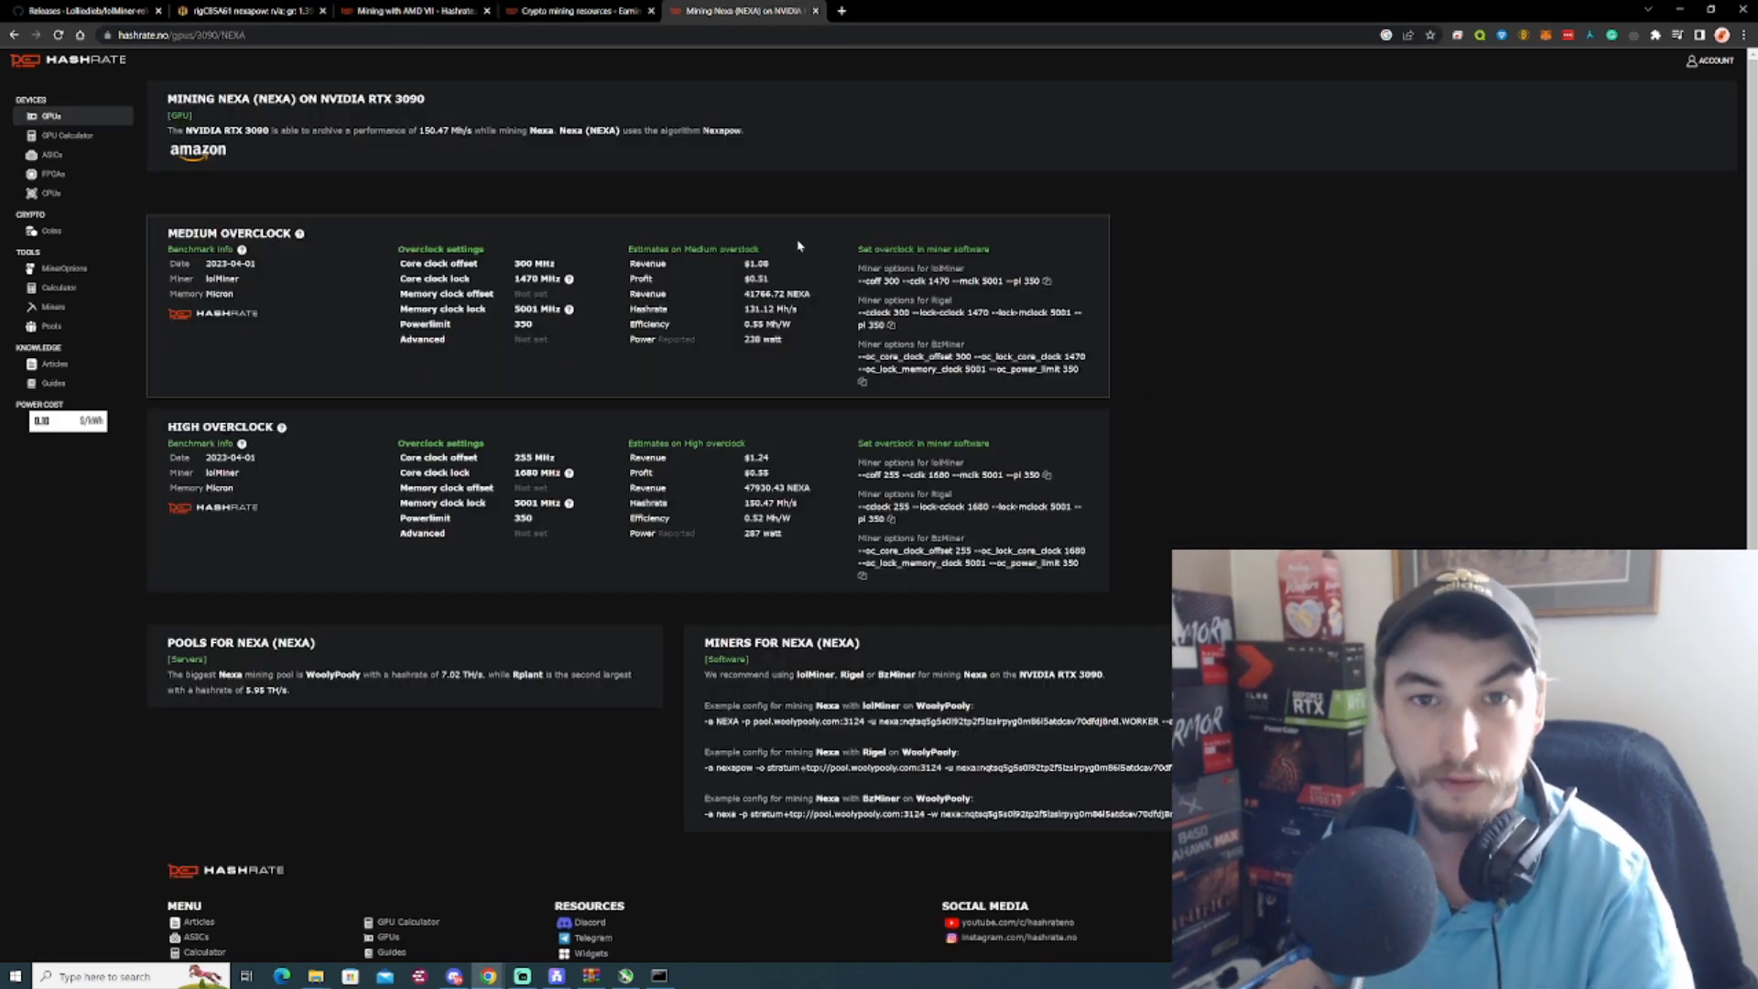